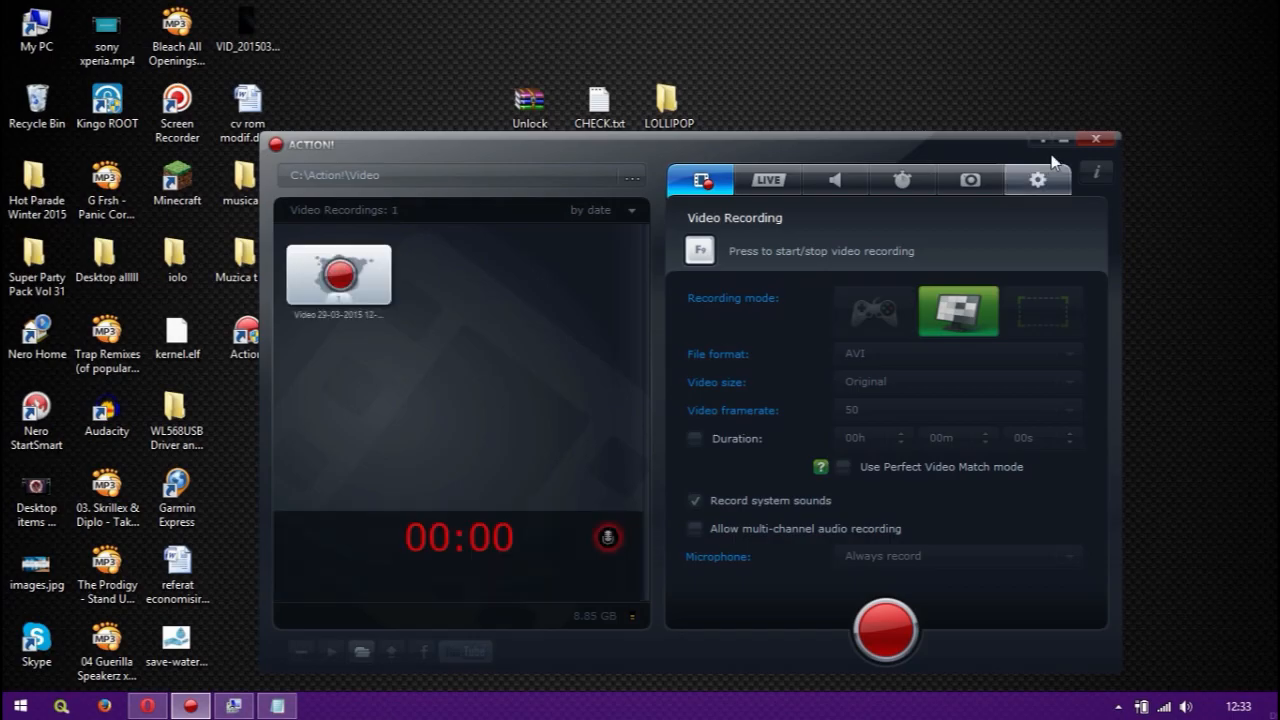
# Step: Hide the Action! recorder and reposition the Notepad checklist window
pyautogui.click(1096, 140)
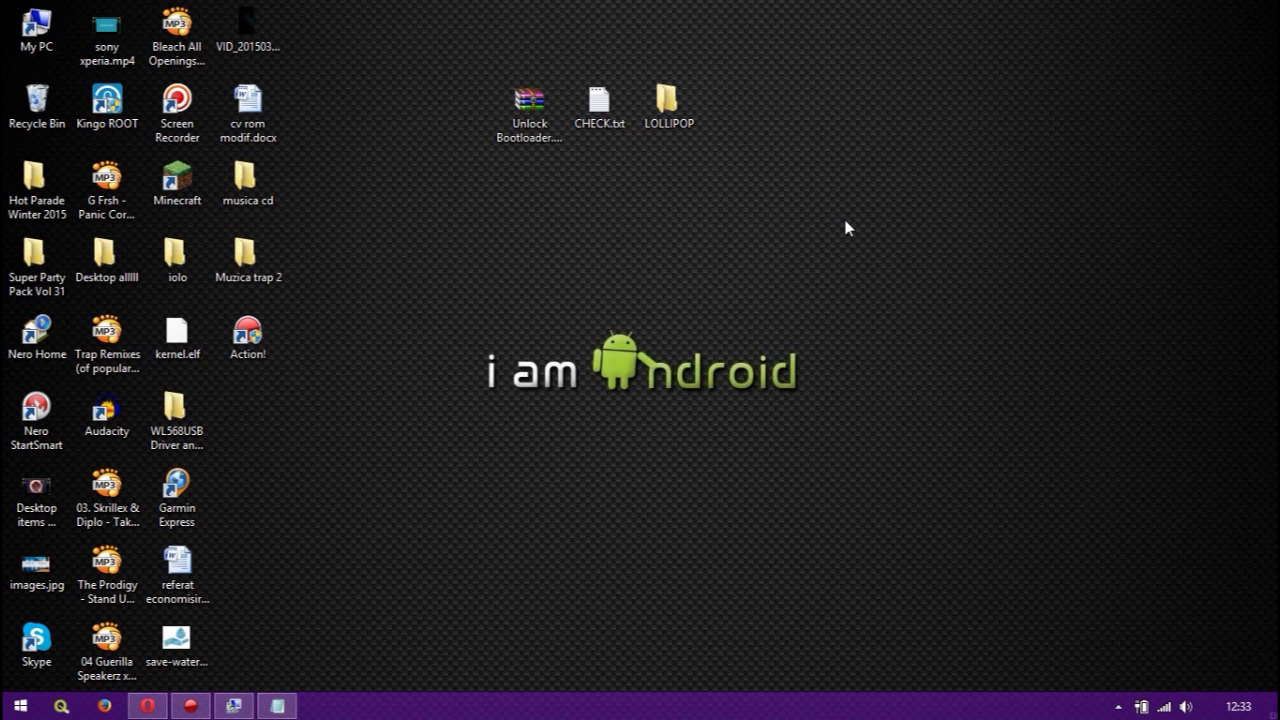
pyautogui.moveTo(592, 292)
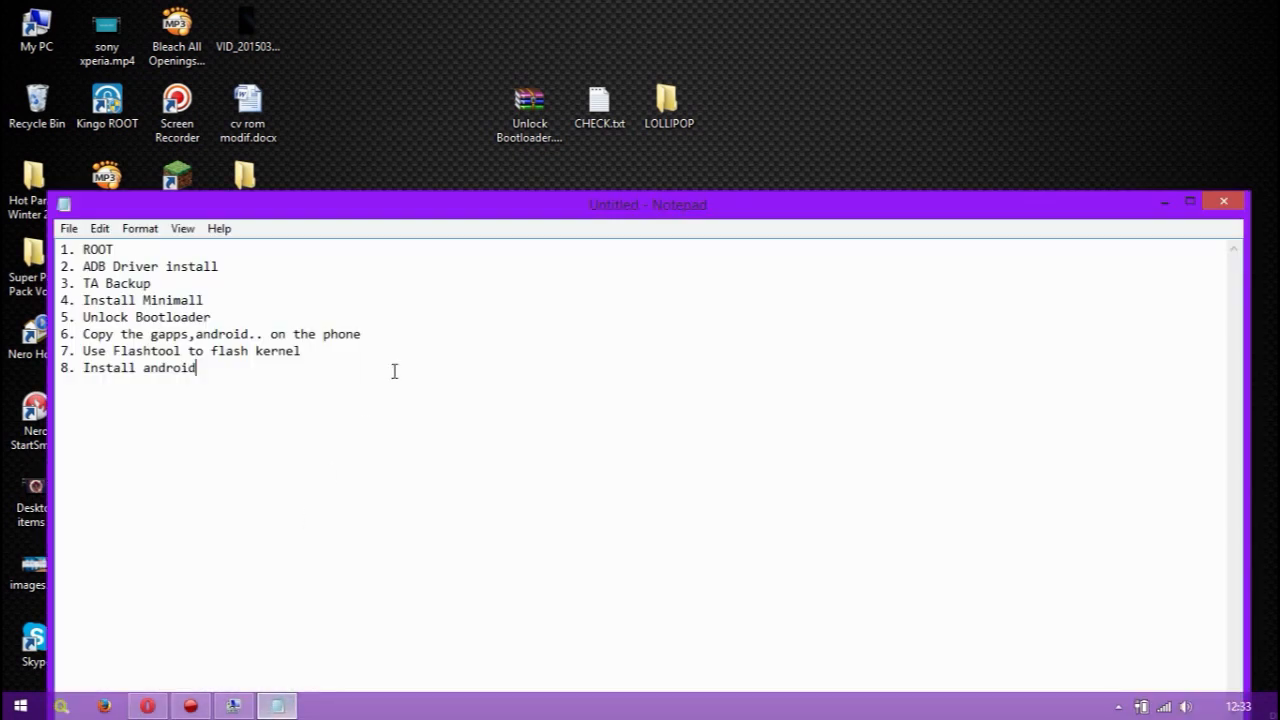
pyautogui.moveTo(648, 204); pyautogui.dragTo(694, 176)
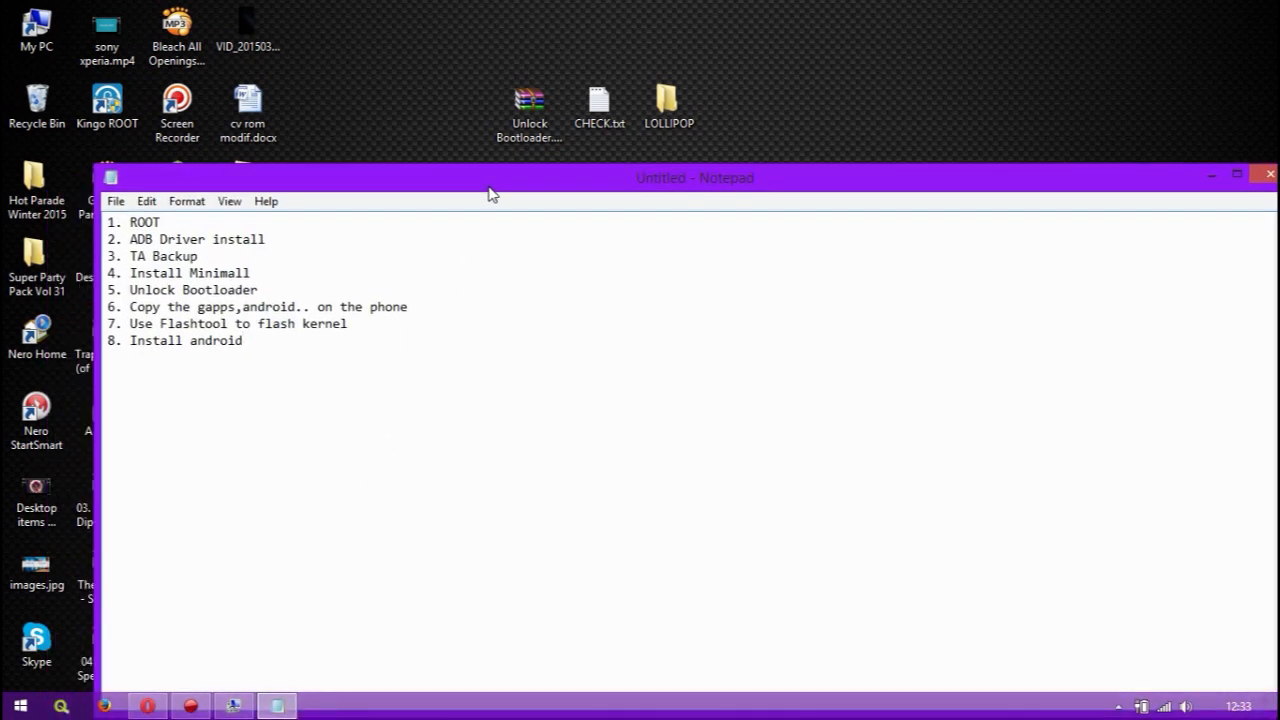
pyautogui.moveTo(610, 184)
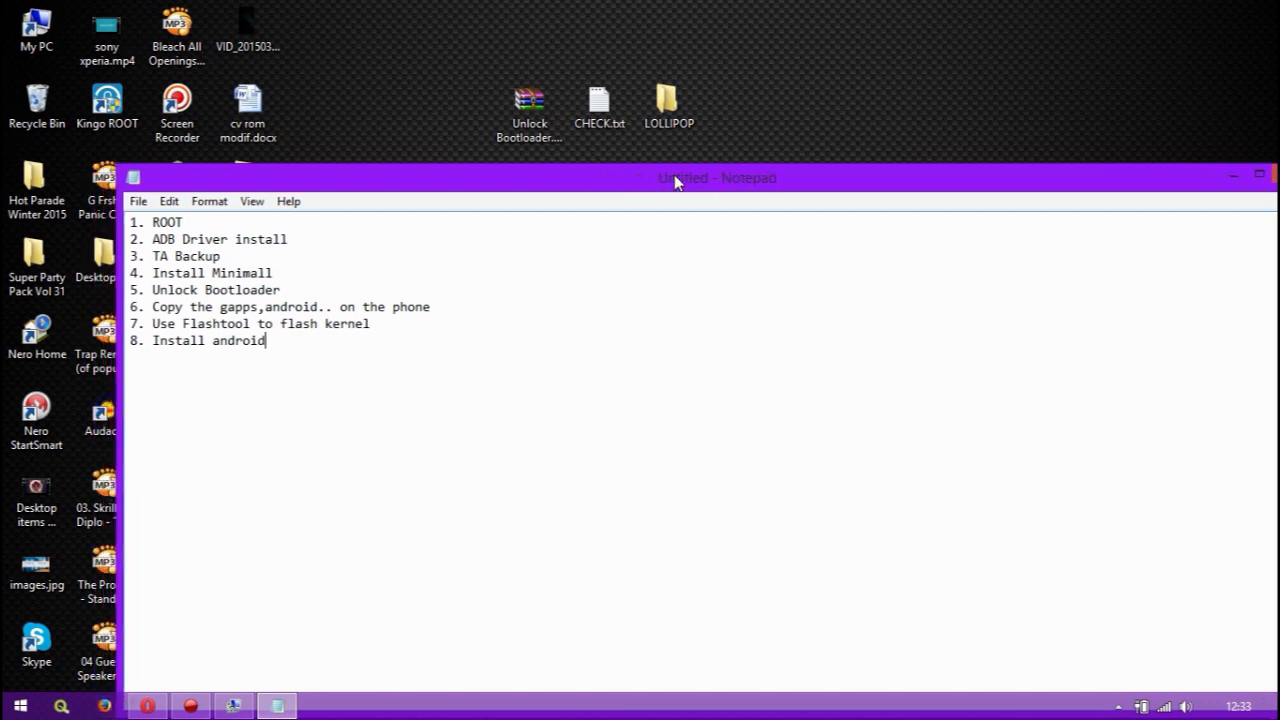
pyautogui.doubleClick(668, 104)
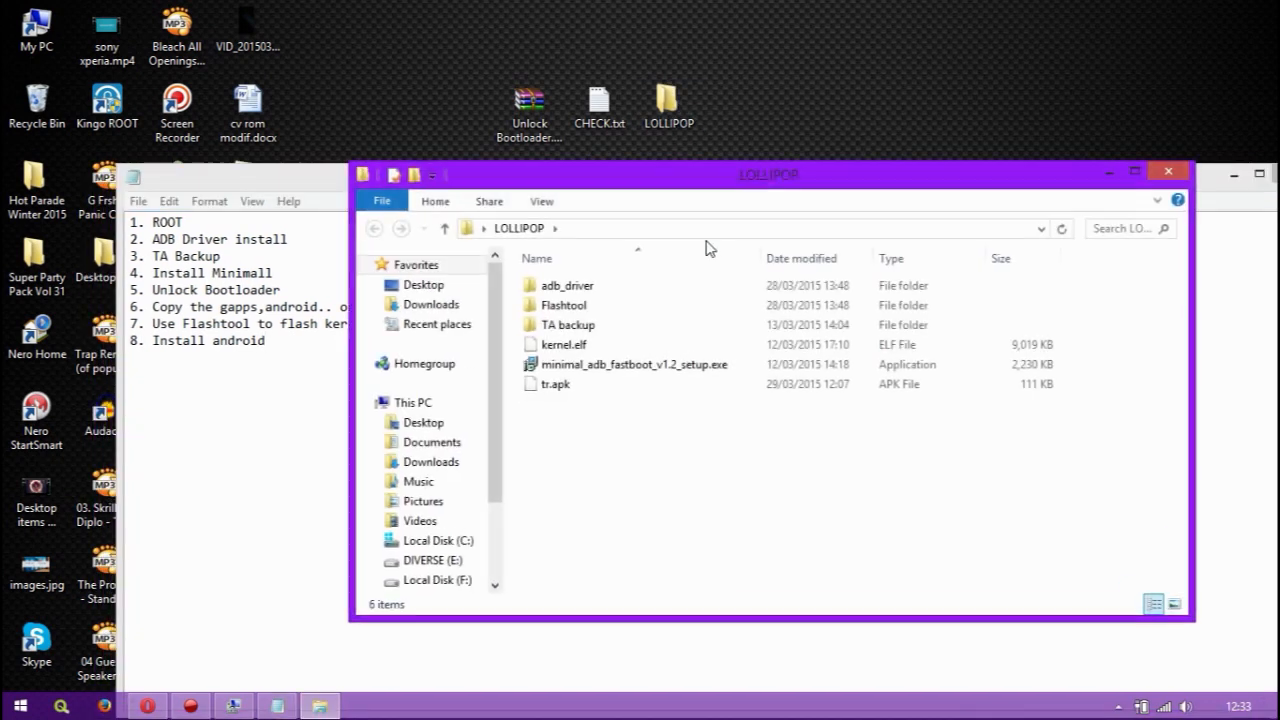
pyautogui.click(556, 384)
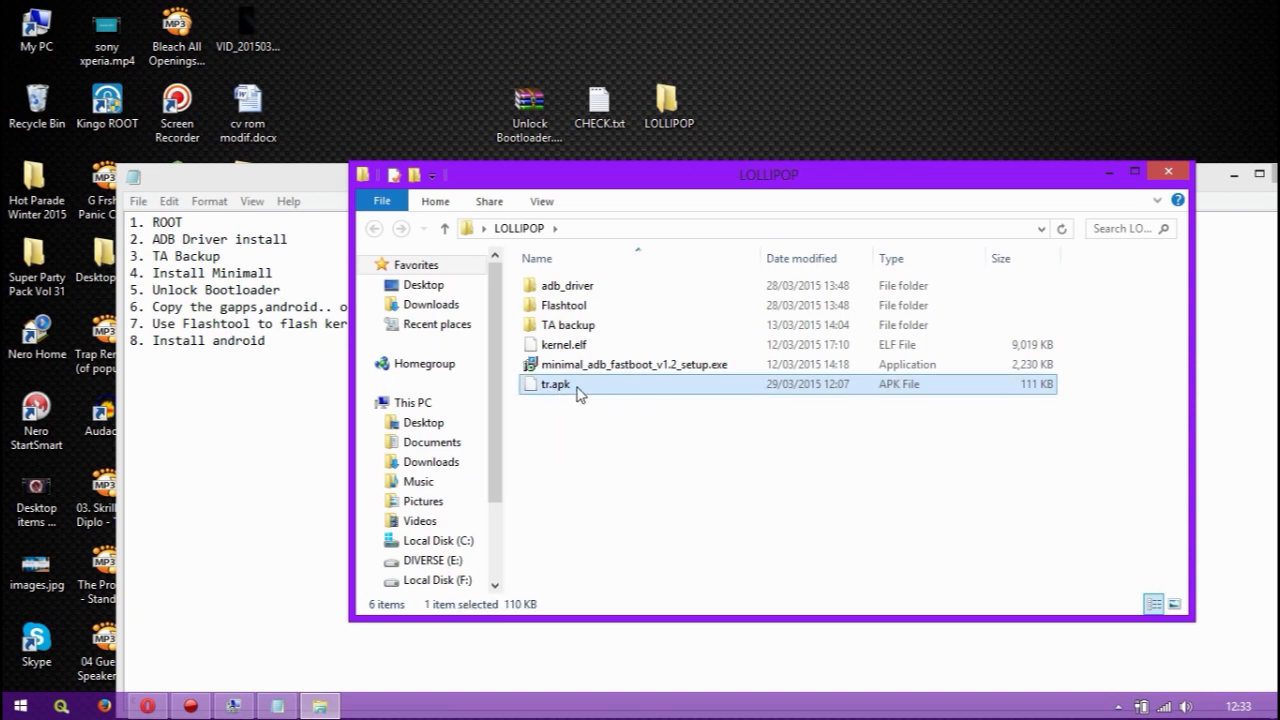
pyautogui.moveTo(588, 388)
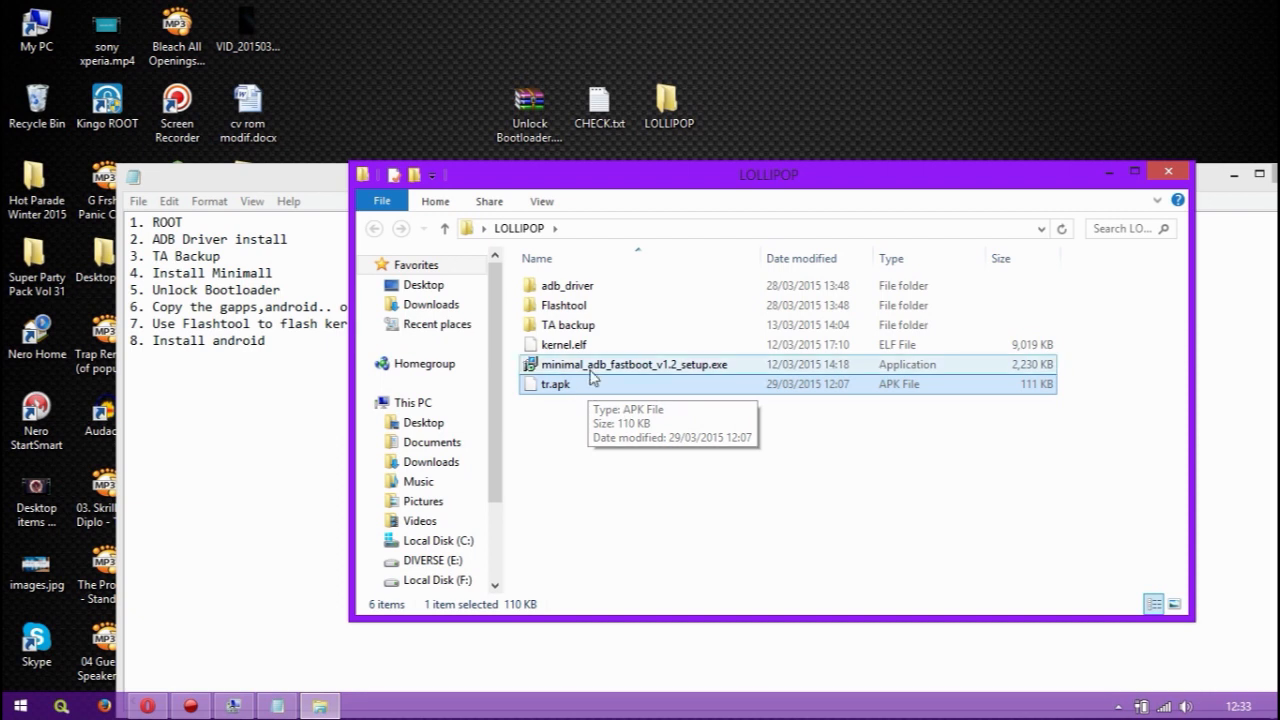
pyautogui.moveTo(772, 378)
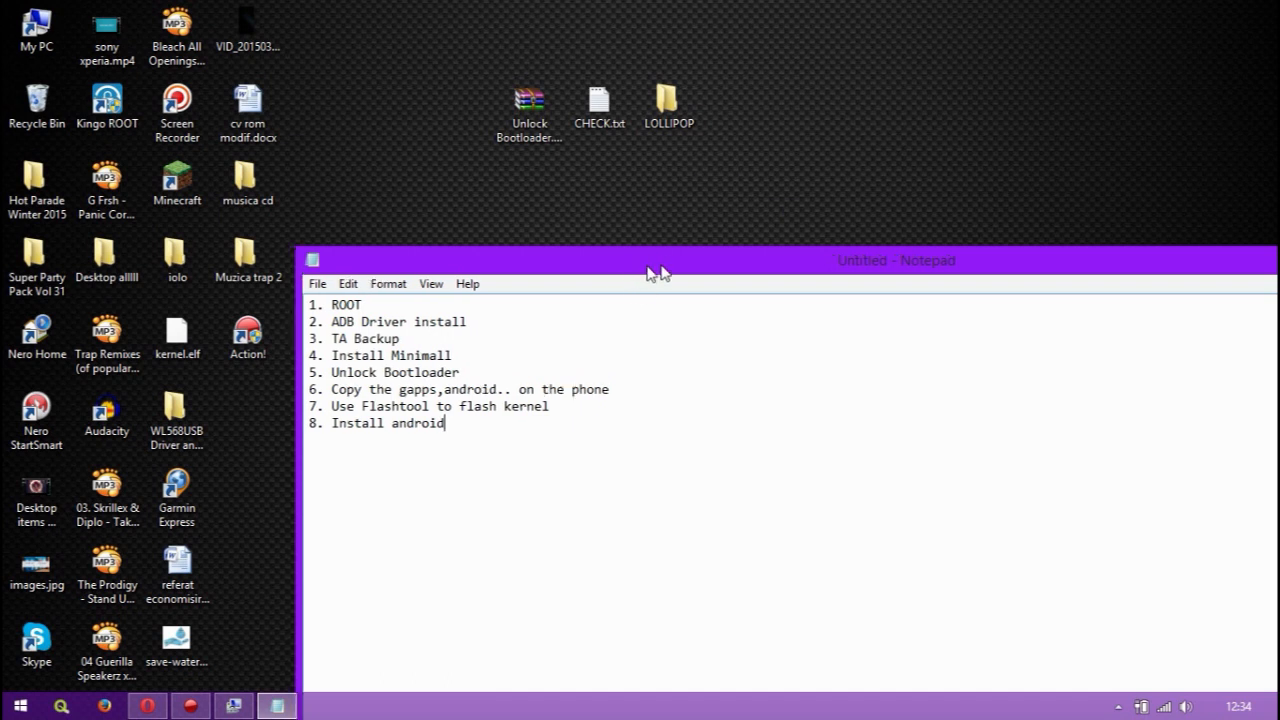
pyautogui.moveTo(650, 260); pyautogui.dragTo(710, 260)
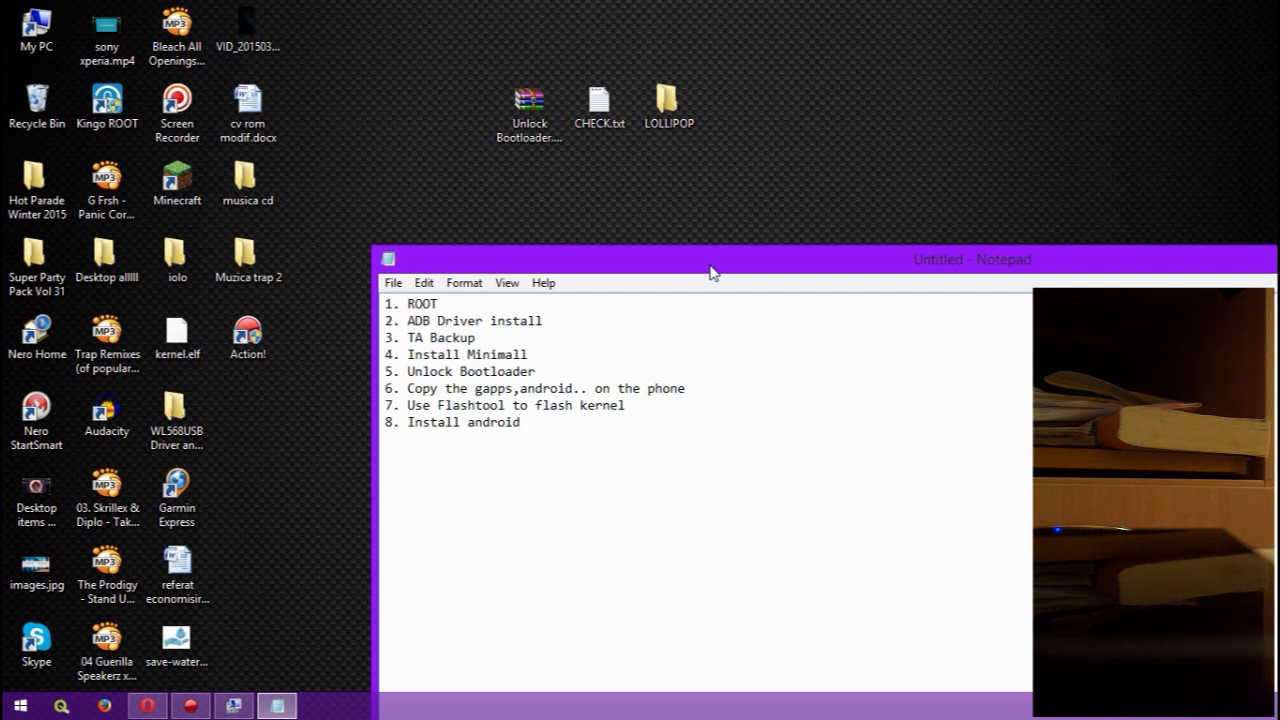
# Step: Bring up the context options for the This PC shortcut on the desktop
pyautogui.rightClick(36, 30)
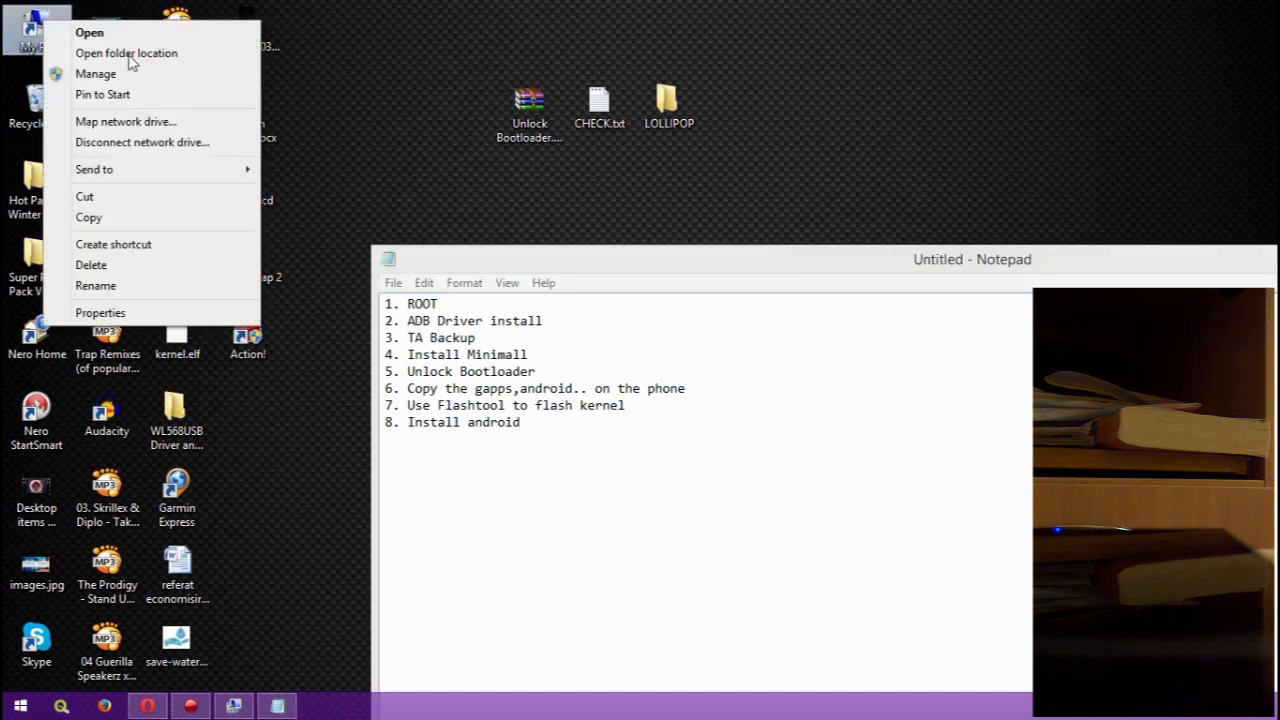
pyautogui.moveTo(276, 676)
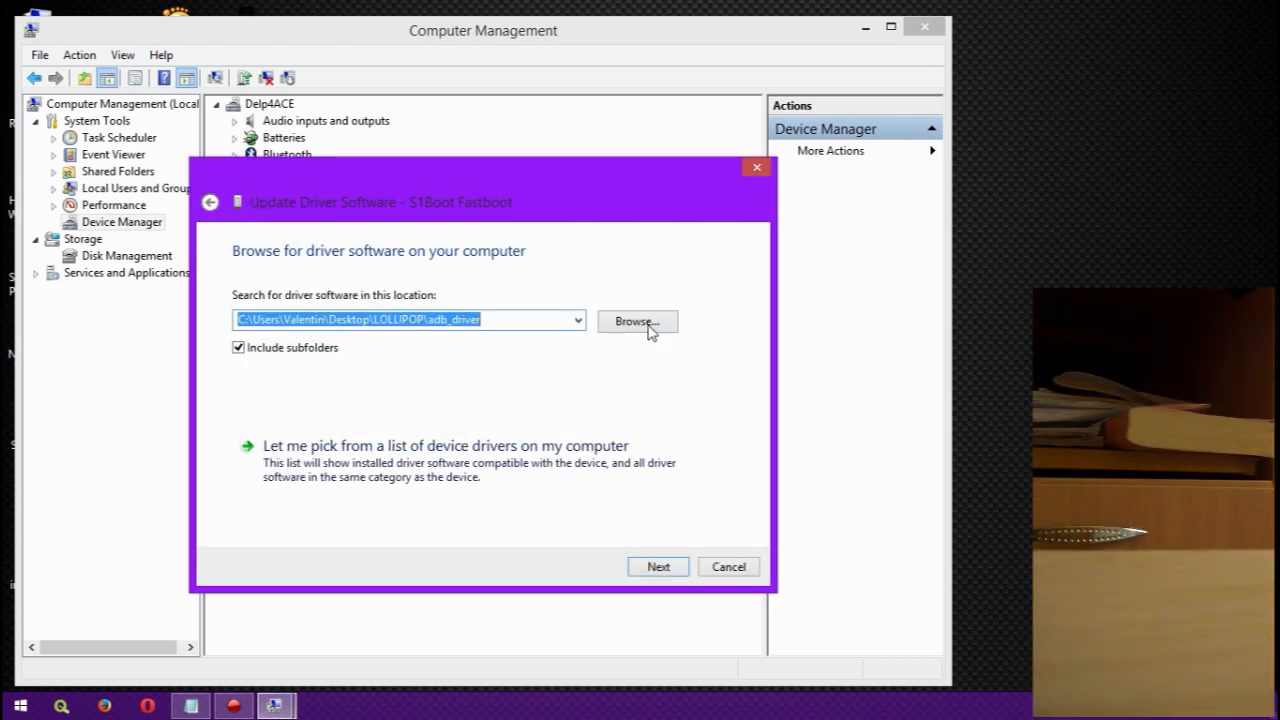
# Step: Choose the adb_driver folder as source and install the unverified S1Boot Fastboot driver anyway
pyautogui.click(636, 322)
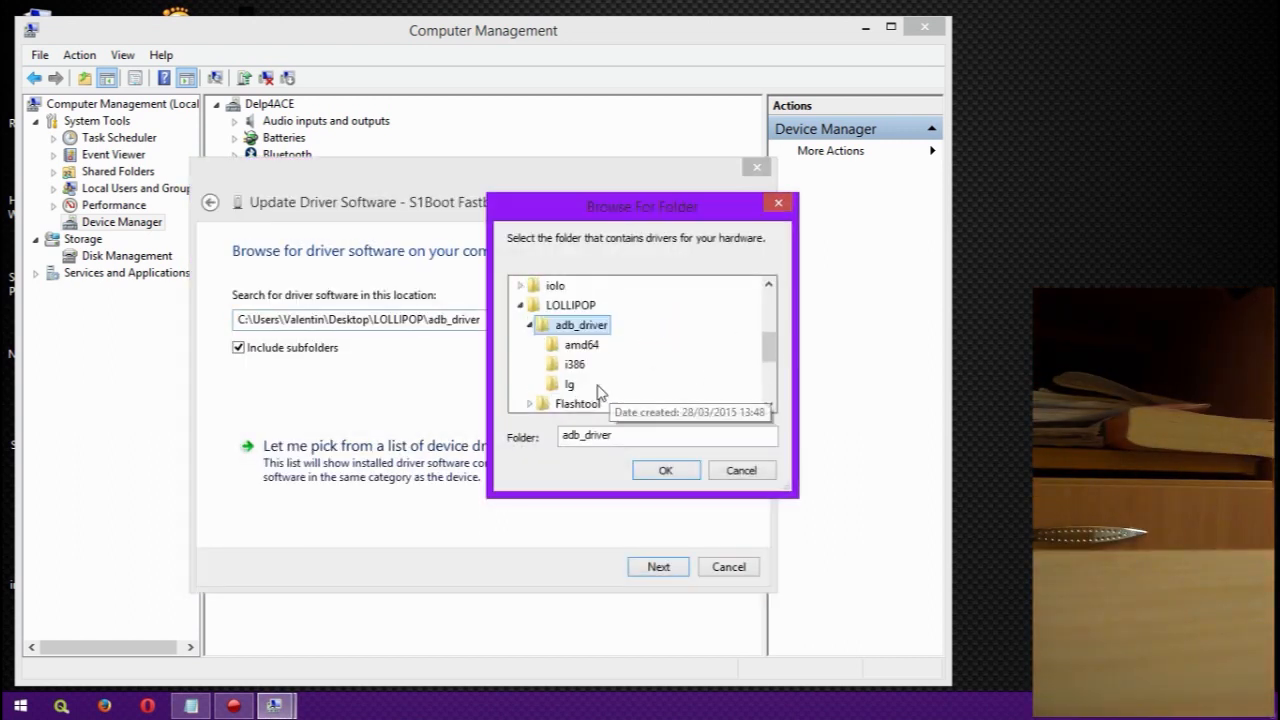
pyautogui.click(664, 470)
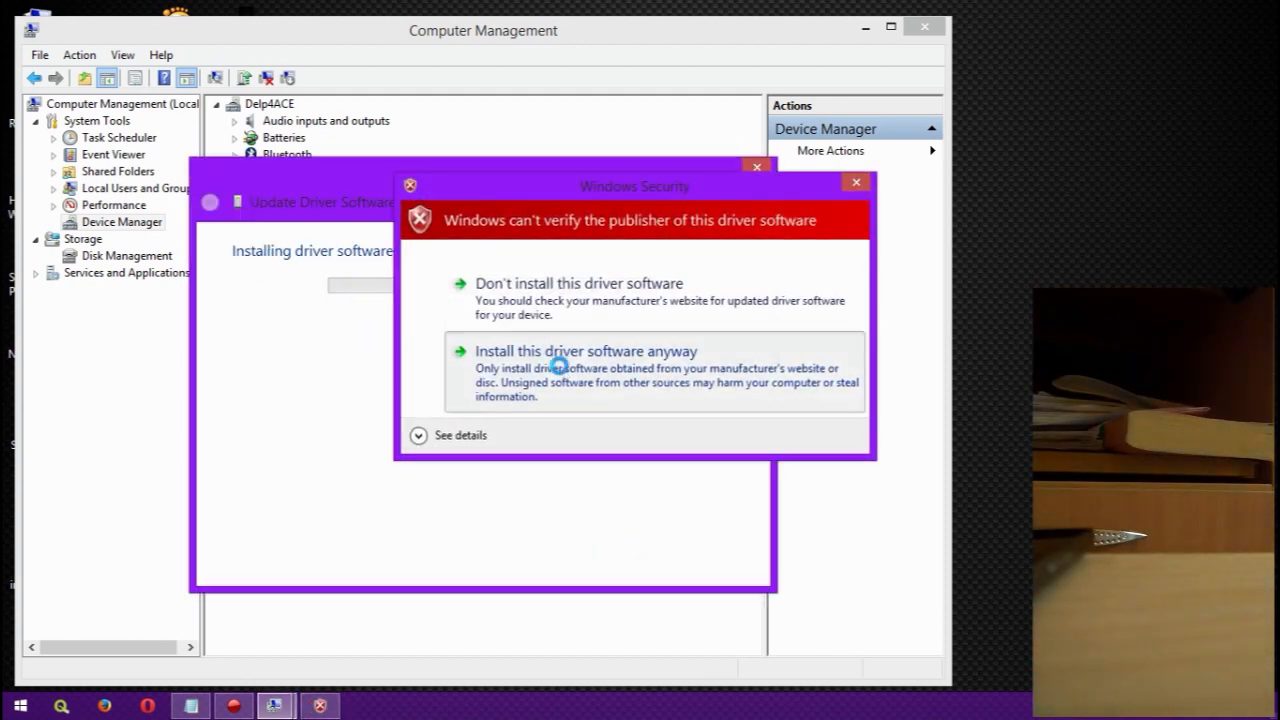
pyautogui.click(584, 352)
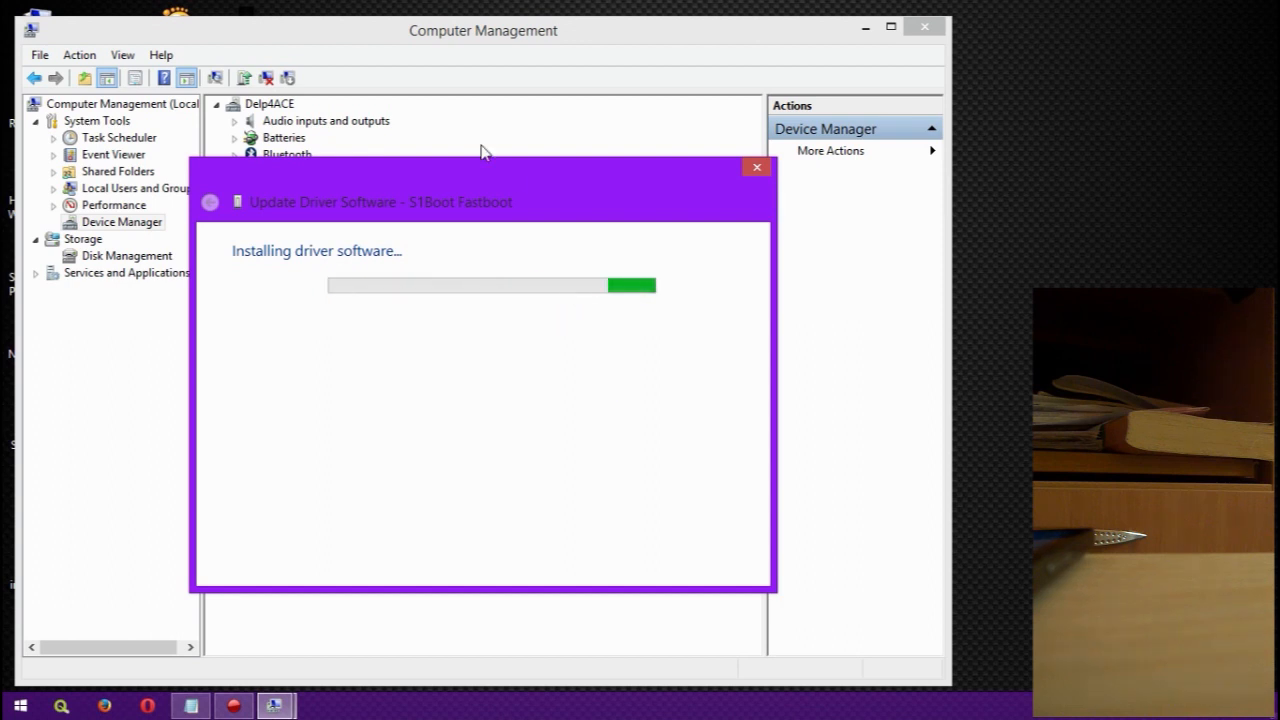
pyautogui.moveTo(480, 200); pyautogui.dragTo(578, 176)
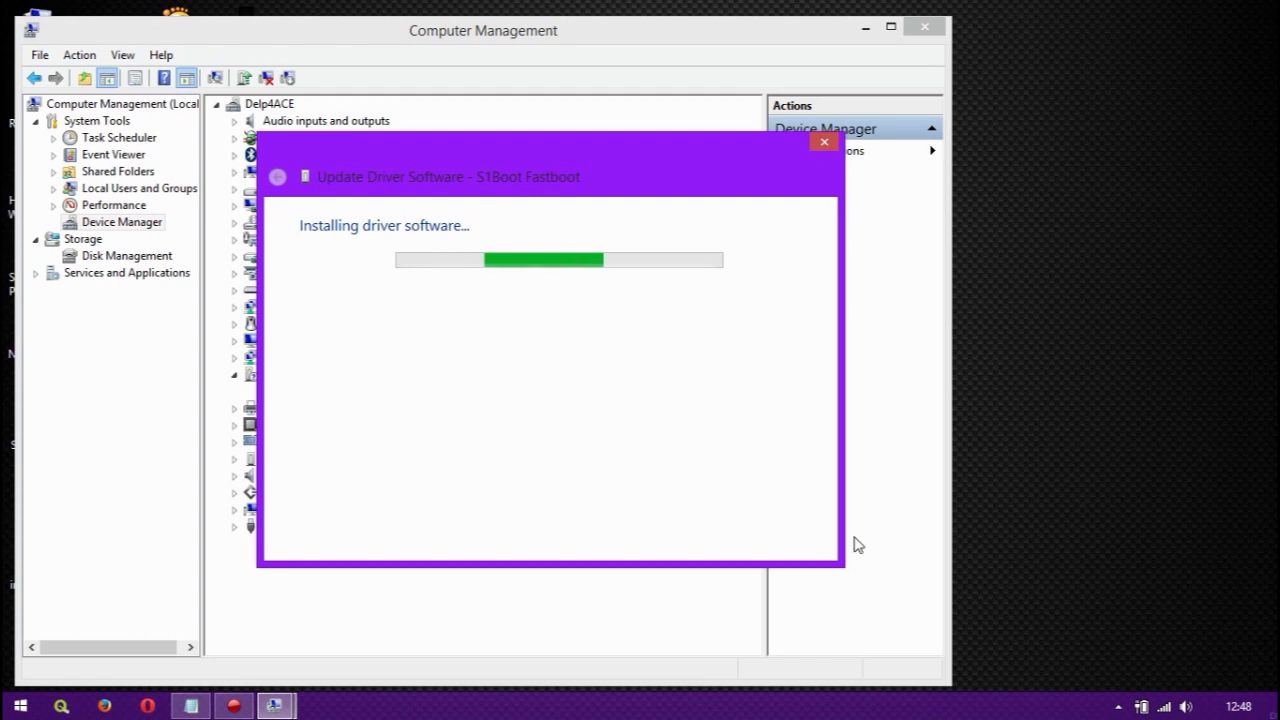
pyautogui.click(1118, 706)
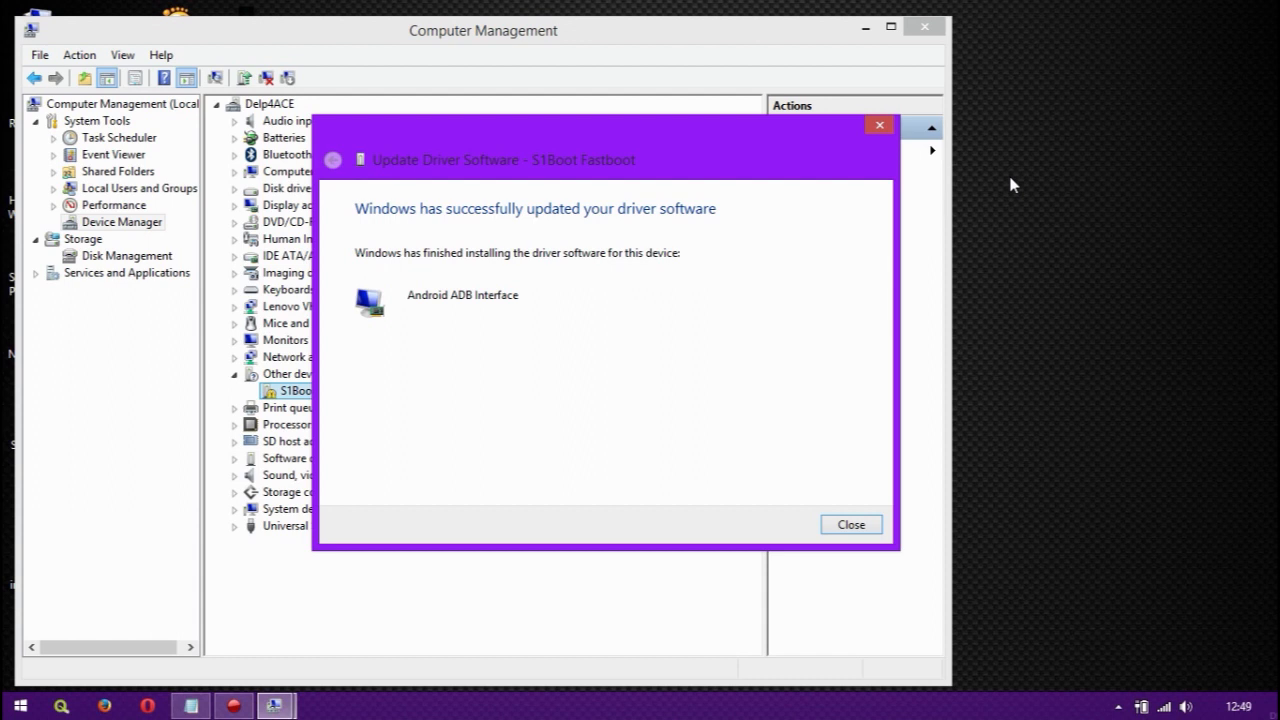
pyautogui.moveTo(492, 352)
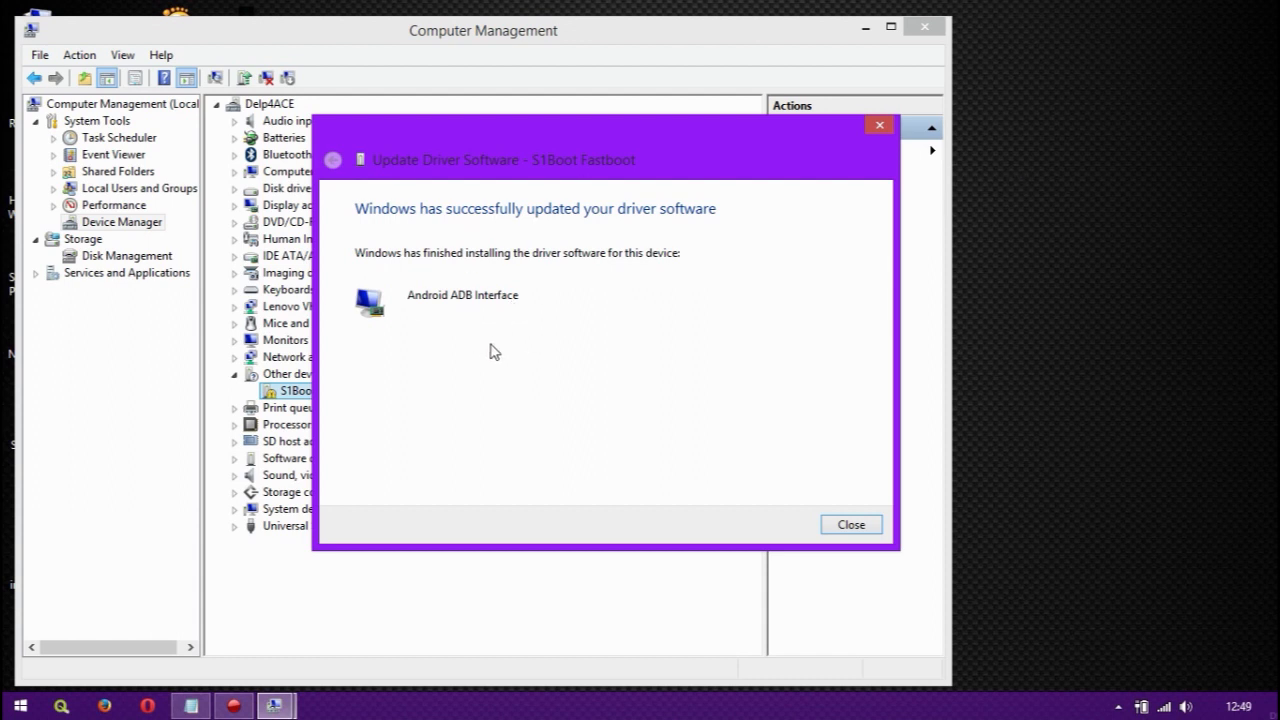
# Step: Dismiss the driver success message, open the LOLLIPOP desktop folder and select TA backup
pyautogui.click(850, 524)
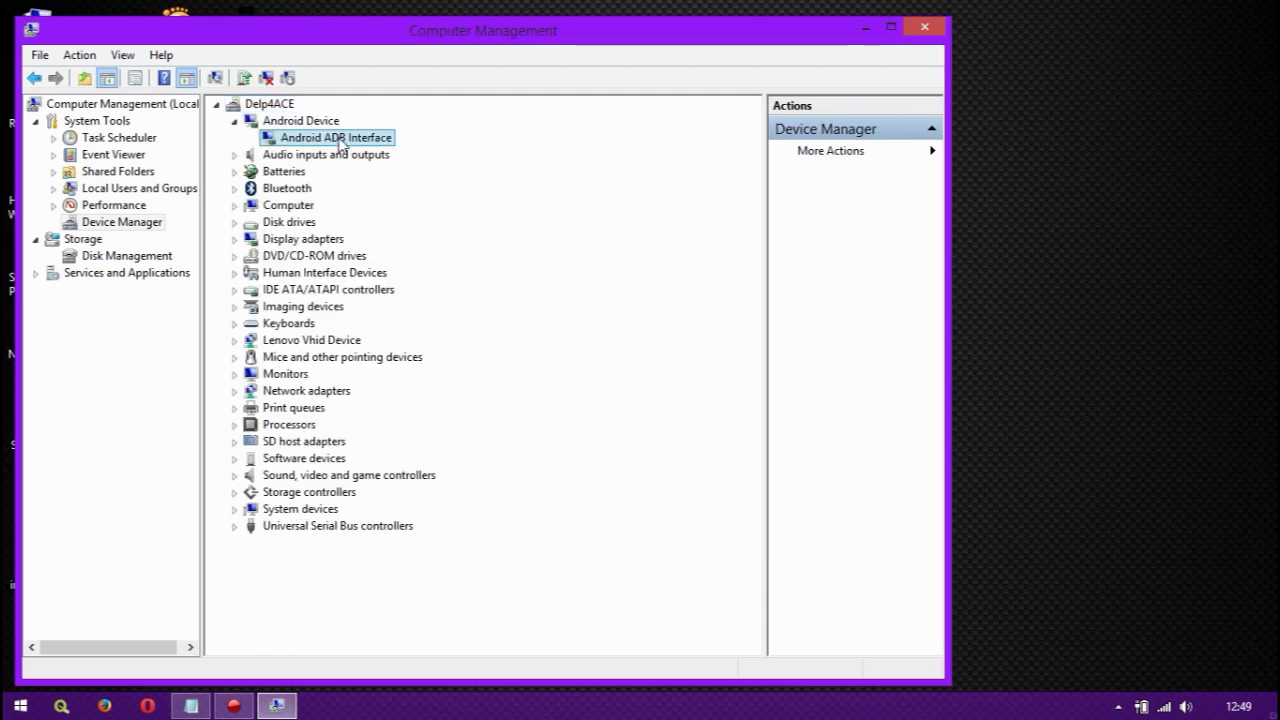
pyautogui.moveTo(832, 58)
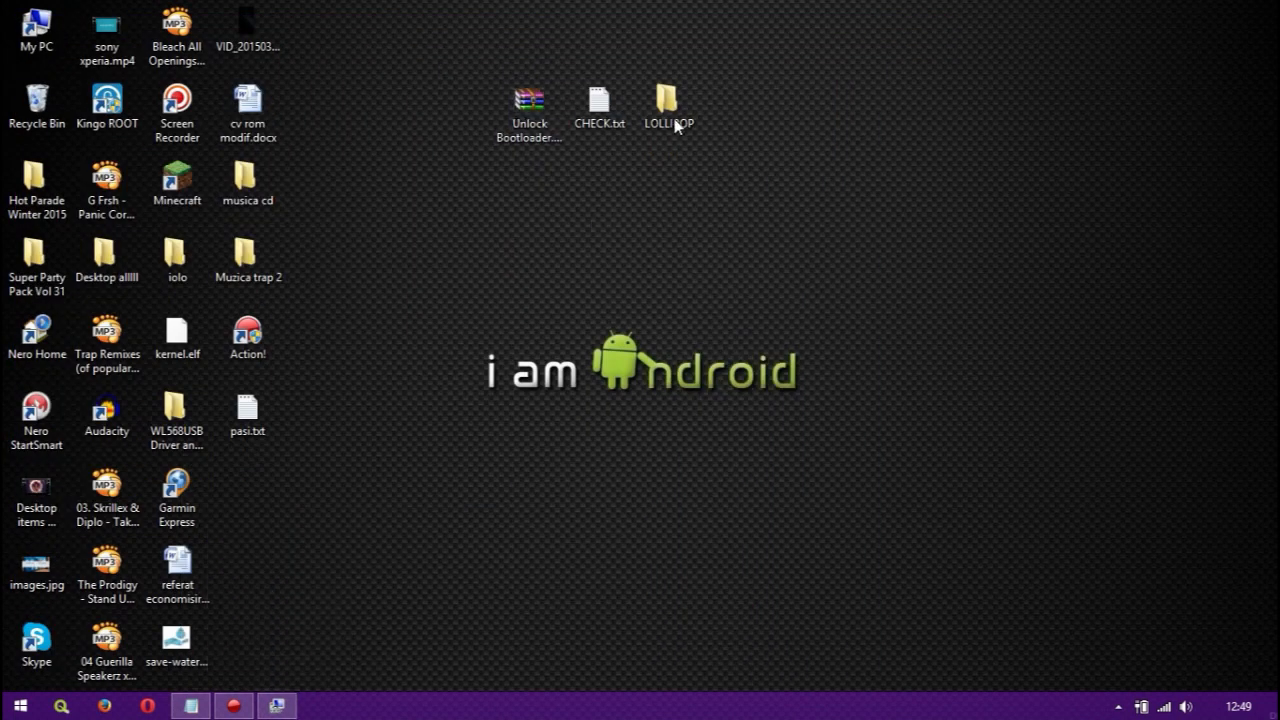
pyautogui.click(668, 104)
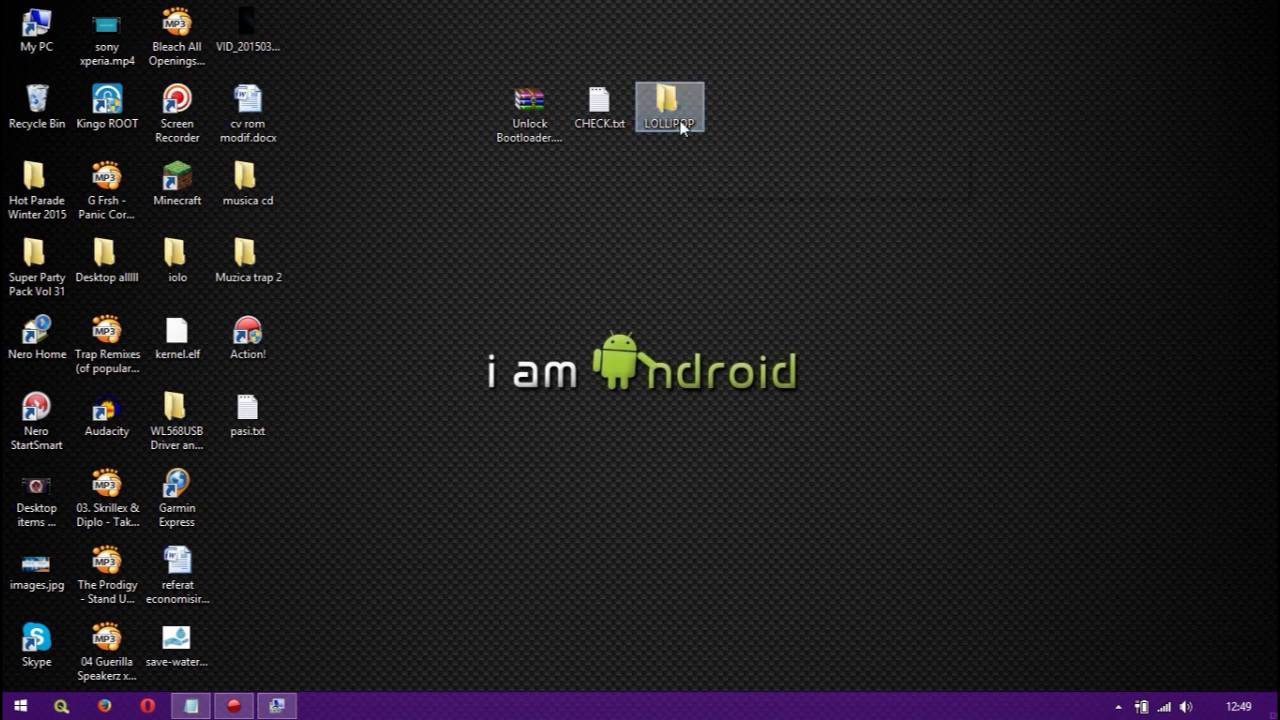
pyautogui.doubleClick(668, 104)
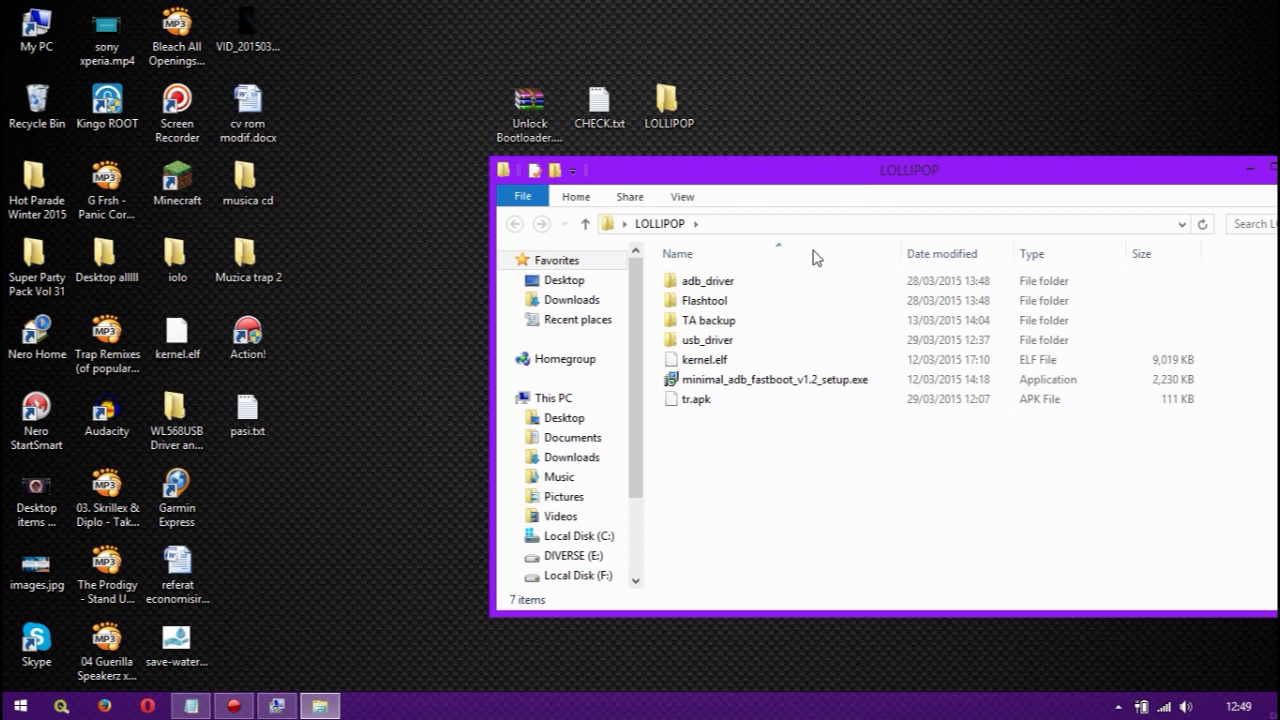
pyautogui.click(708, 320)
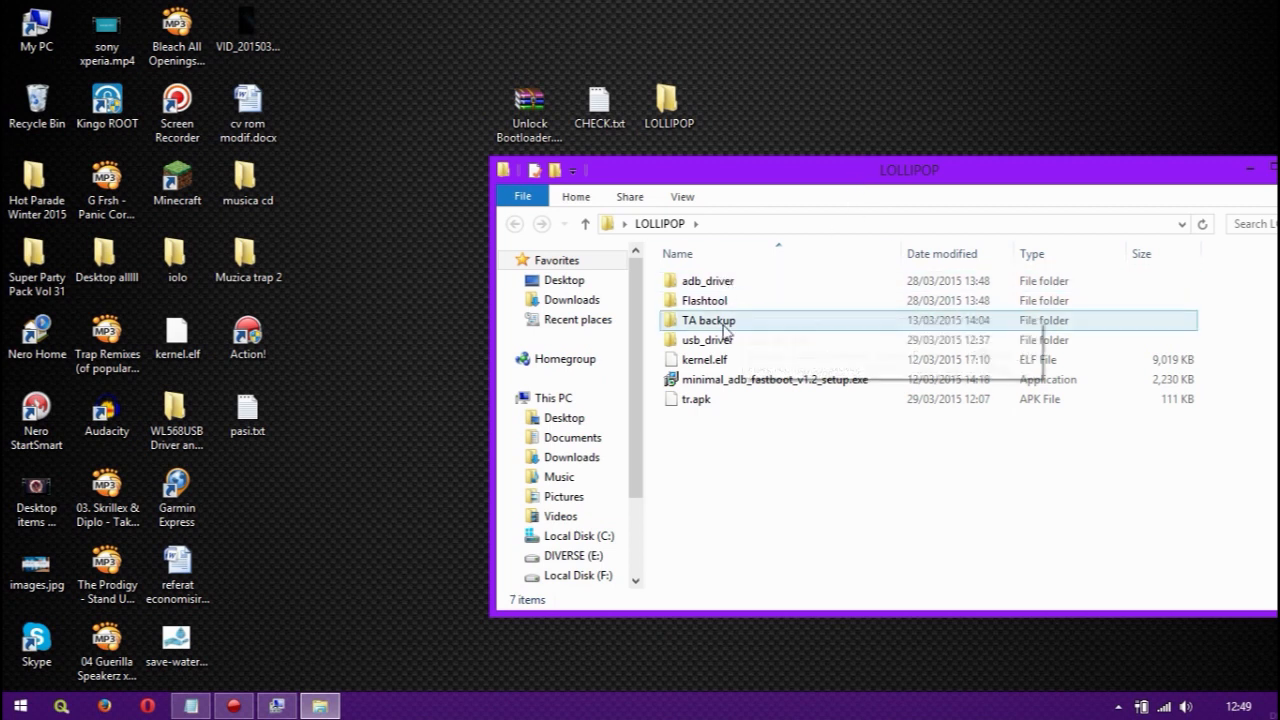
pyautogui.click(708, 320)
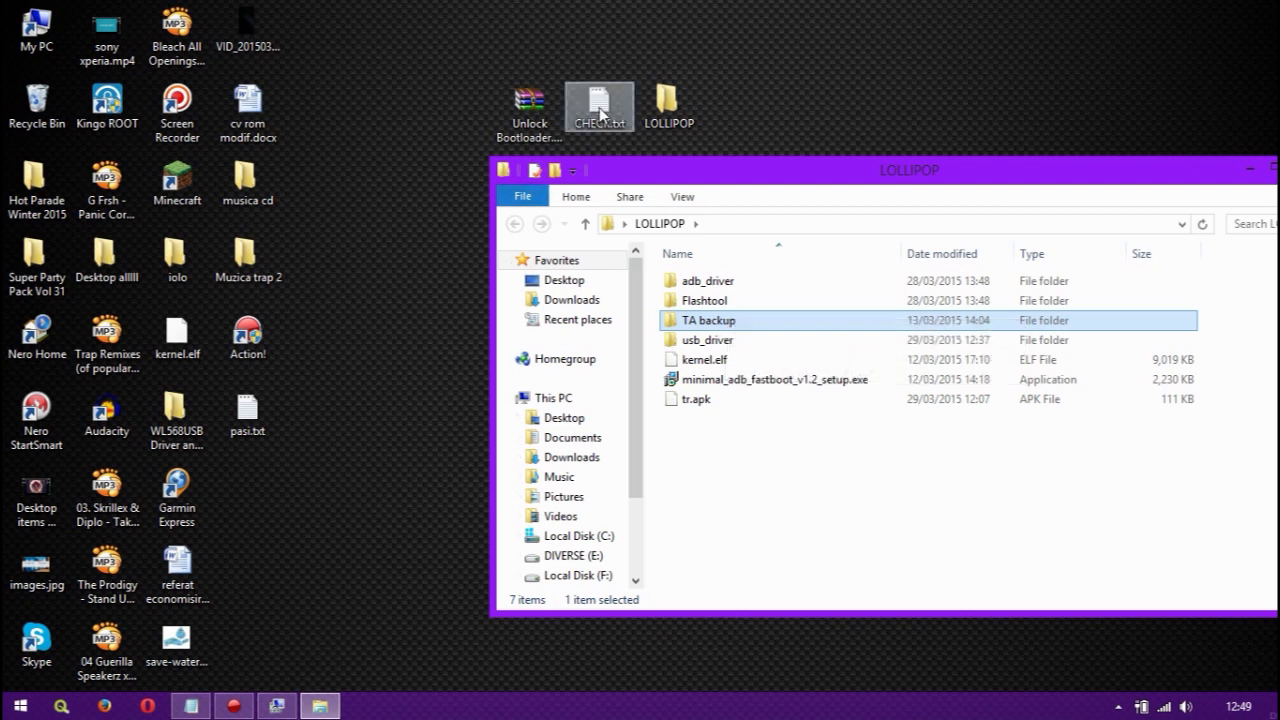
pyautogui.doubleClick(598, 104)
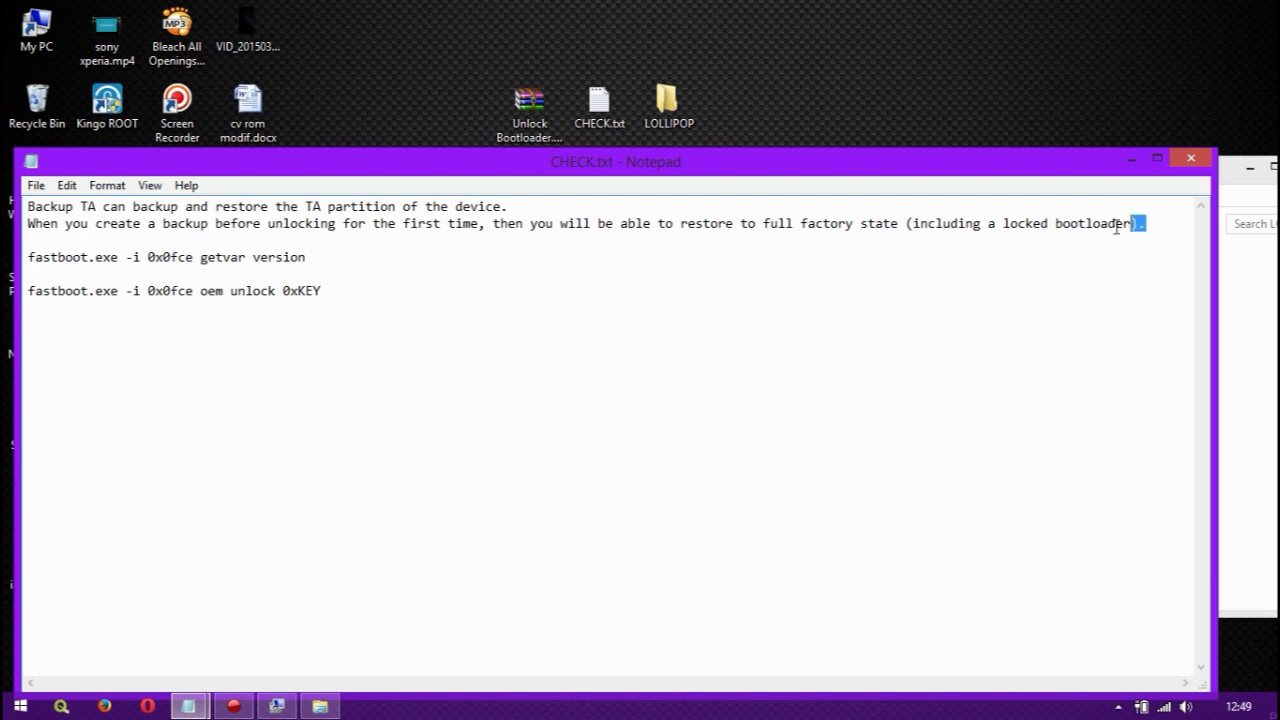
pyautogui.moveTo(1138, 224); pyautogui.dragTo(28, 206)
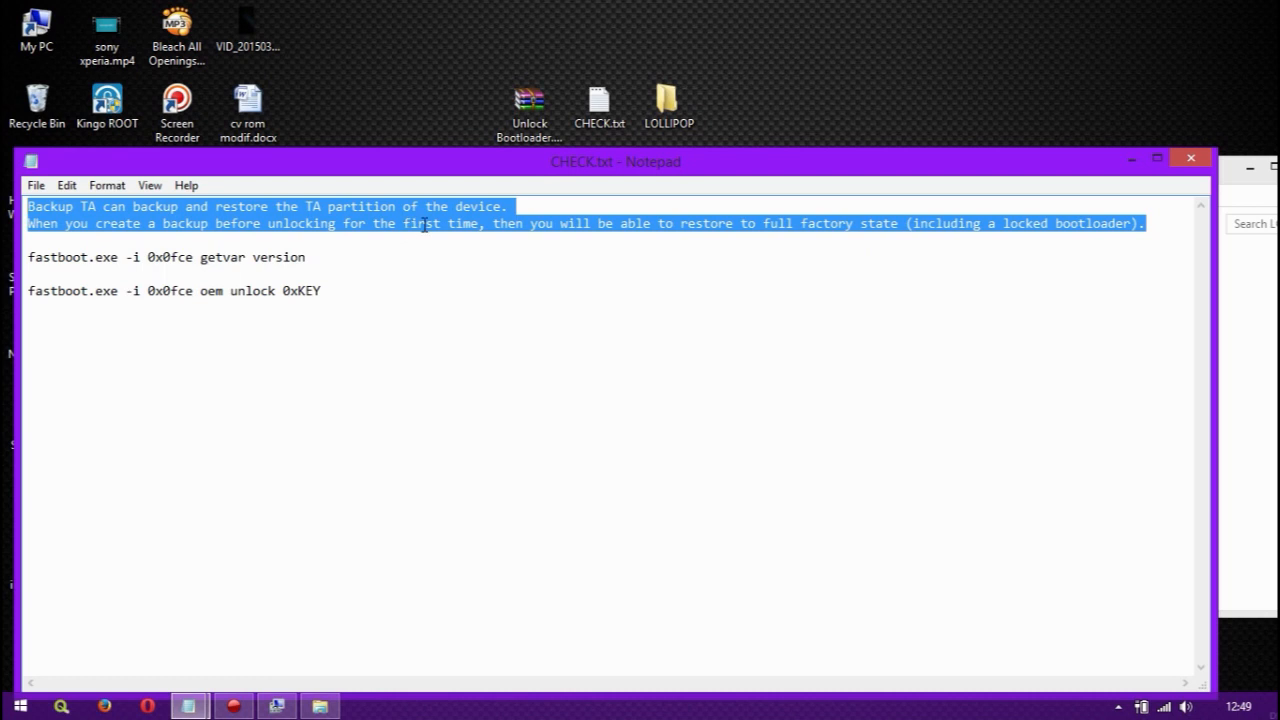
pyautogui.moveTo(388, 246)
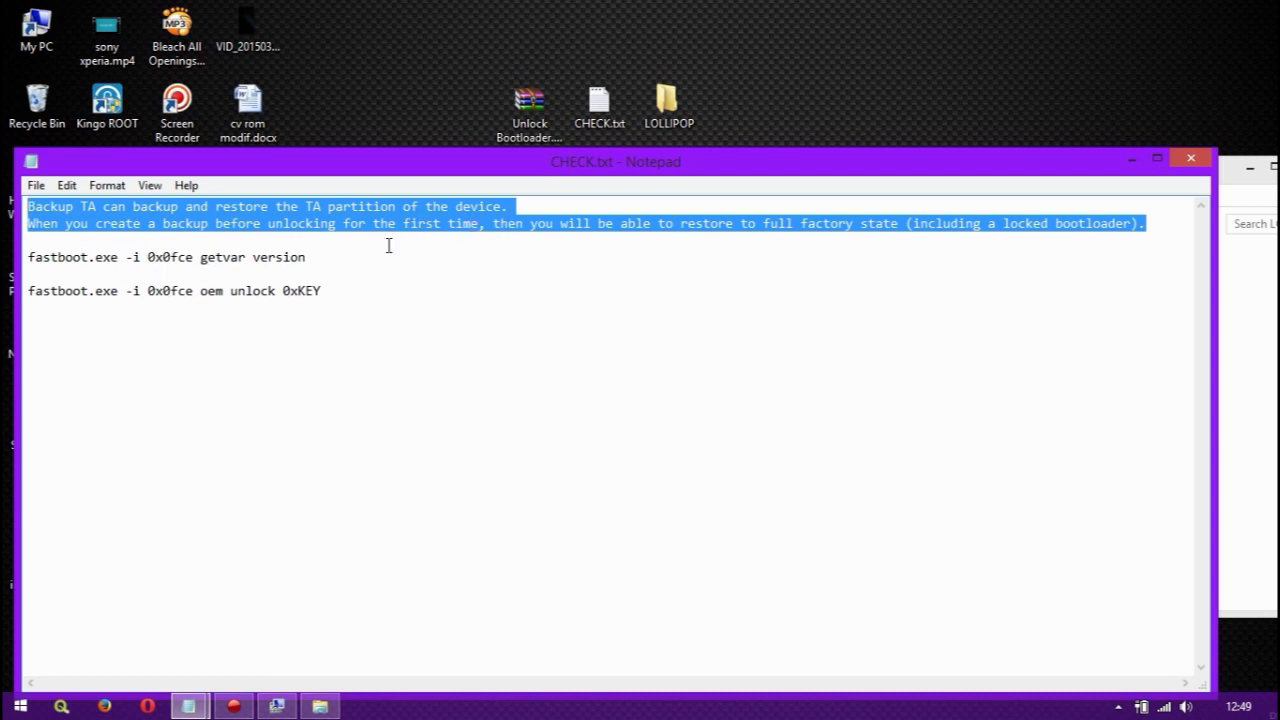
pyautogui.moveTo(948, 238)
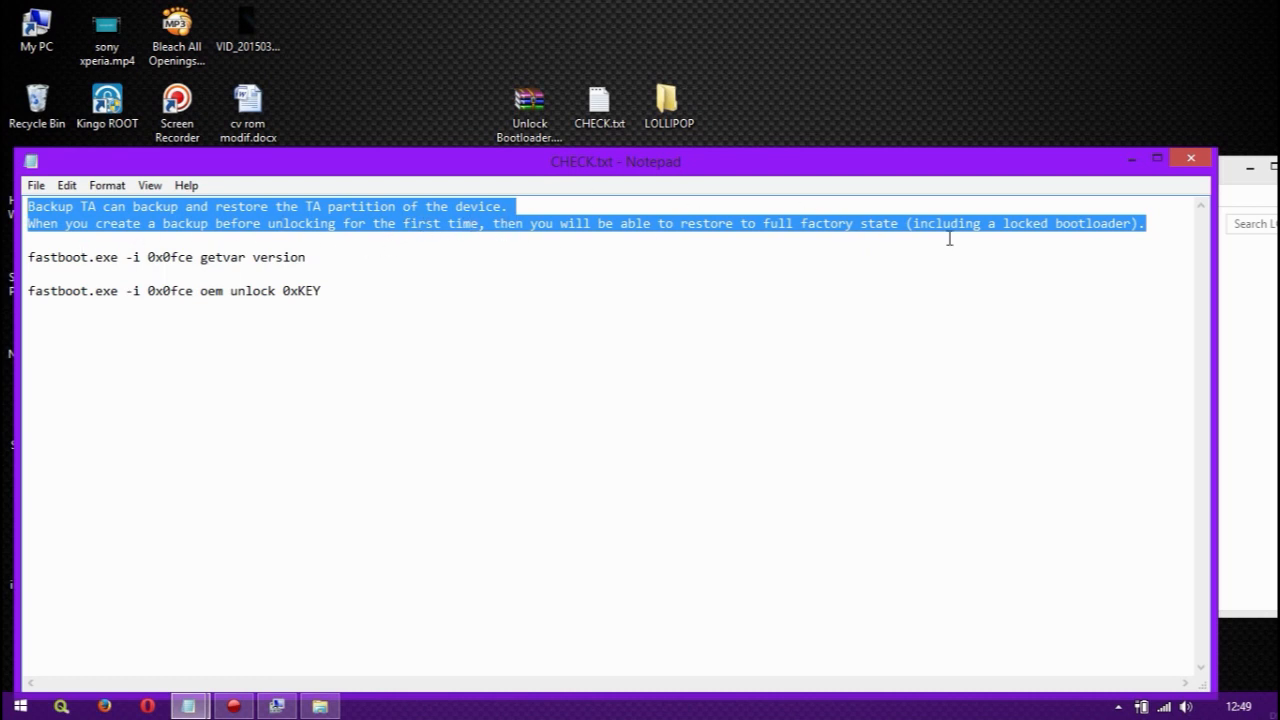
pyautogui.moveTo(948, 236)
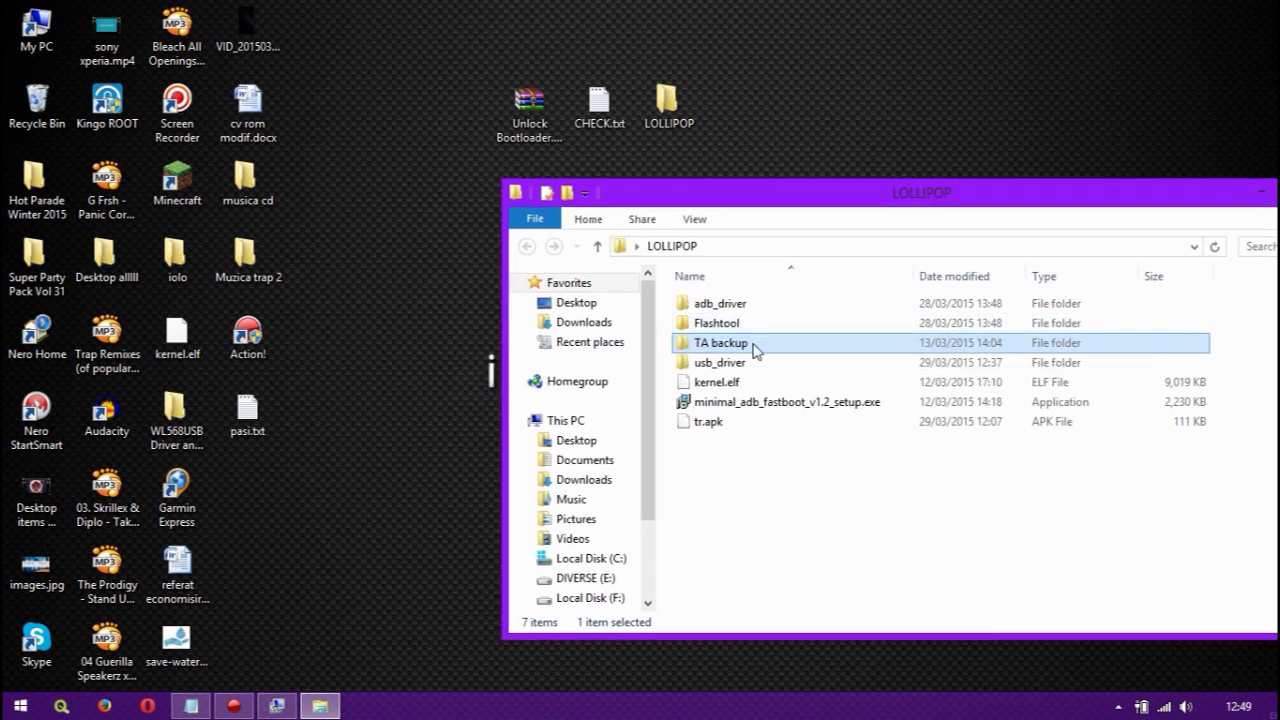
pyautogui.moveTo(718, 342)
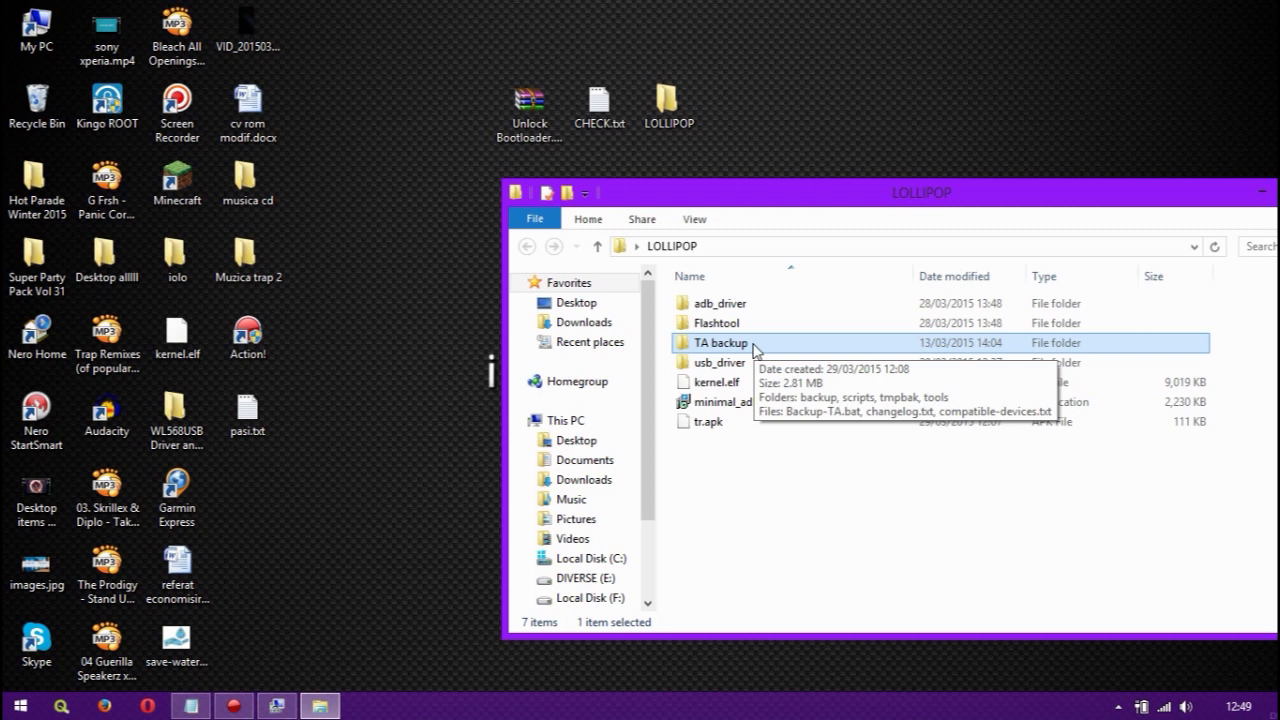
pyautogui.moveTo(732, 476)
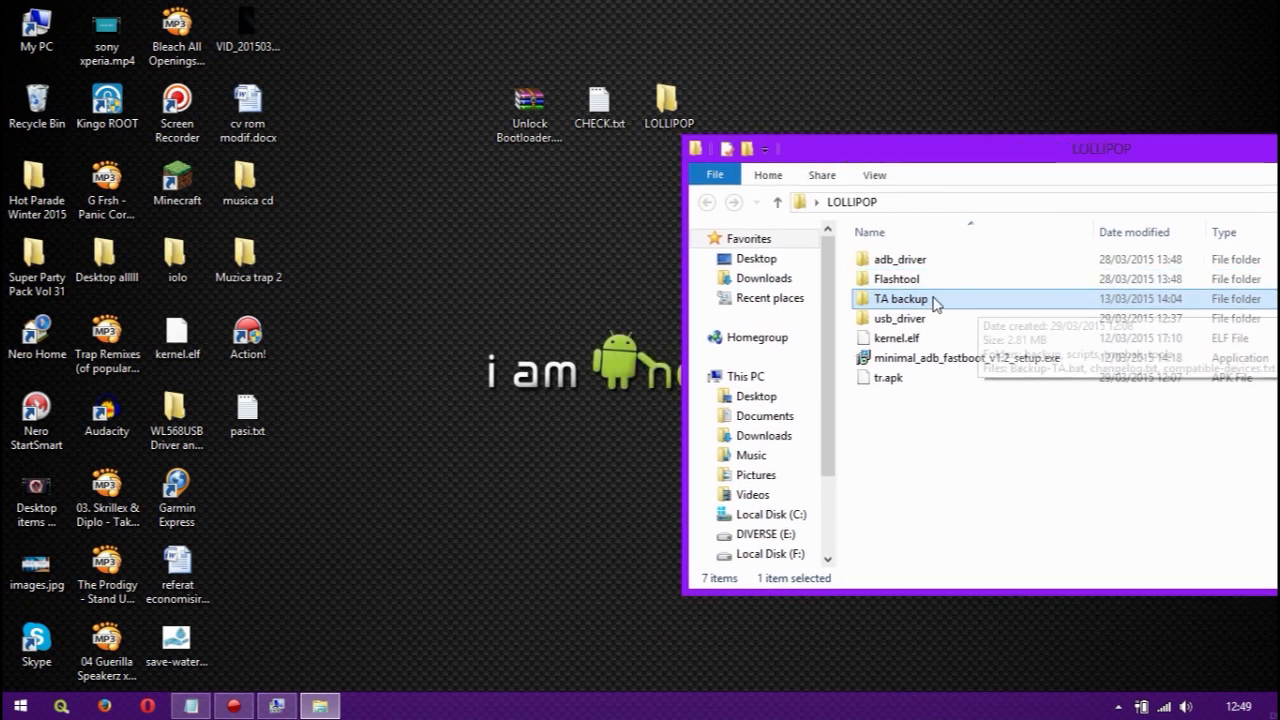
# Step: Open the TA backup folder showing Backup-TA.bat and its scripts
pyautogui.doubleClick(900, 298)
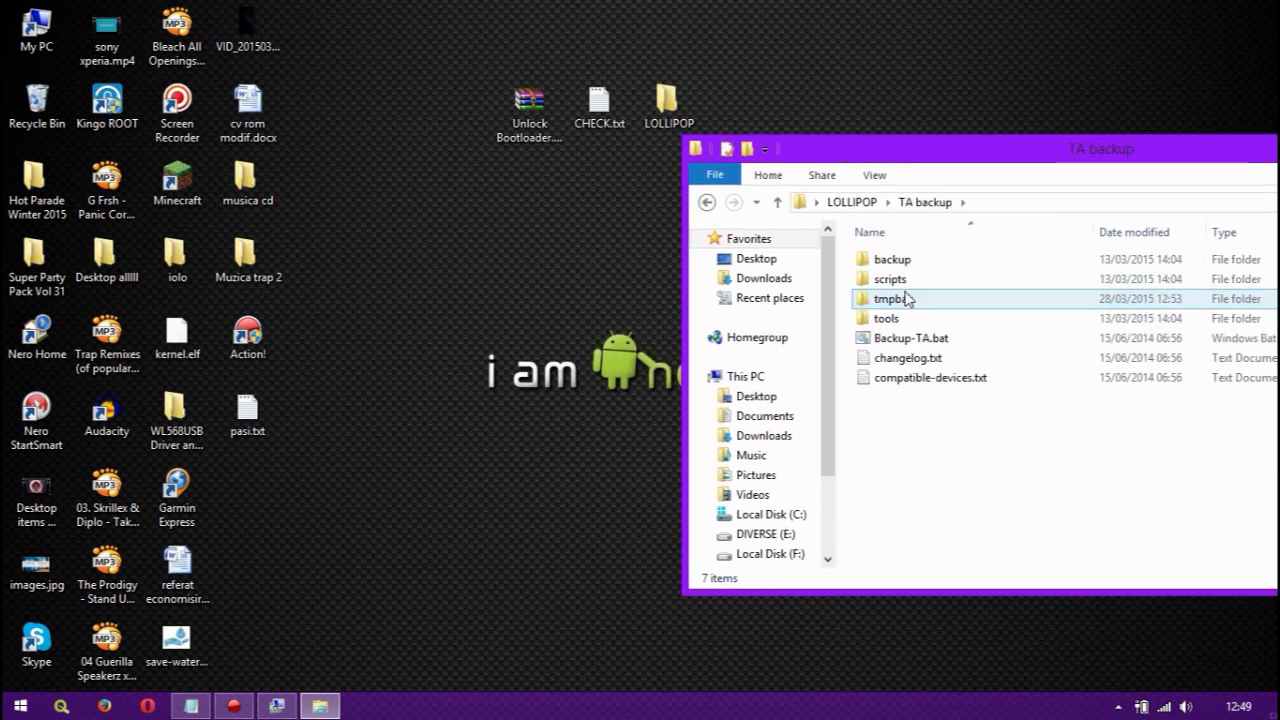
pyautogui.click(884, 318)
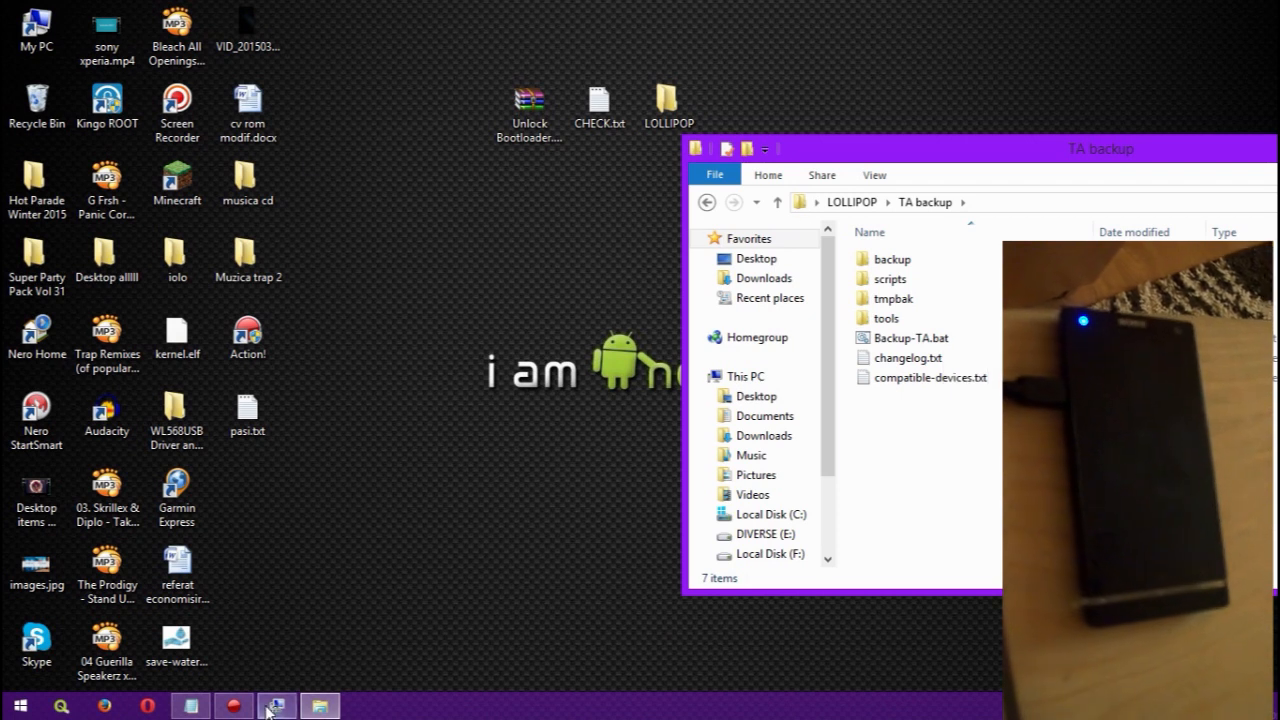
pyautogui.click(276, 706)
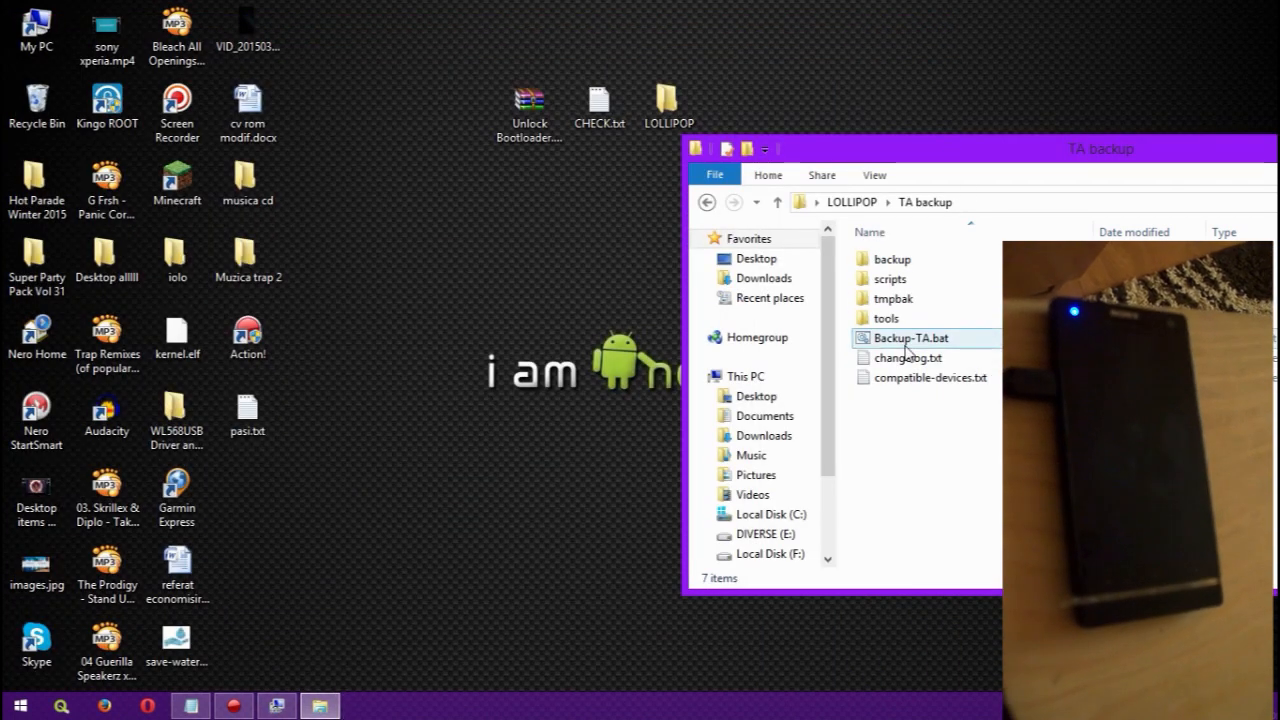
# Step: Run Backup-TA.bat to launch the Backup TA tool's licence notice
pyautogui.doubleClick(908, 338)
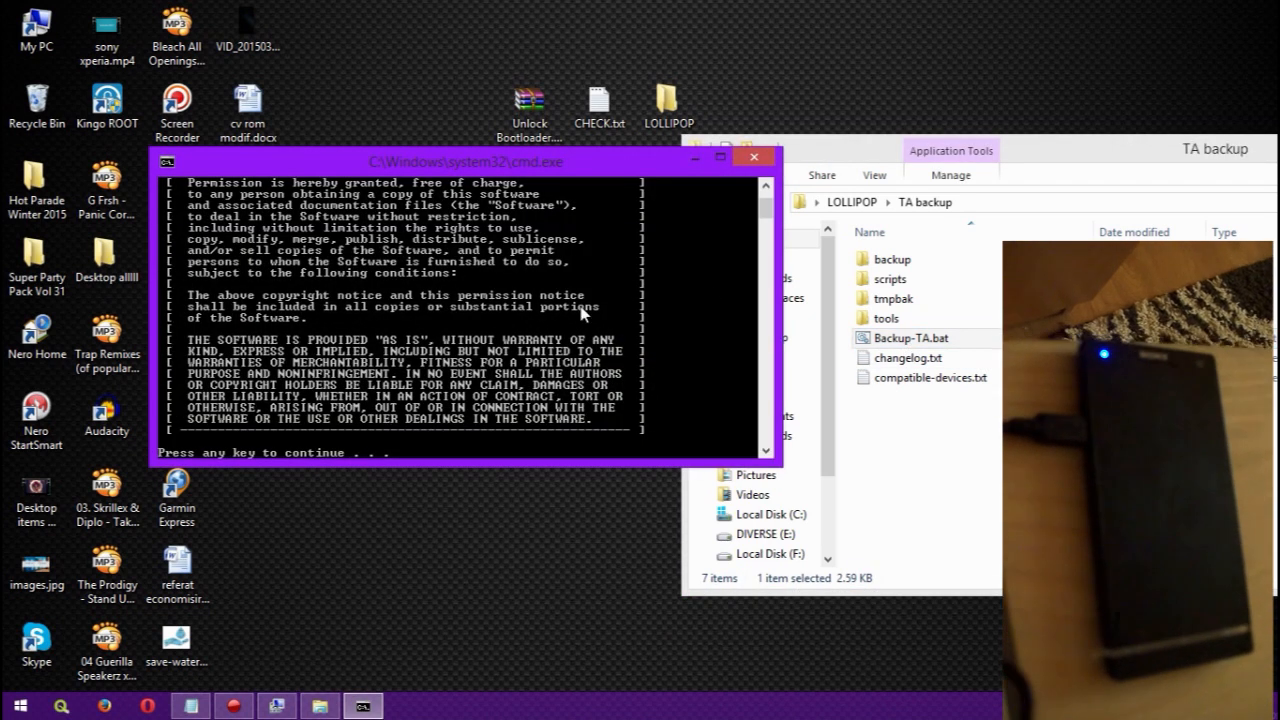
pyautogui.moveTo(544, 356)
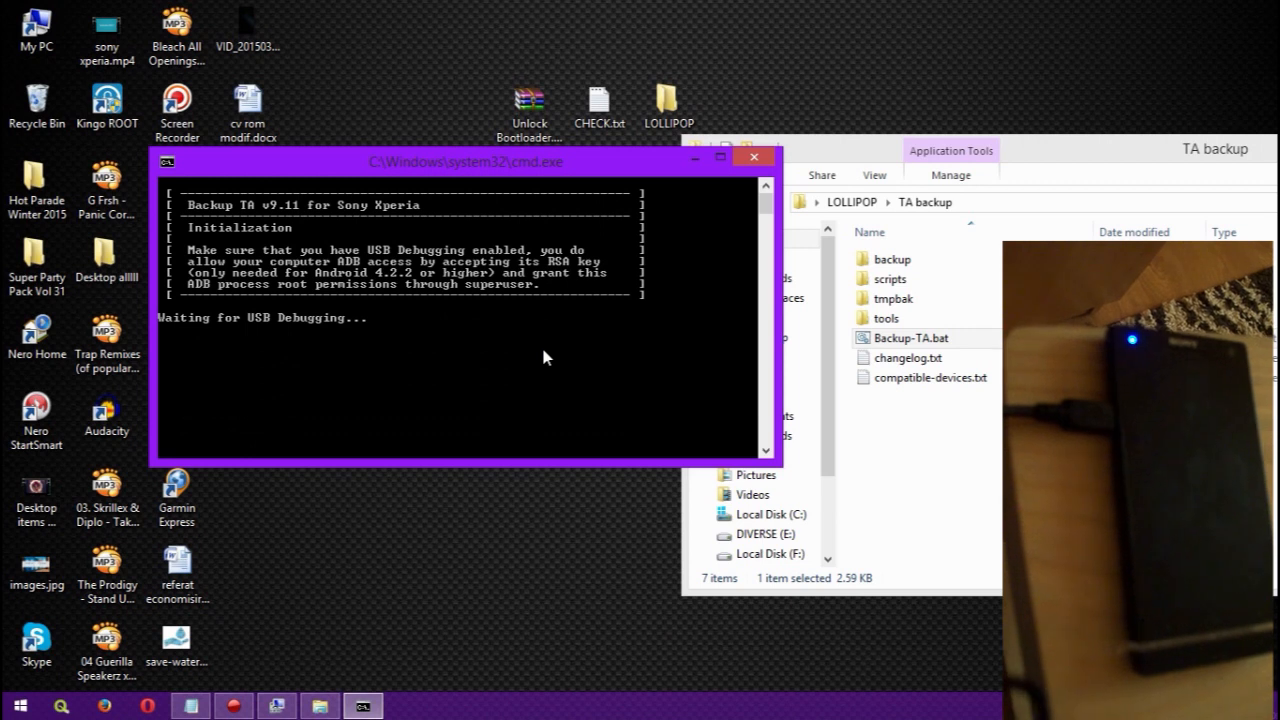
pyautogui.moveTo(320, 340)
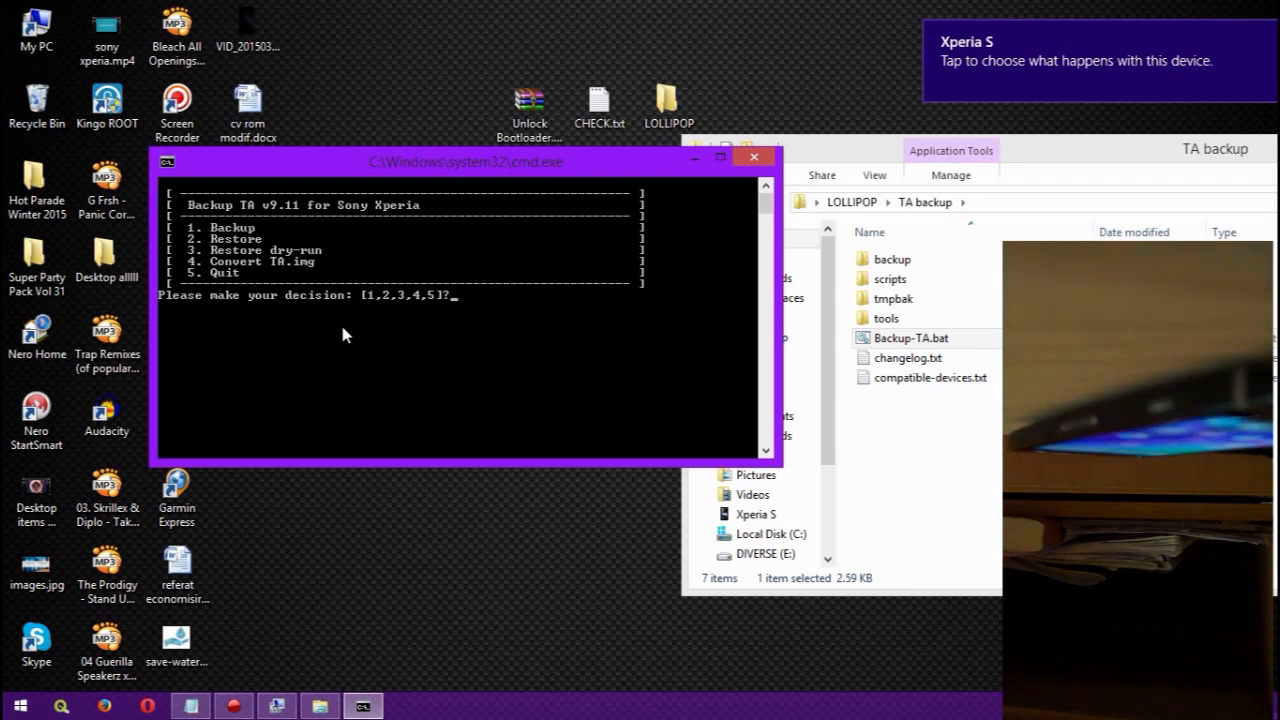
pyautogui.moveTo(424, 180)
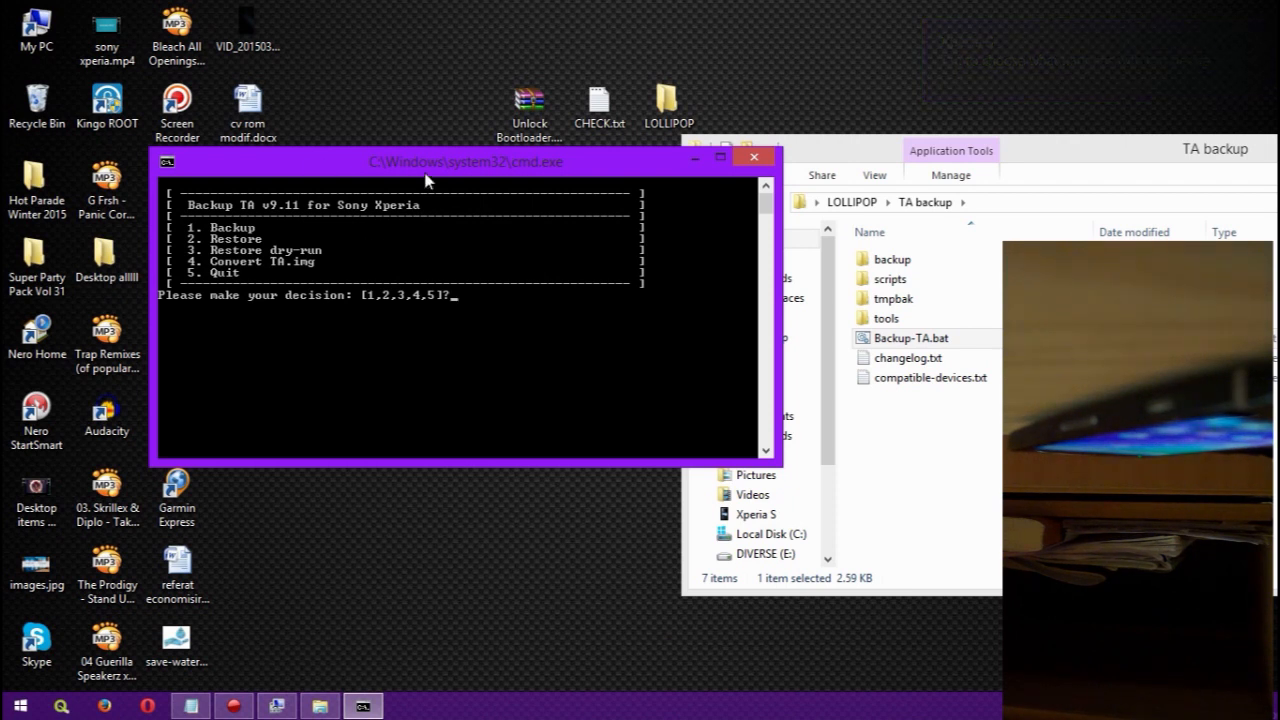
pyautogui.moveTo(232, 232)
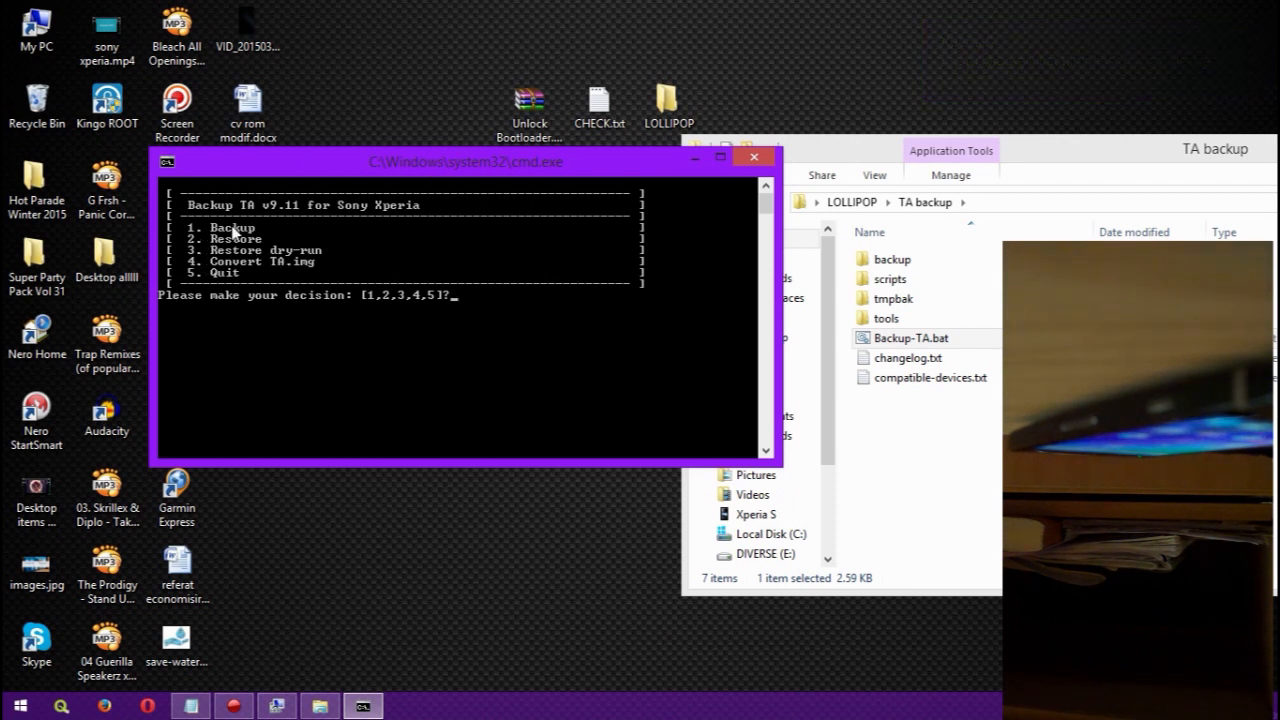
pyautogui.moveTo(308, 206)
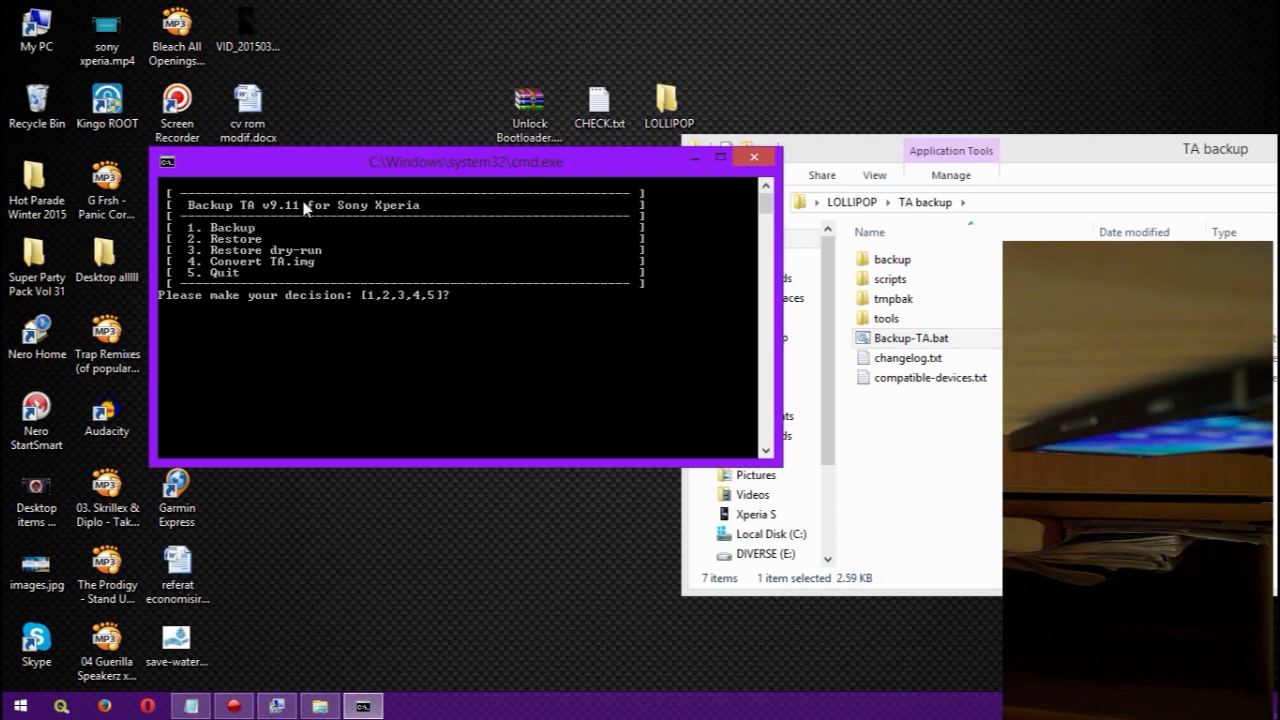
# Step: Choose option 1, Backup, at the Backup TA menu prompt
pyautogui.write('1')
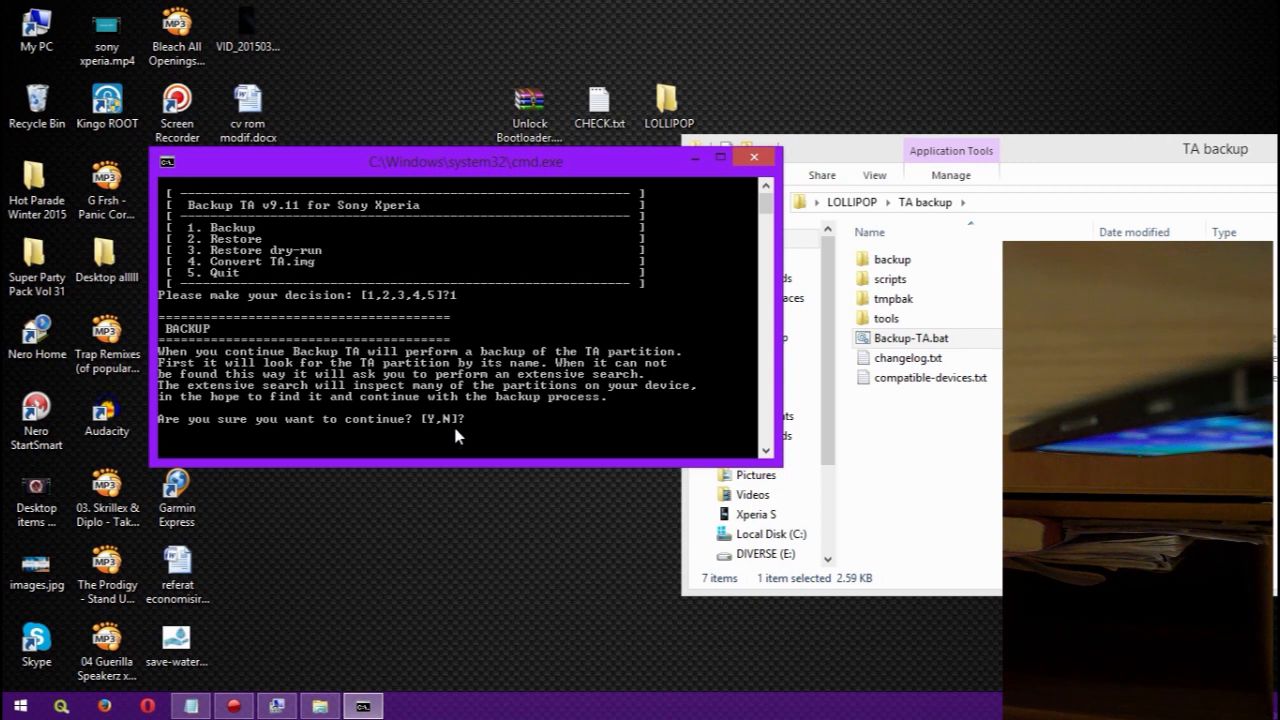
pyautogui.moveTo(632, 392)
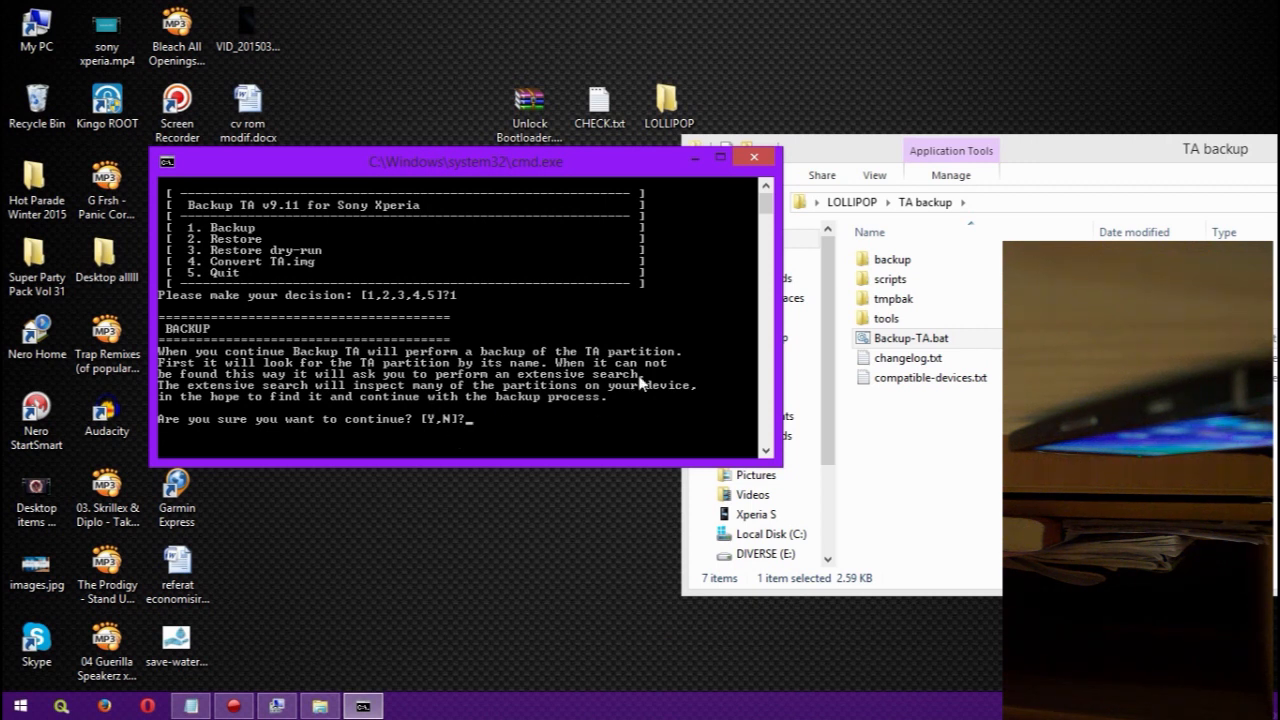
pyautogui.moveTo(436, 232)
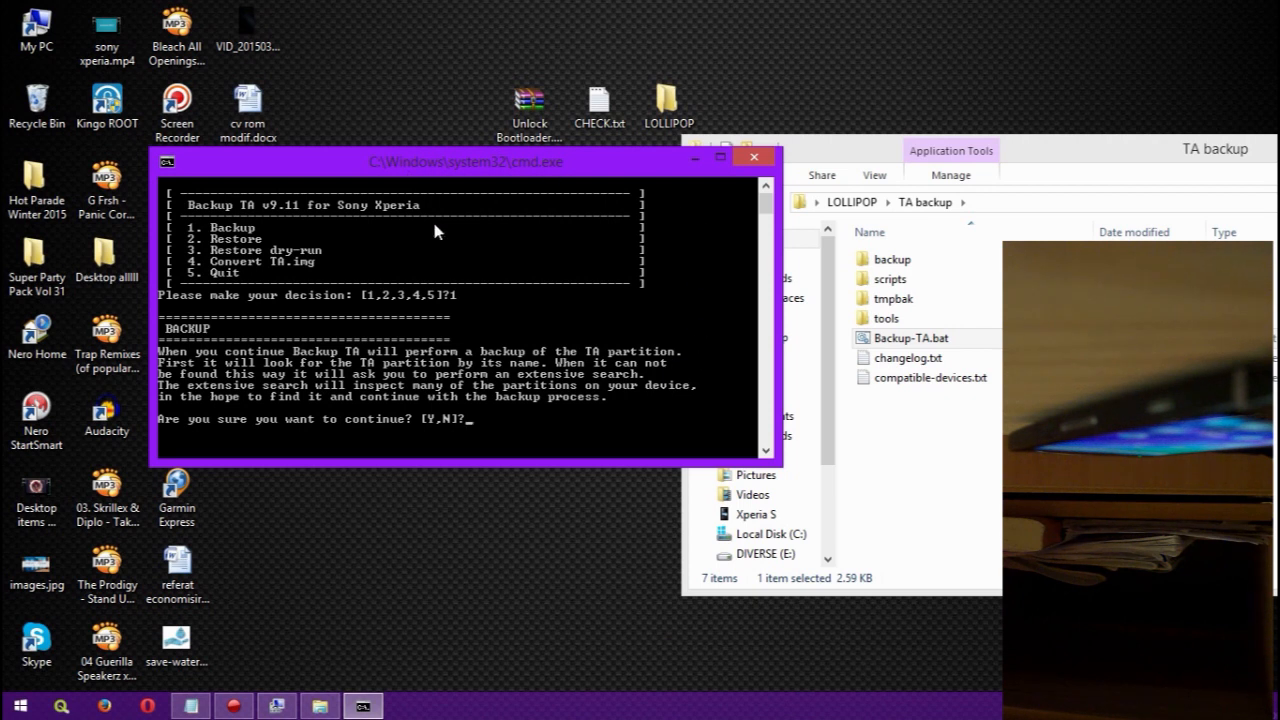
pyautogui.moveTo(398, 258)
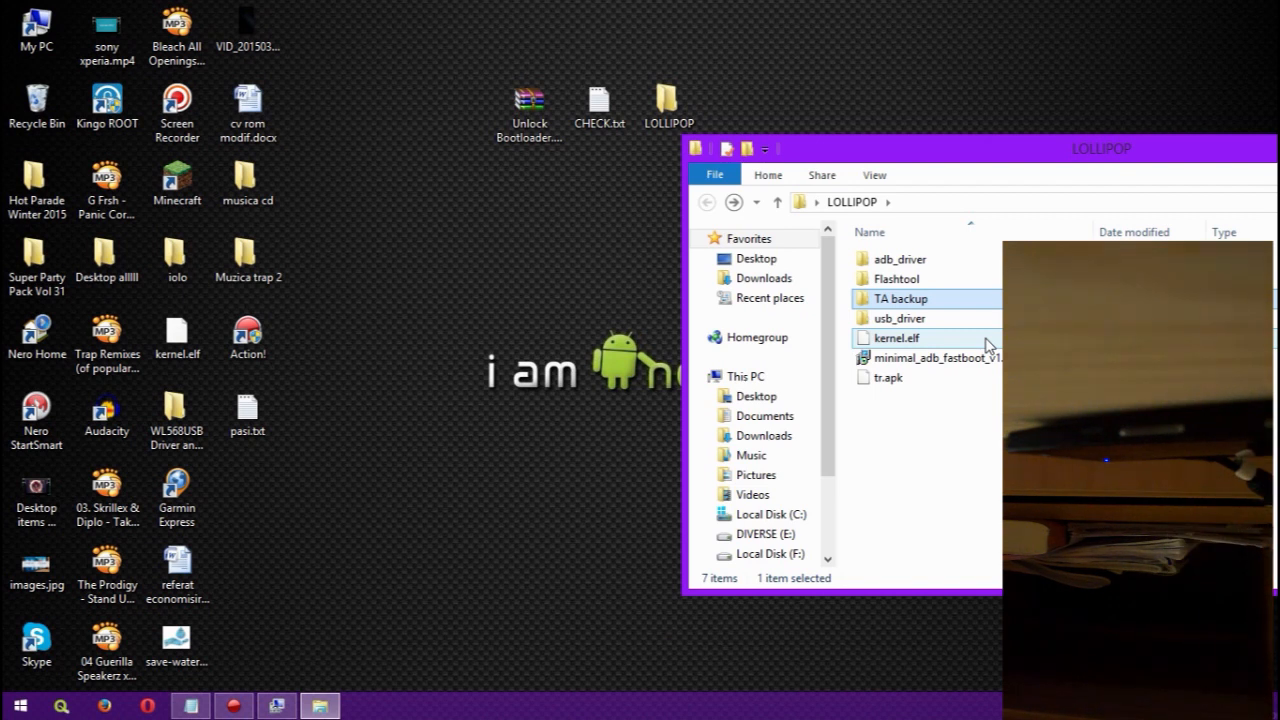
pyautogui.moveTo(936, 252)
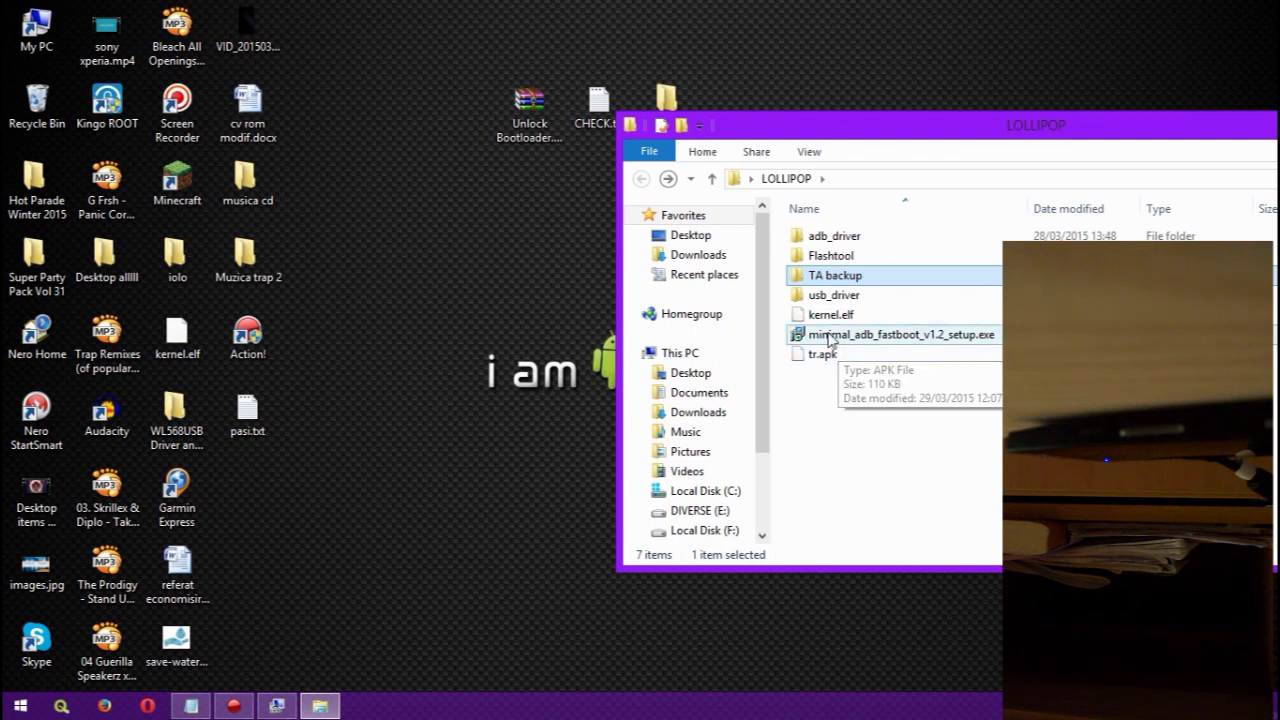
# Step: Install minimal_adb_fastboot_v1.2 with default shortcuts and launch it on finish
pyautogui.click(896, 334)
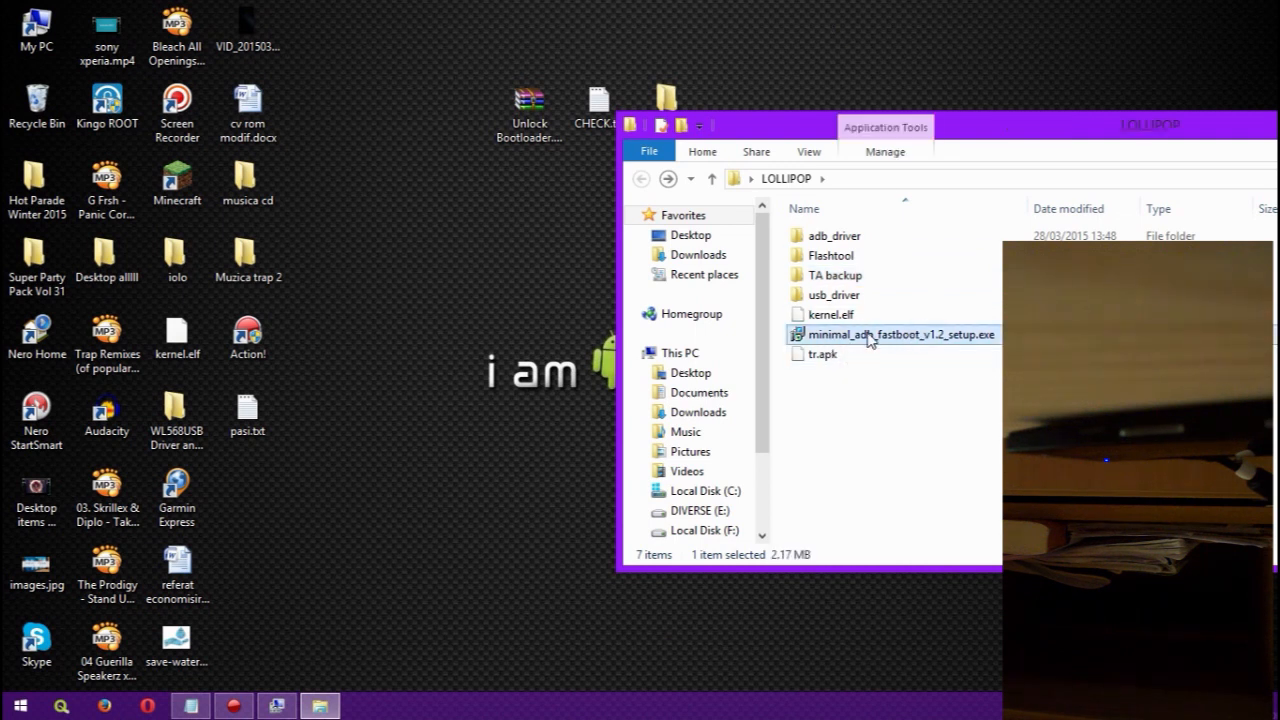
pyautogui.doubleClick(872, 334)
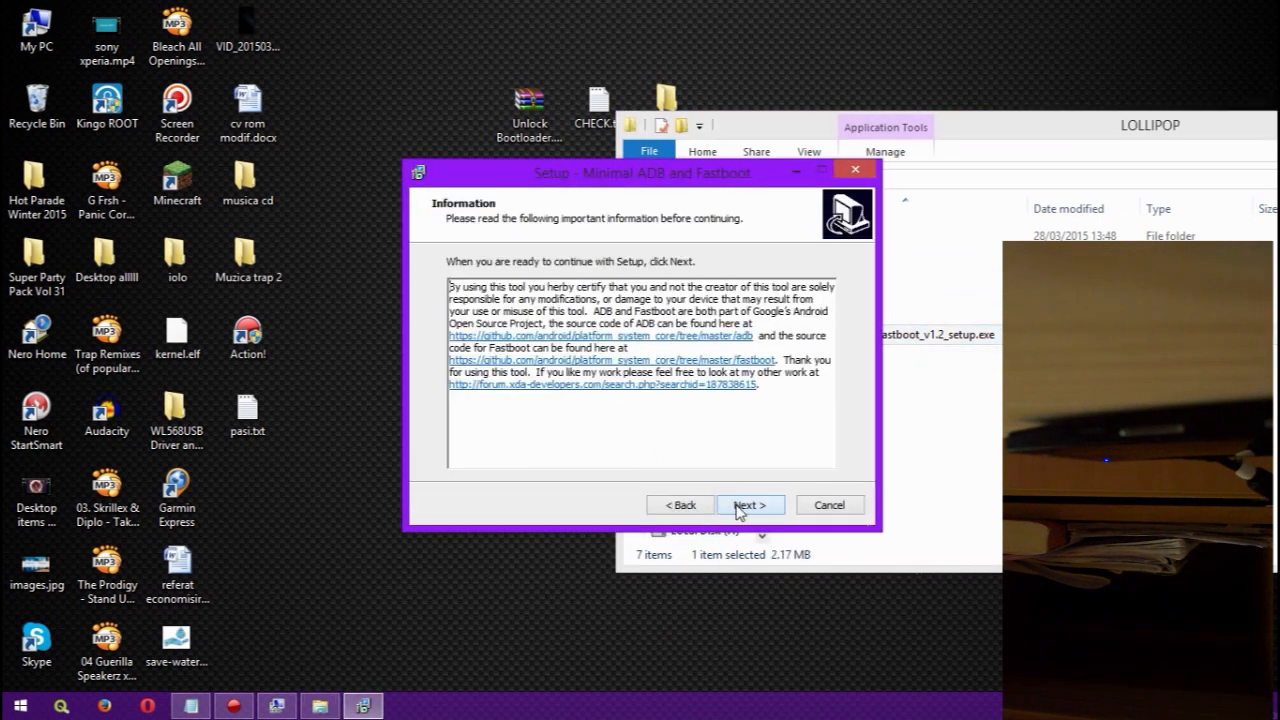
pyautogui.click(748, 504)
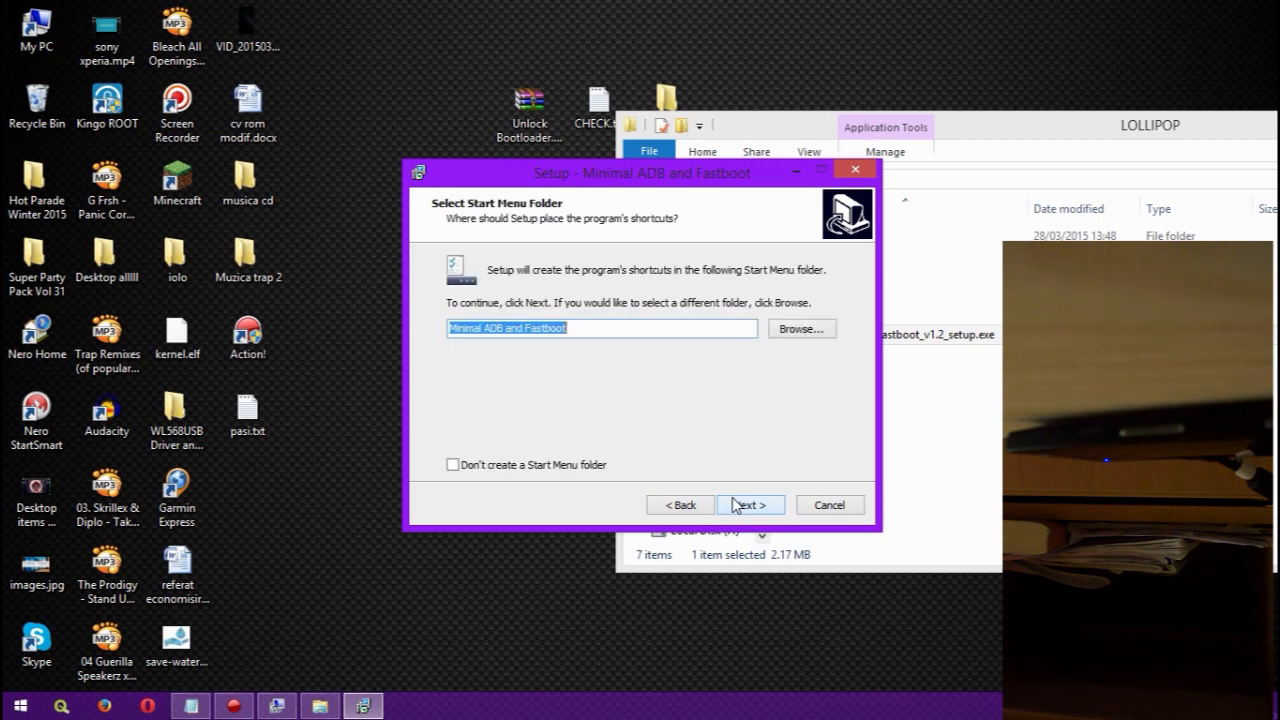
pyautogui.click(748, 504)
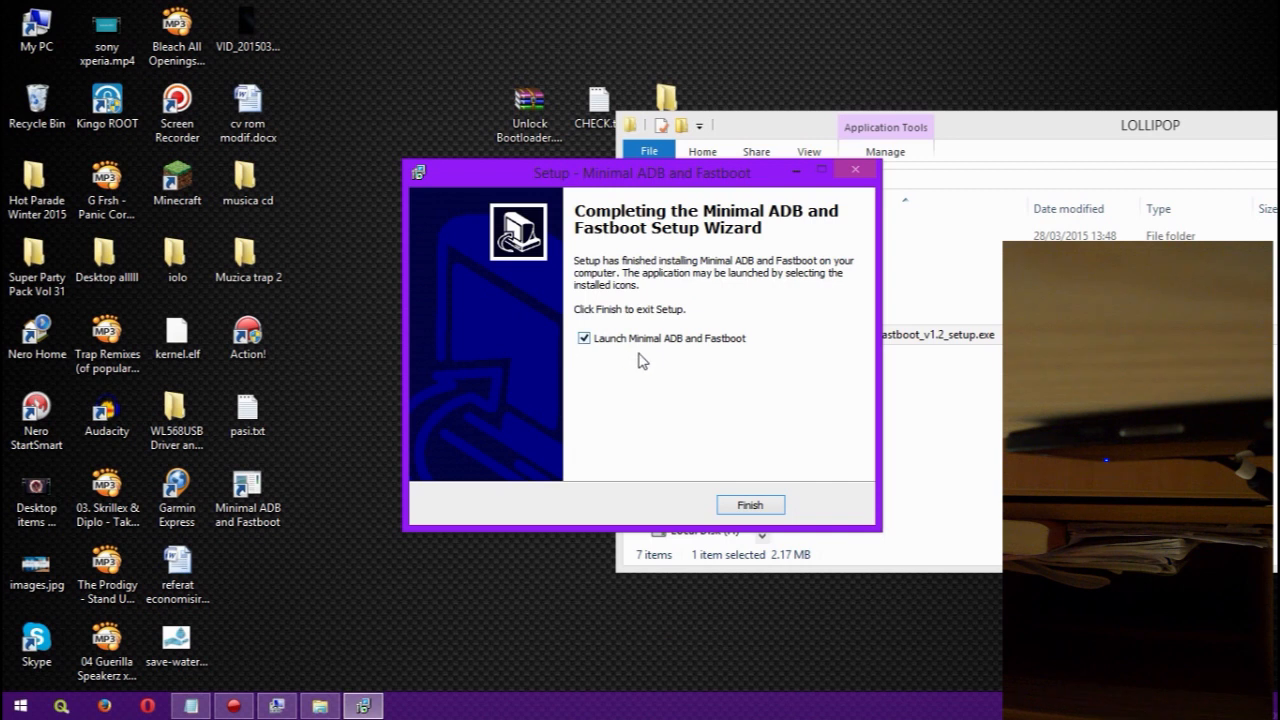
pyautogui.click(750, 504)
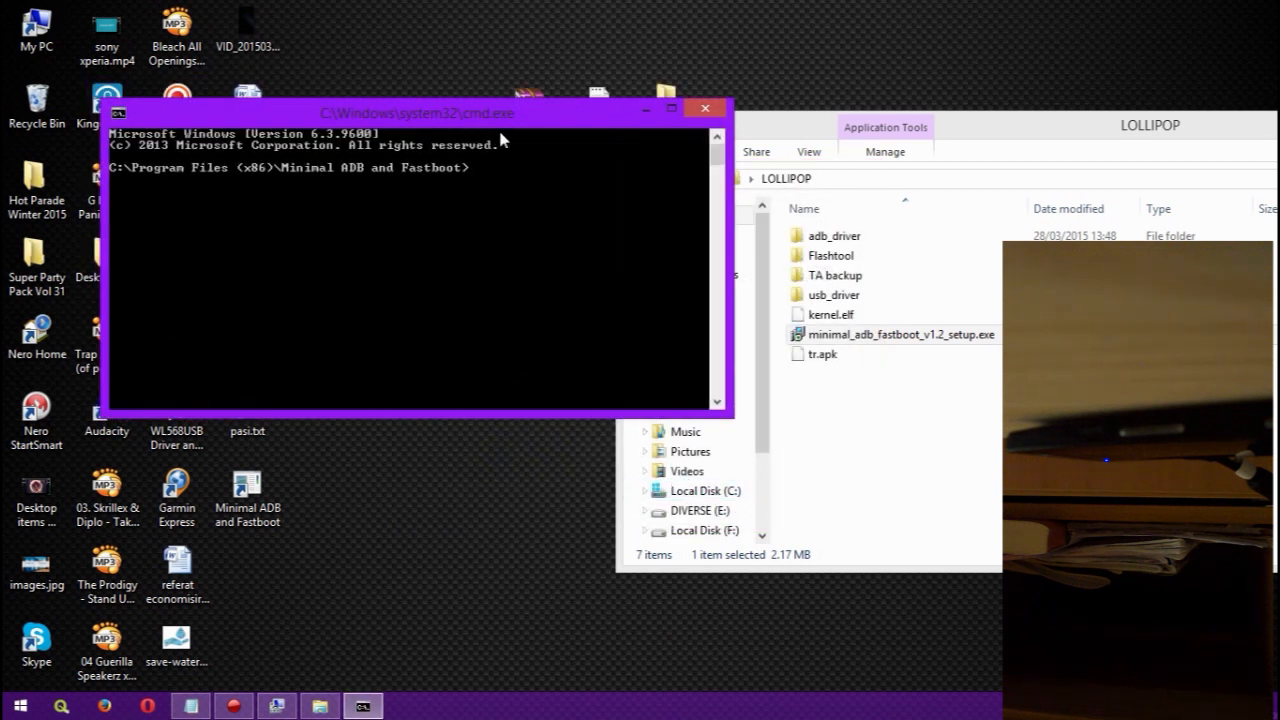
# Step: Move the Minimal ADB and Fastboot command window aside
pyautogui.moveTo(420, 112); pyautogui.dragTo(530, 170)
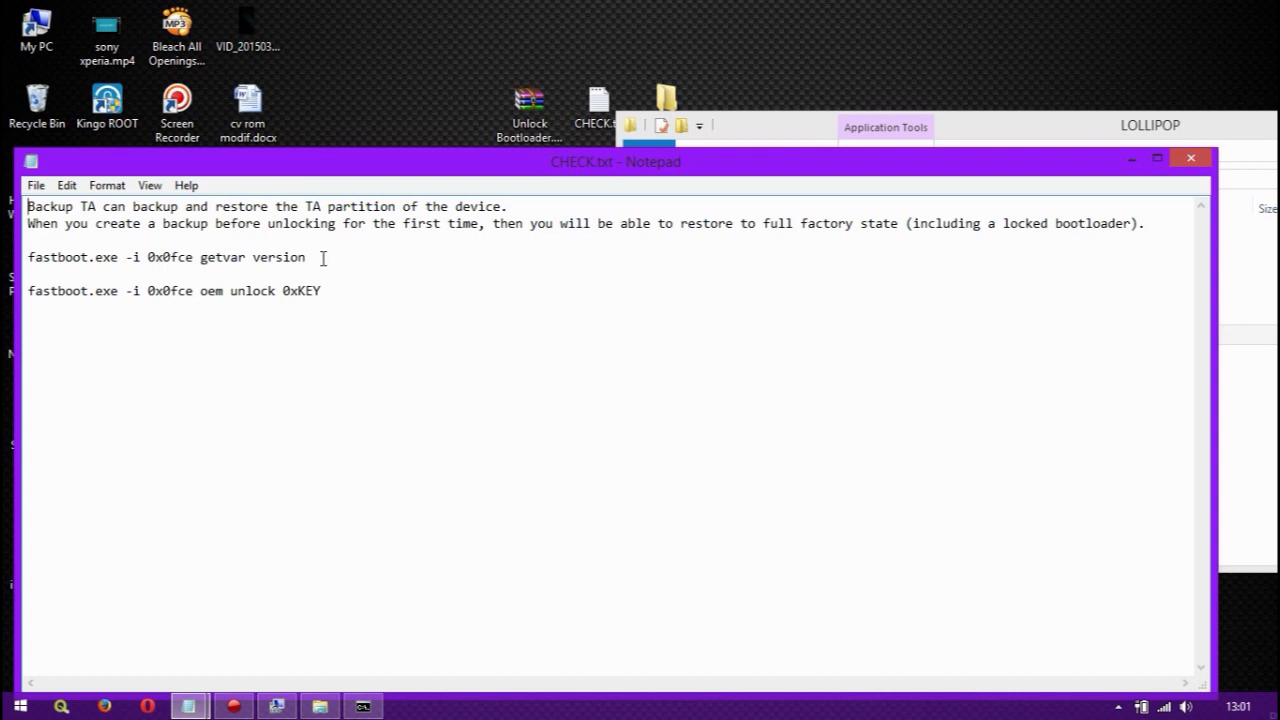
# Step: Run 'fastboot.exe -i 0x0fce getvar version' copied from CHECK.txt, returning version 0.5
pyautogui.click(308, 256)
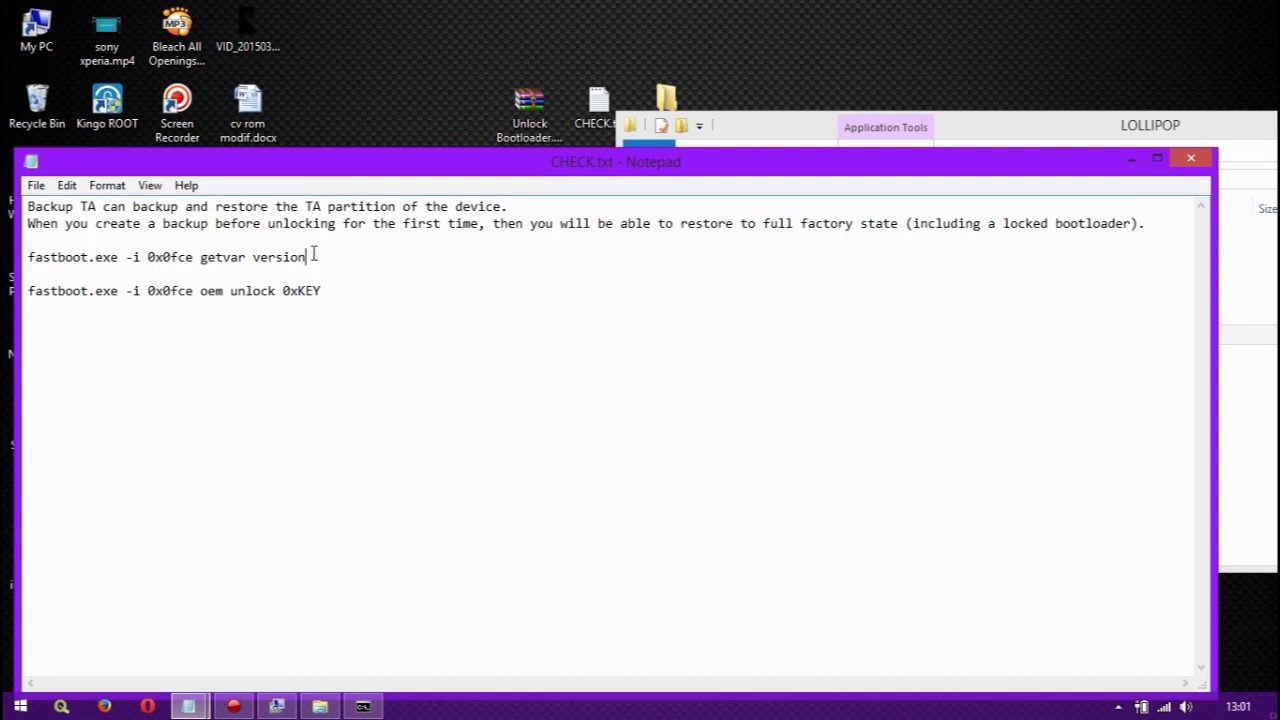
pyautogui.rightClick(168, 256)
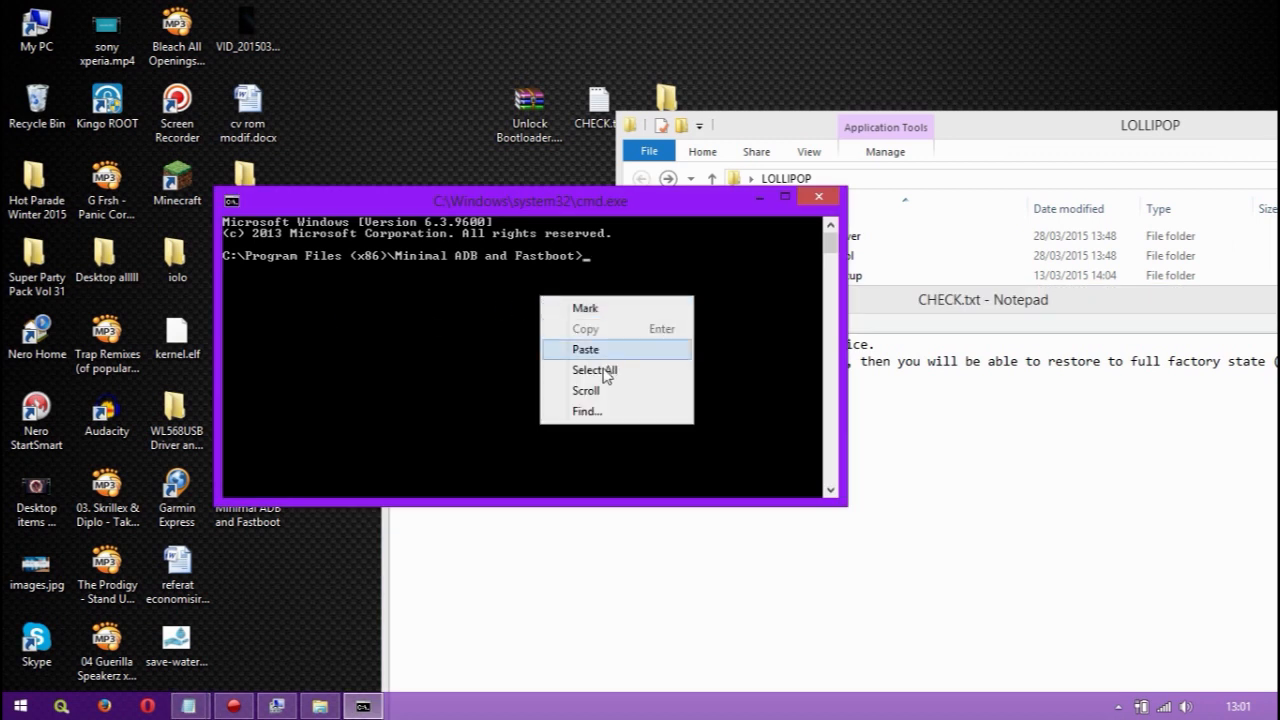
pyautogui.click(584, 348)
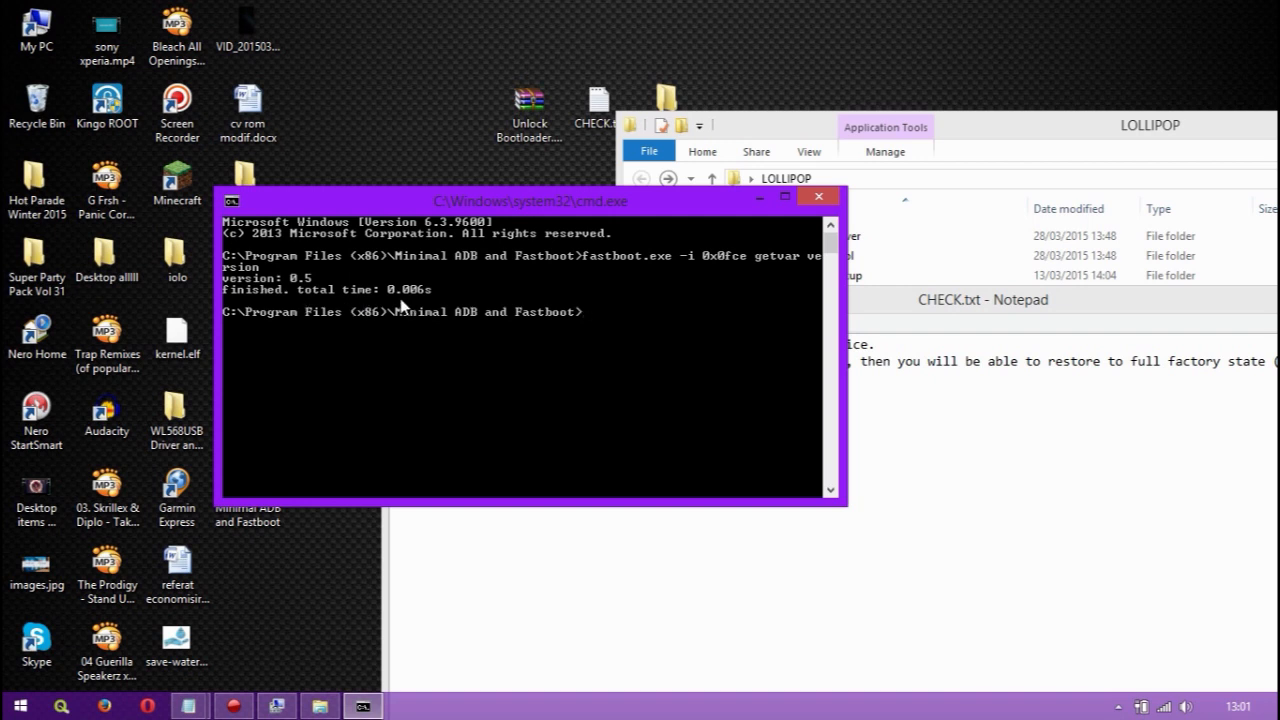
pyautogui.moveTo(332, 304)
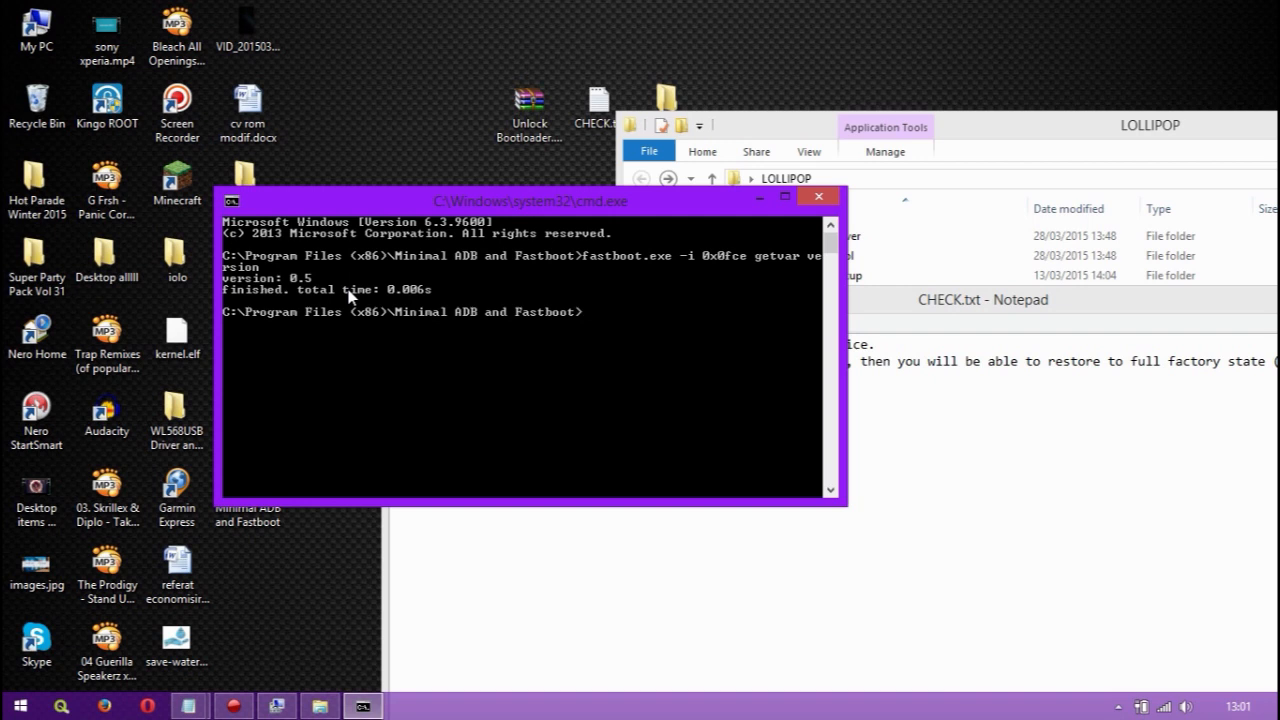
pyautogui.moveTo(930, 318)
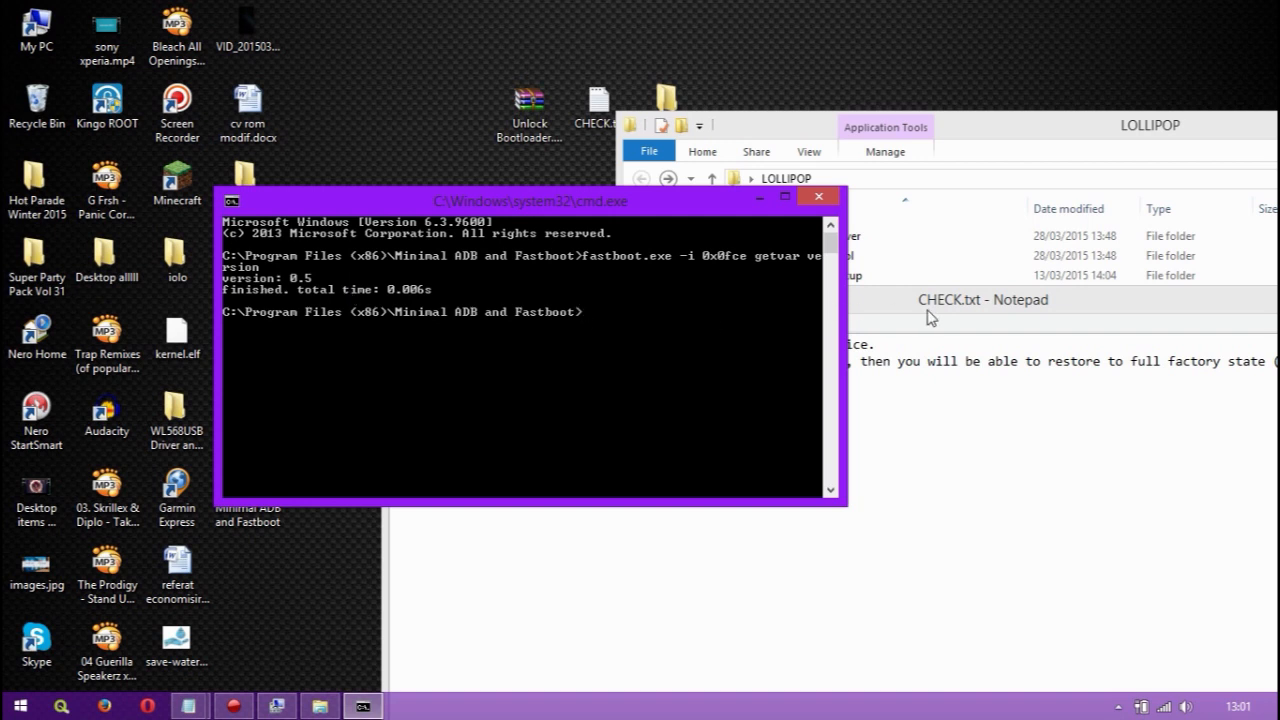
pyautogui.click(984, 300)
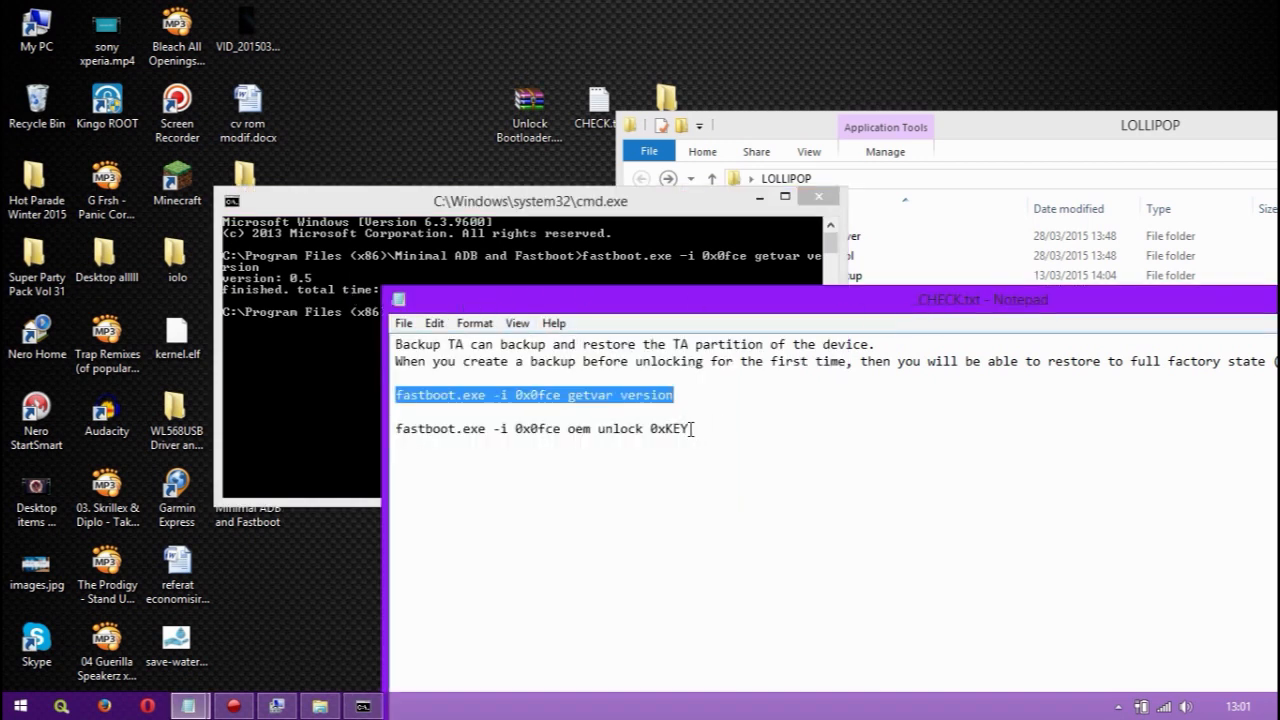
# Step: Paste the copied 'fastboot oem unlock 0xKEY' line into cmd, then close the prompt
pyautogui.rightClick(544, 428)
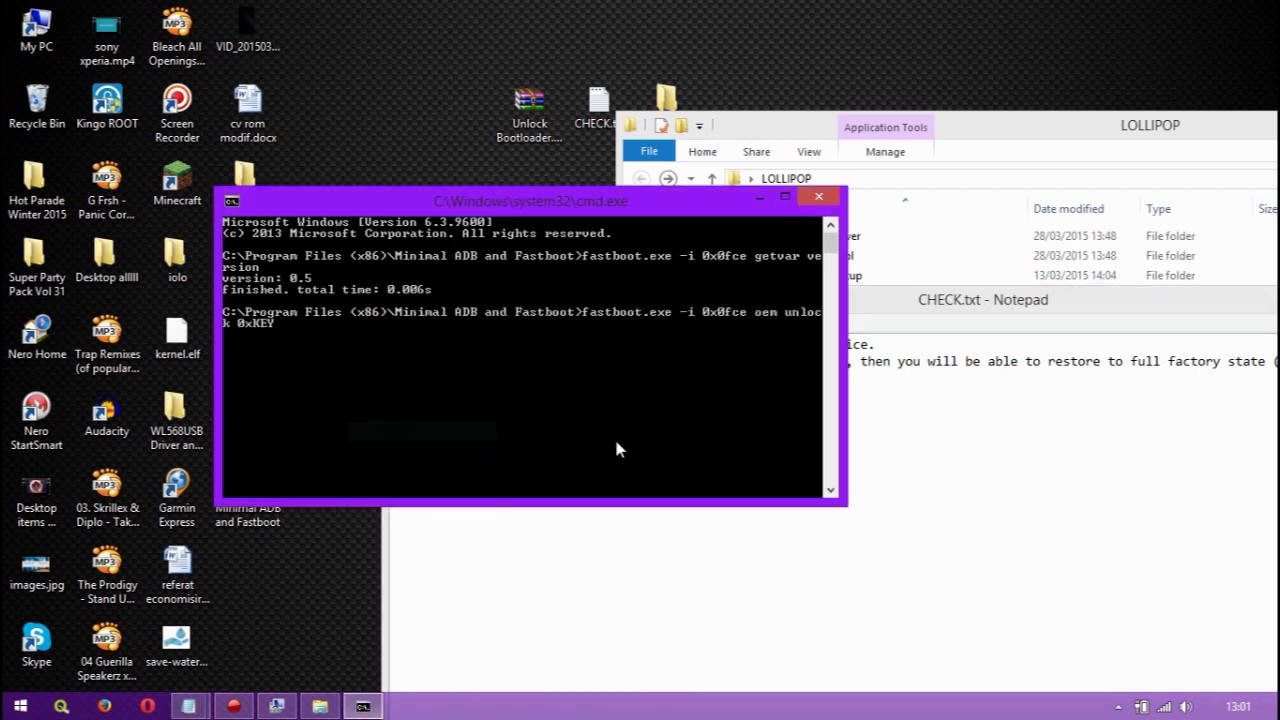
pyautogui.moveTo(628, 270)
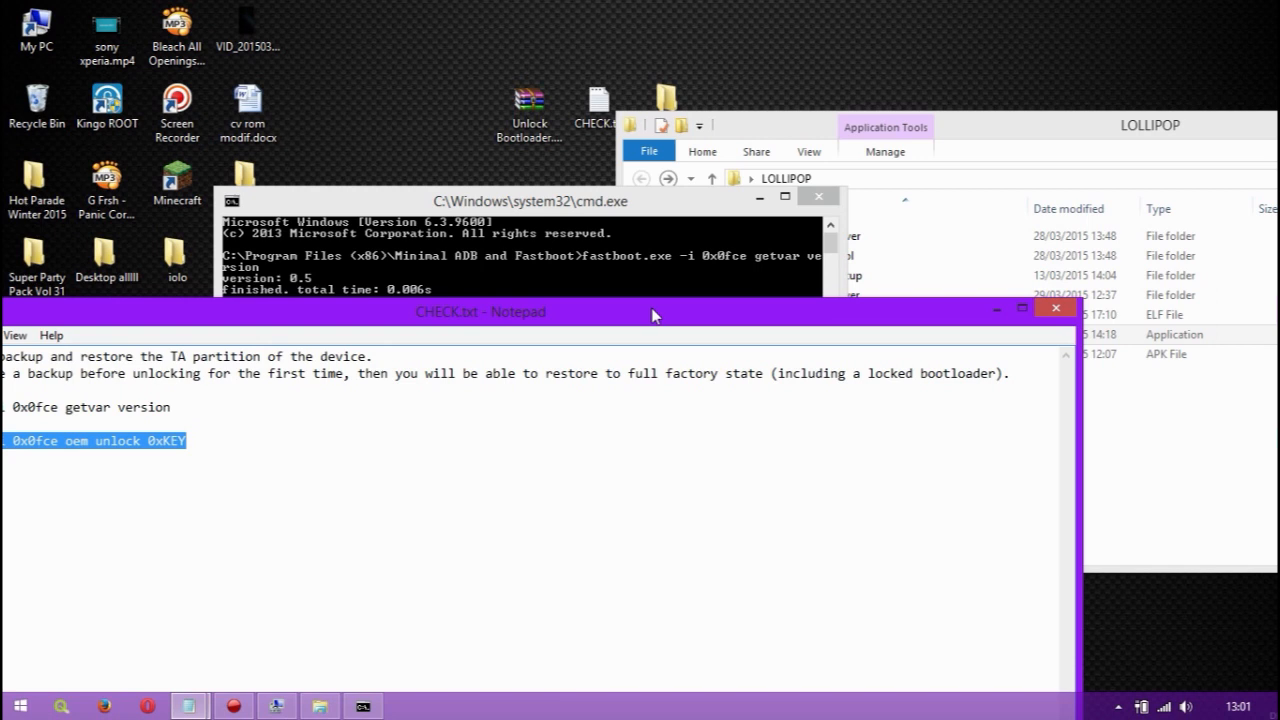
pyautogui.moveTo(956, 338)
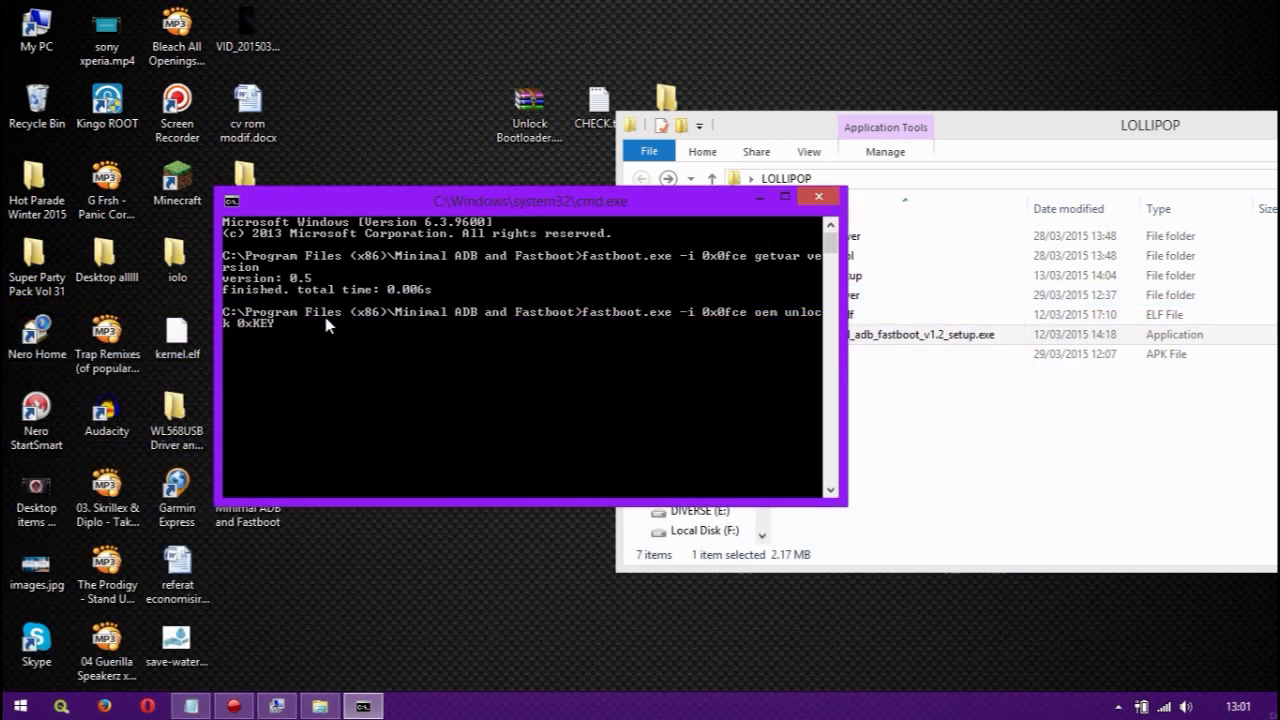
pyautogui.moveTo(820, 196)
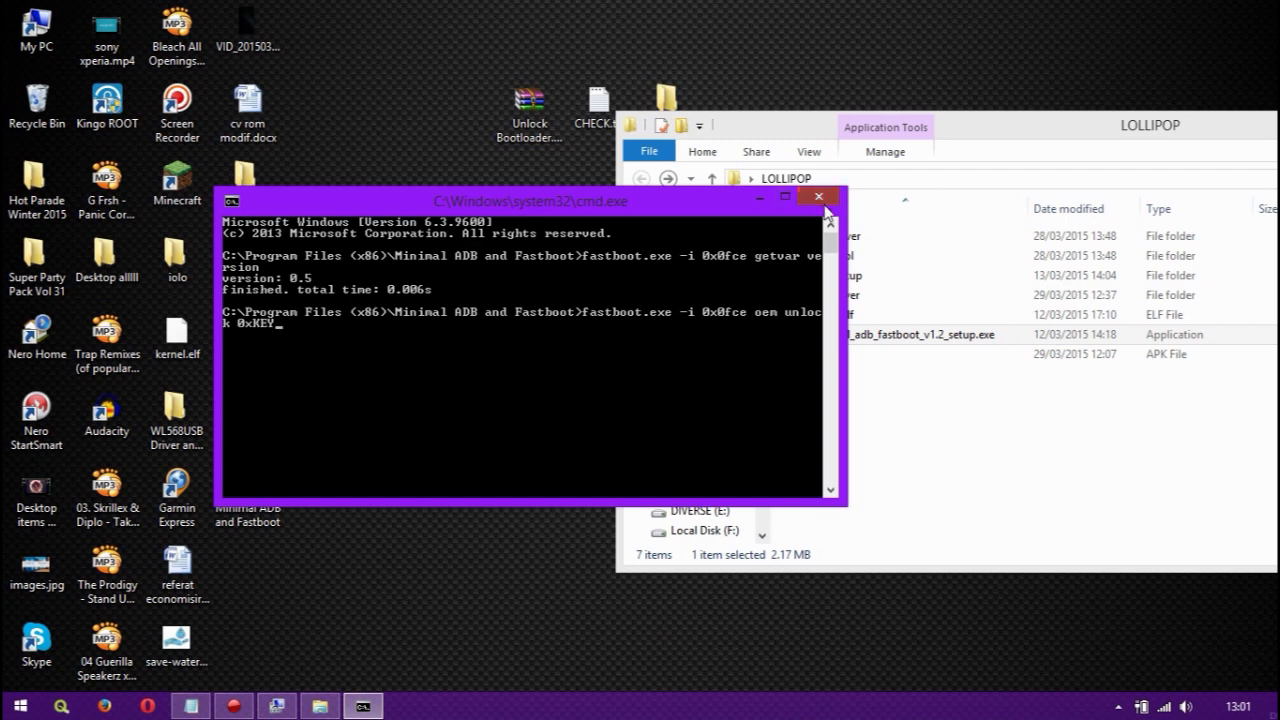
pyautogui.click(818, 196)
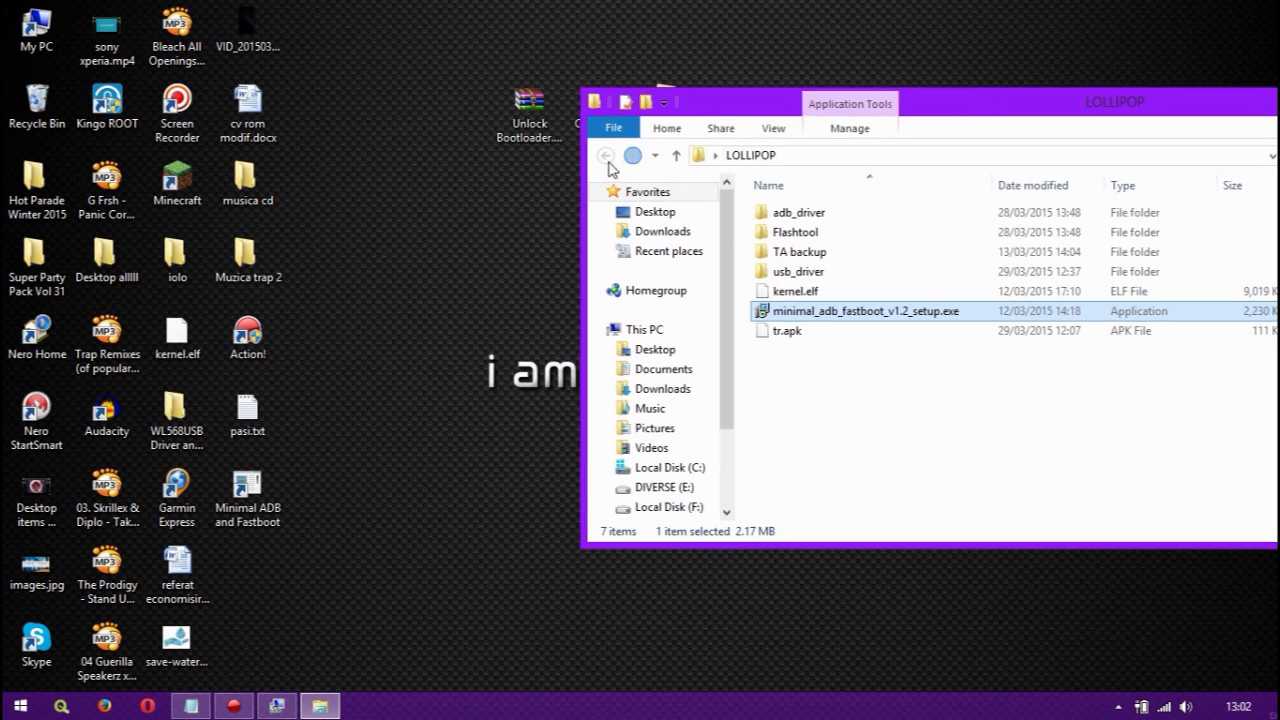
# Step: On DIVERSE (E:), select UPDATE-SuperSU-v2.45.zip together with the pa_gapps and pure_aosp_lollipop_test13 zips
pyautogui.click(664, 488)
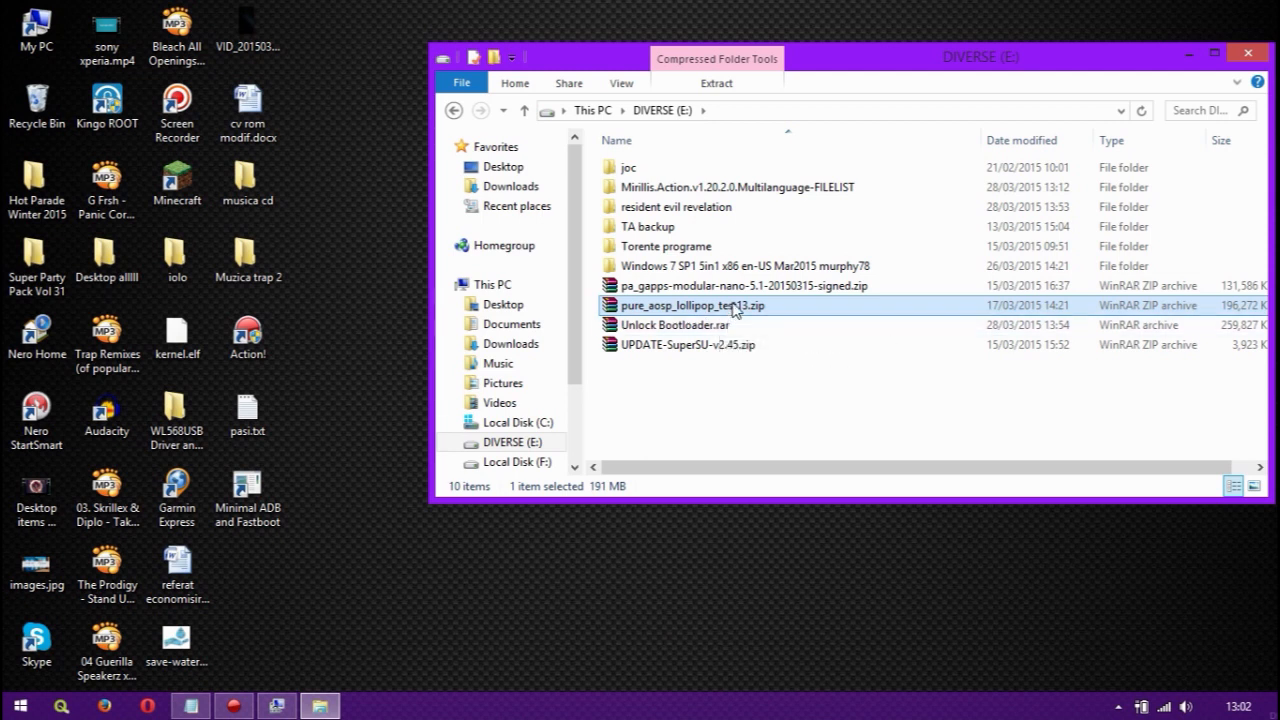
pyautogui.click(688, 344)
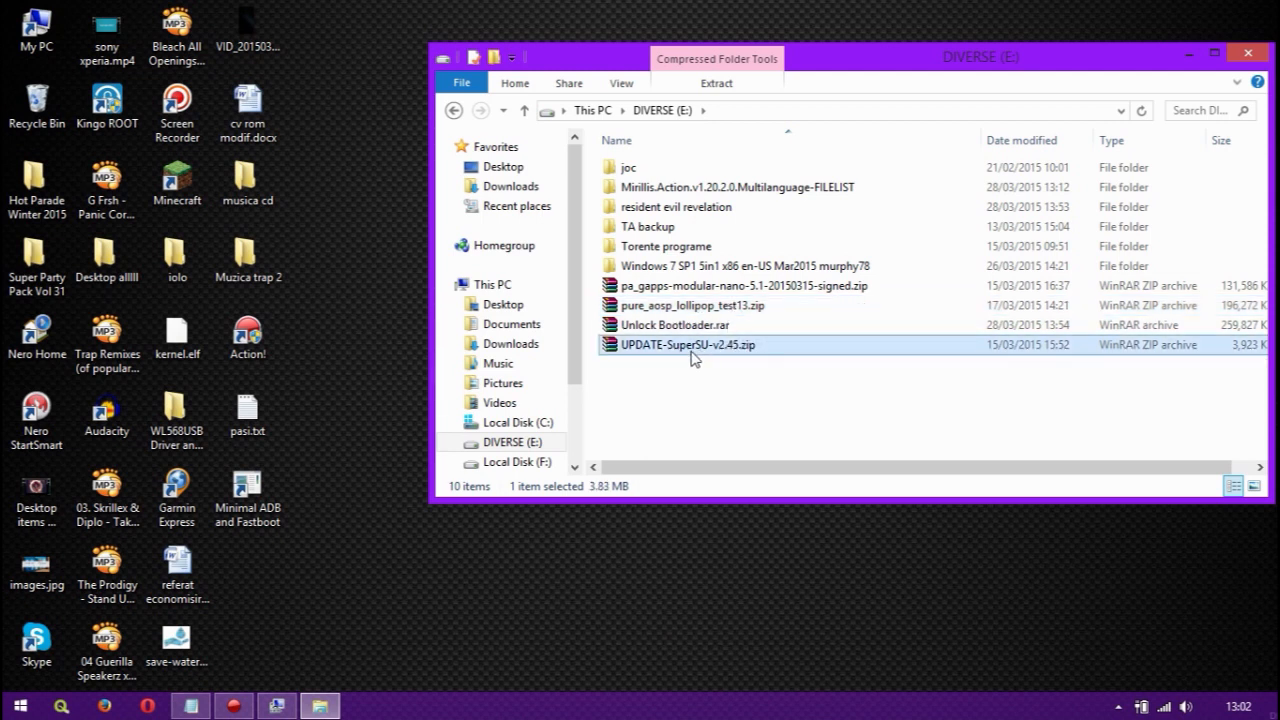
pyautogui.moveTo(688, 344)
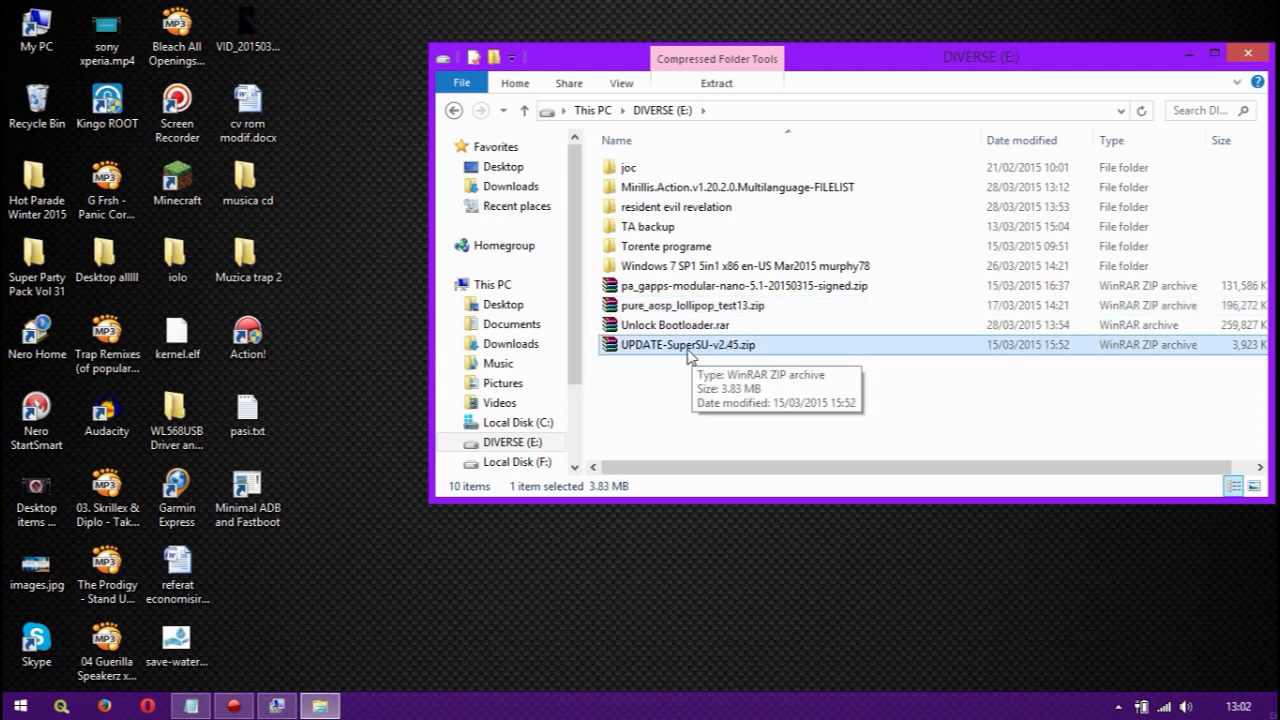
pyautogui.moveTo(696, 358)
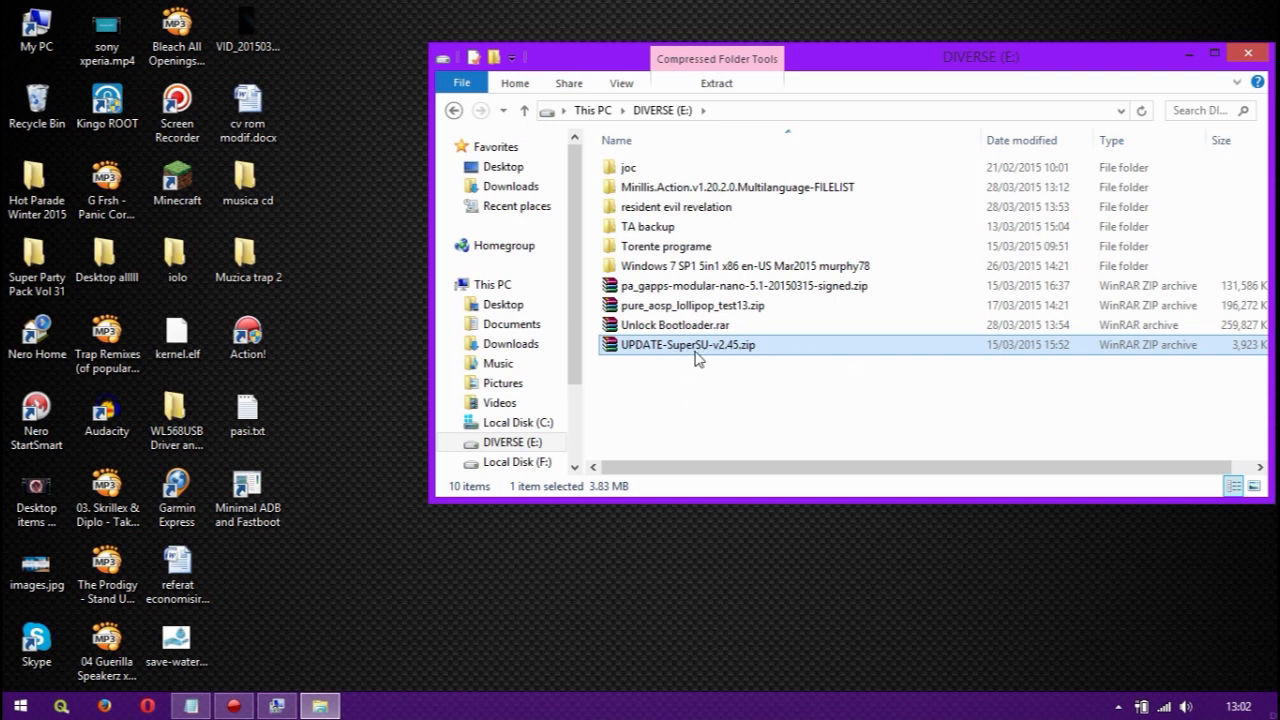
pyautogui.moveTo(684, 344)
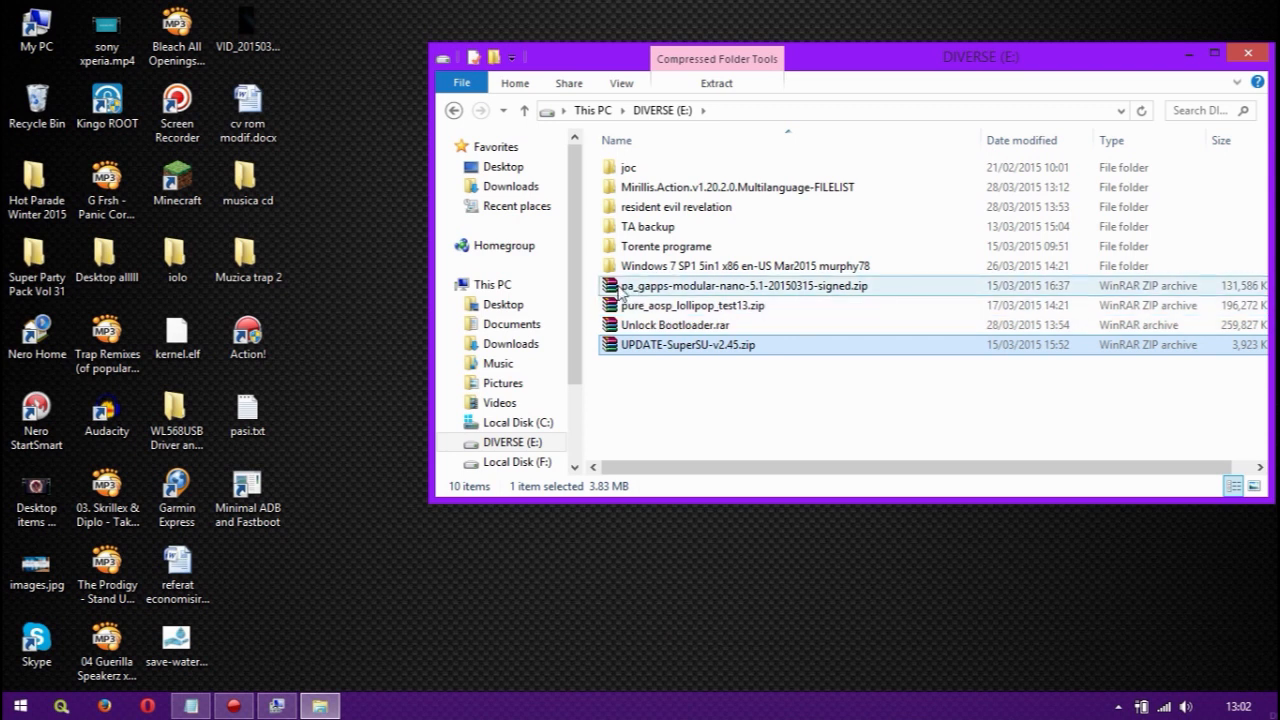
pyautogui.click(690, 304)
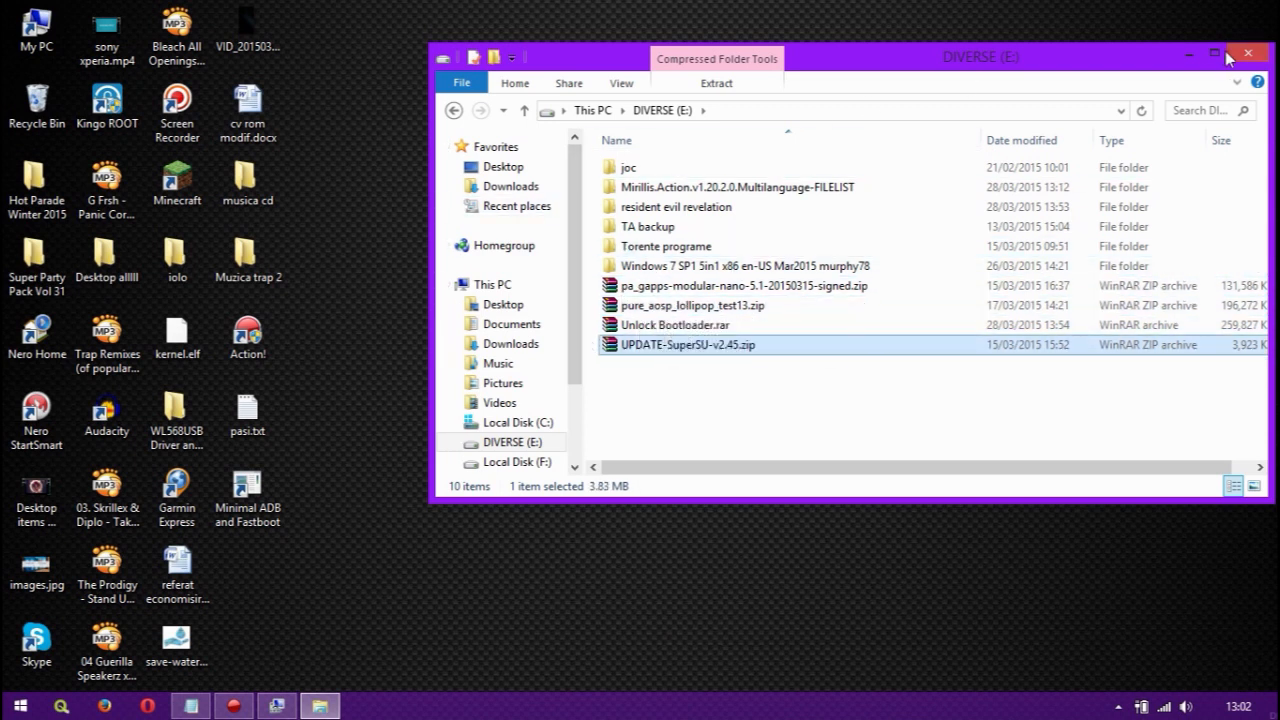
pyautogui.moveTo(1148, 82)
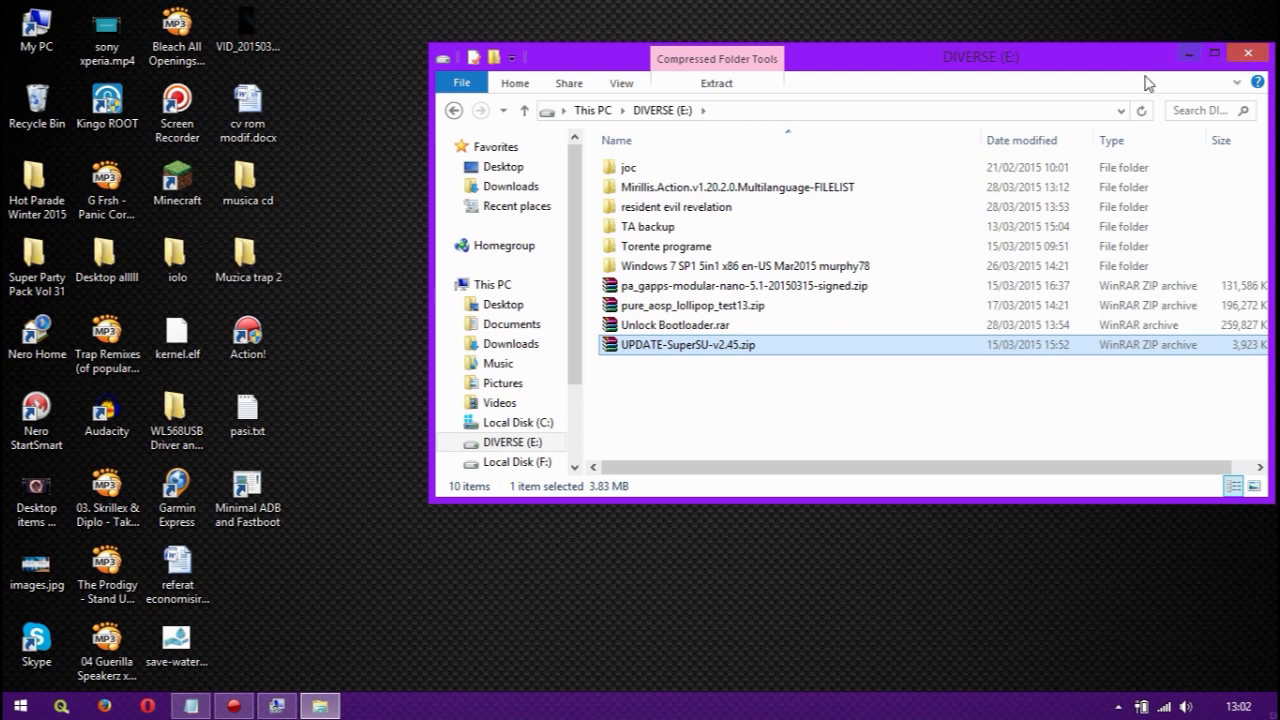
pyautogui.moveTo(668, 324)
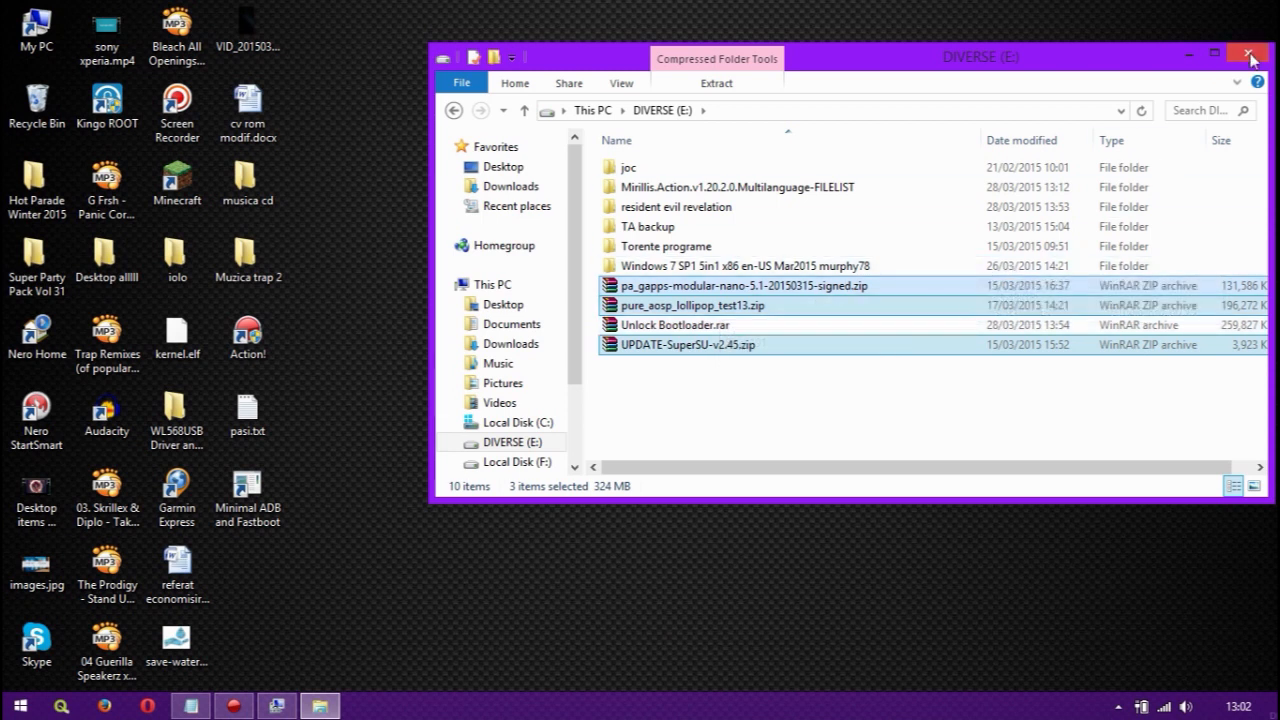
# Step: Close the drive window and browse into the LOLLIPOP Flashtool folder
pyautogui.click(1248, 56)
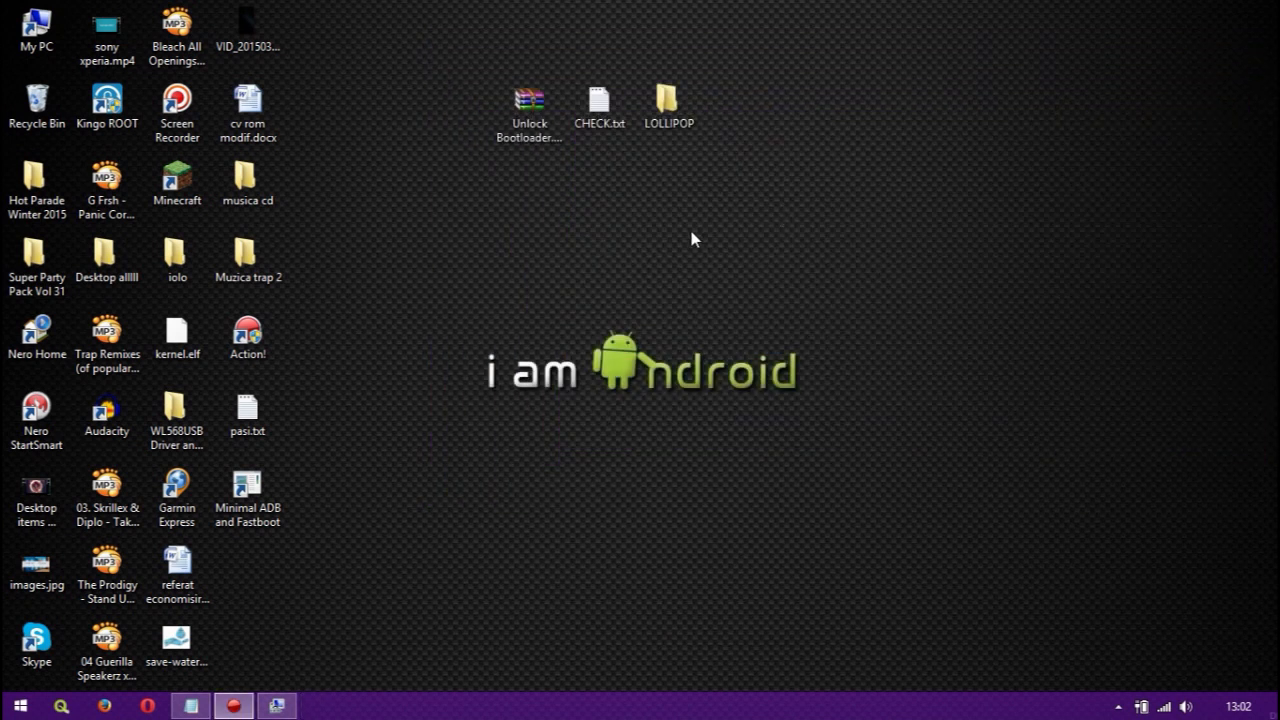
pyautogui.moveTo(530, 296)
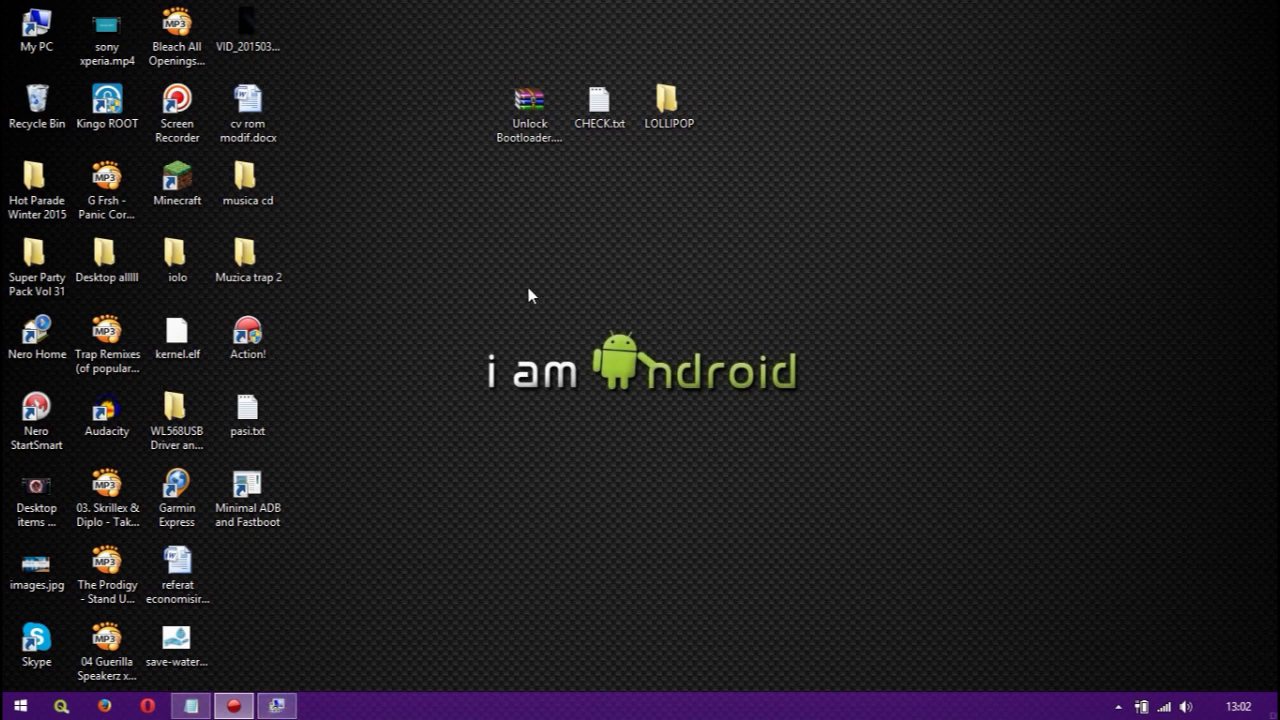
pyautogui.doubleClick(668, 104)
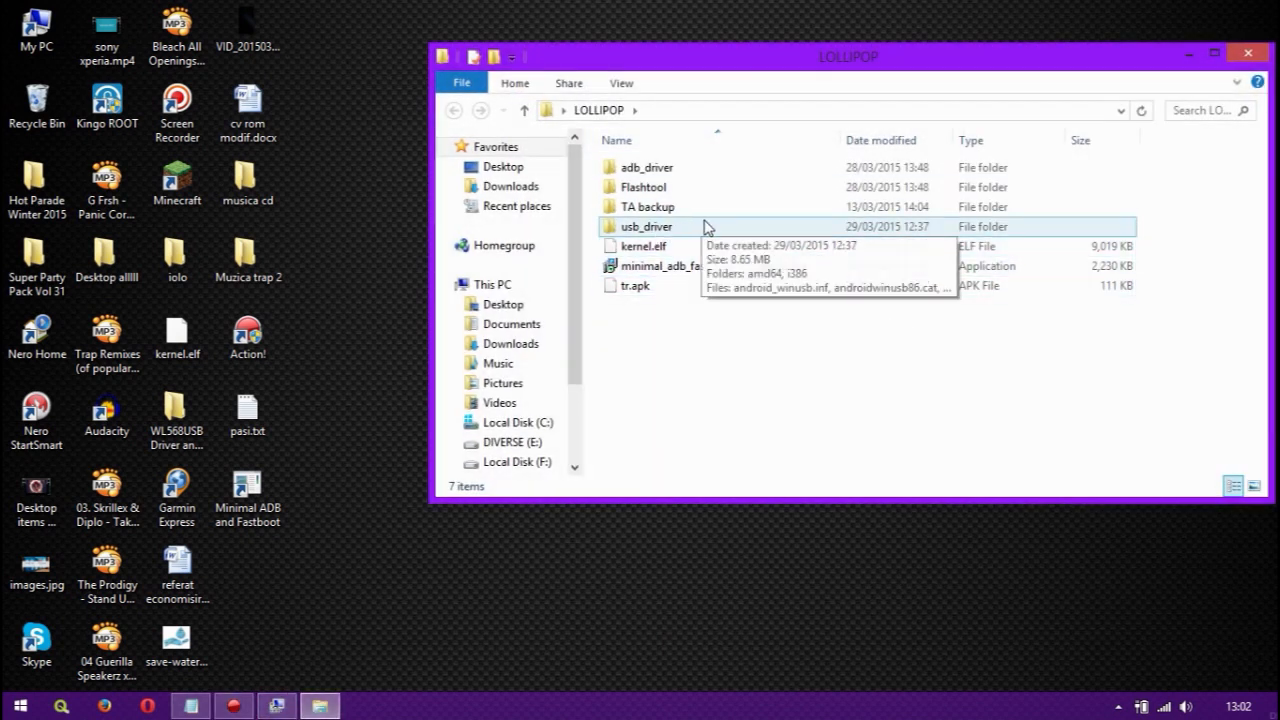
pyautogui.doubleClick(644, 188)
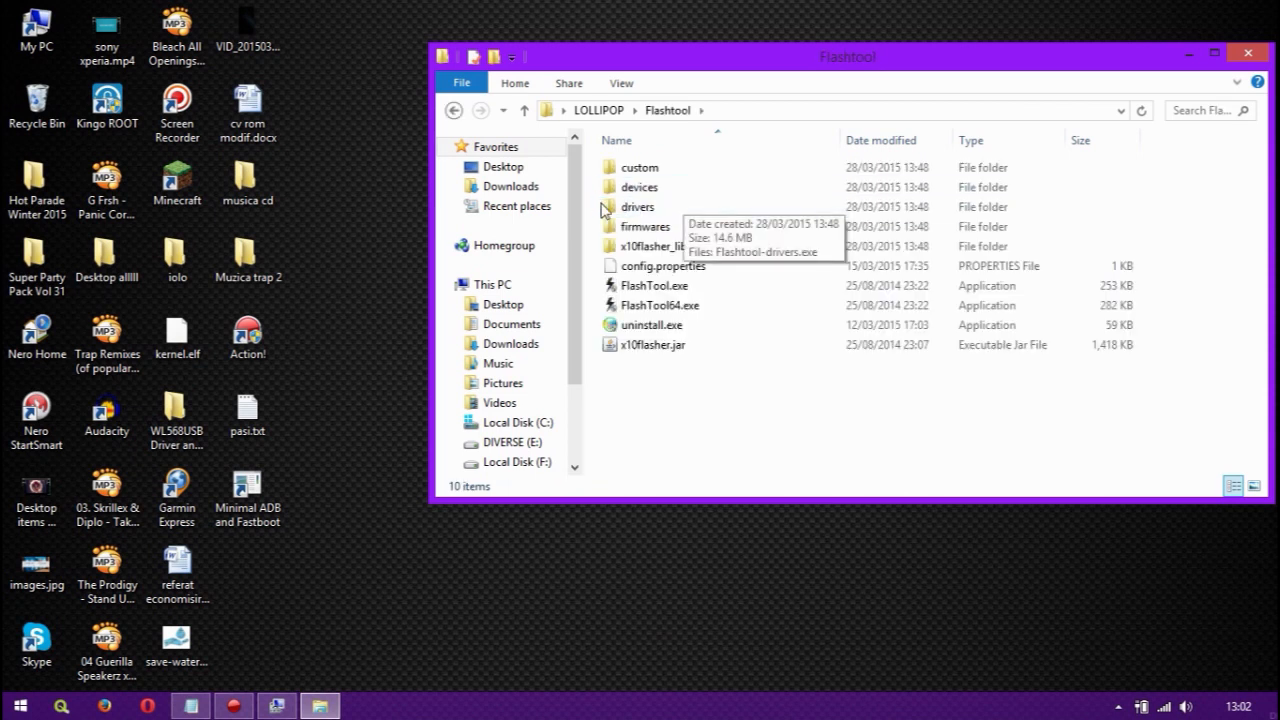
pyautogui.click(660, 304)
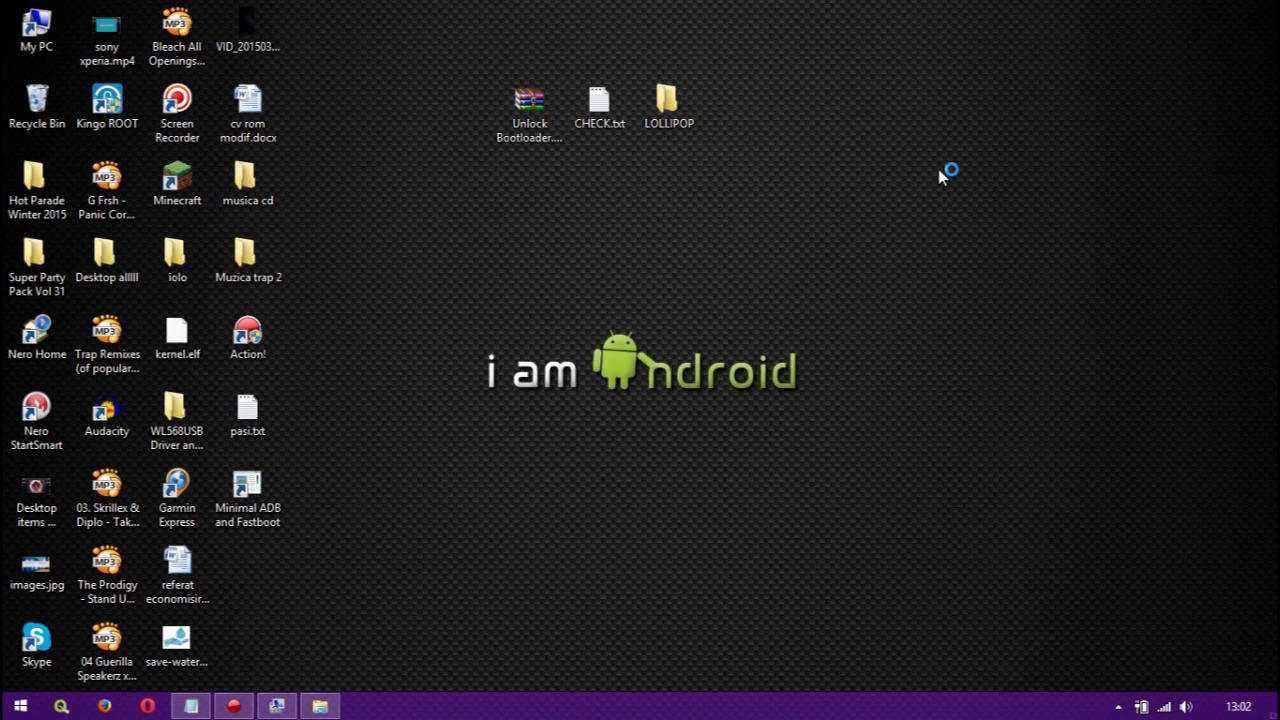
pyautogui.moveTo(752, 204)
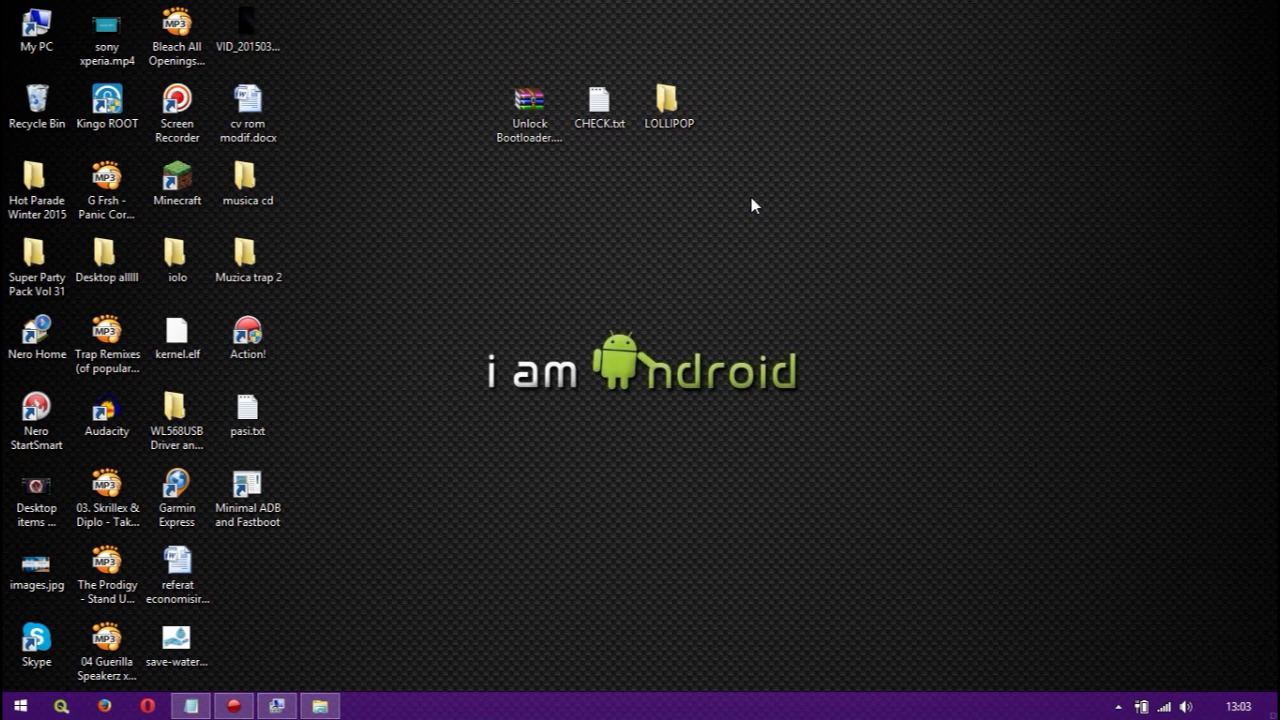
# Step: Launch the Sony Mobile Flasher and let it sync devices until the phone shows connected in fastboot mode
pyautogui.click(364, 704)
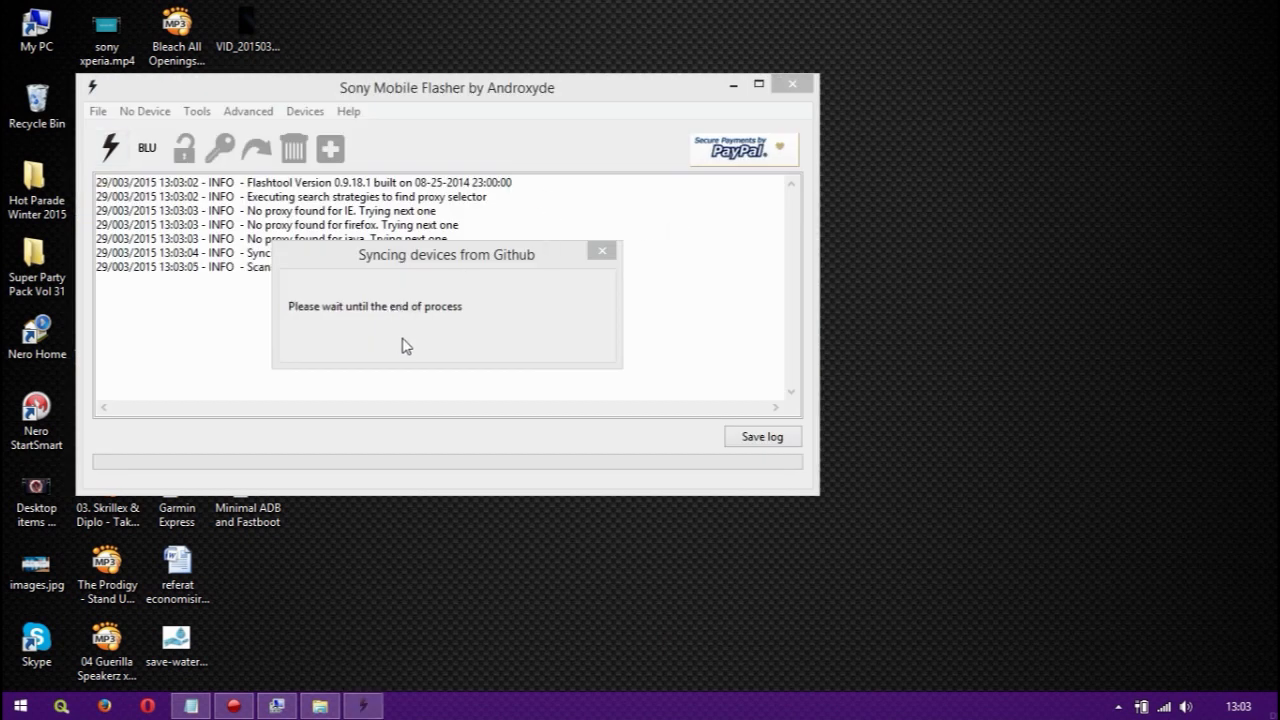
pyautogui.moveTo(550, 114)
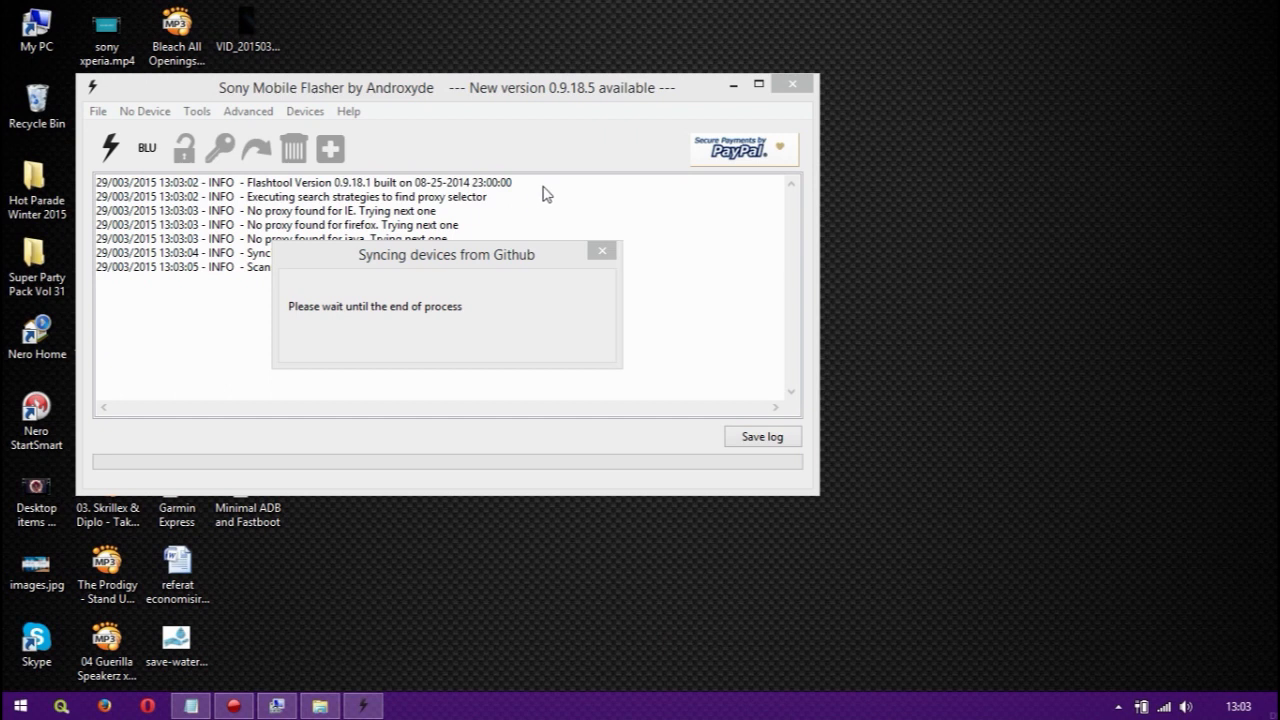
pyautogui.moveTo(592, 100)
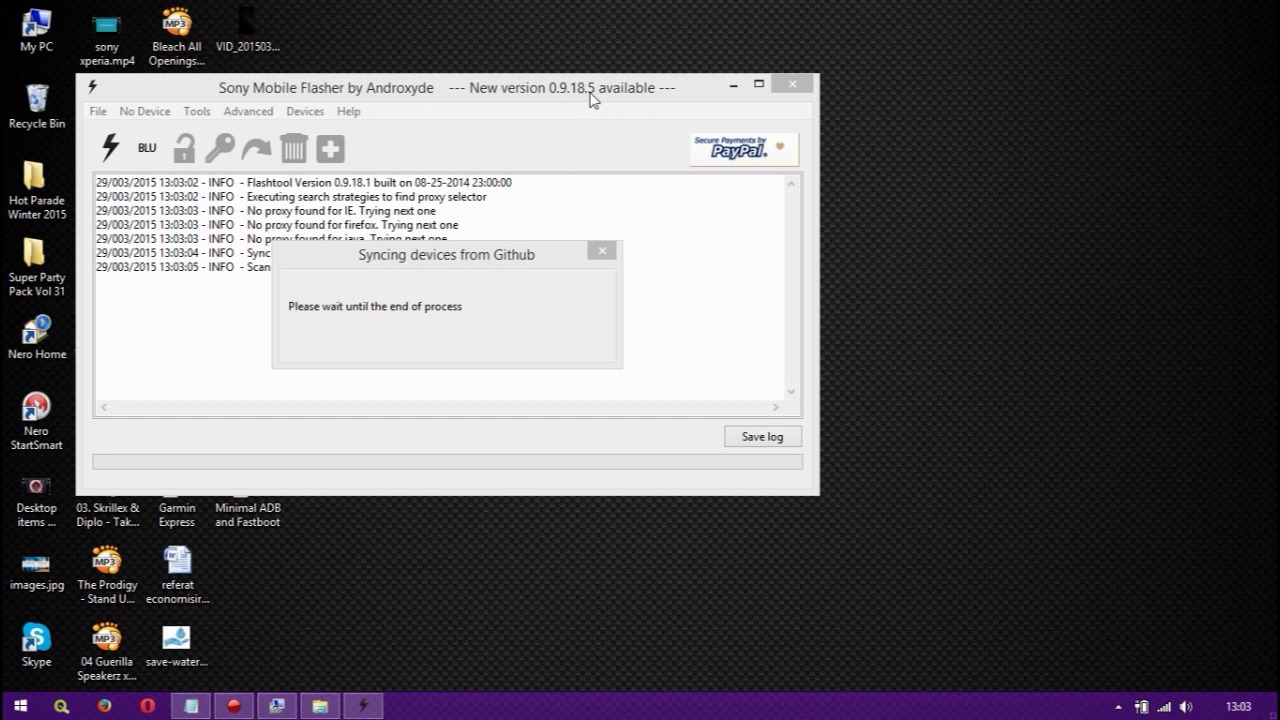
pyautogui.moveTo(472, 260)
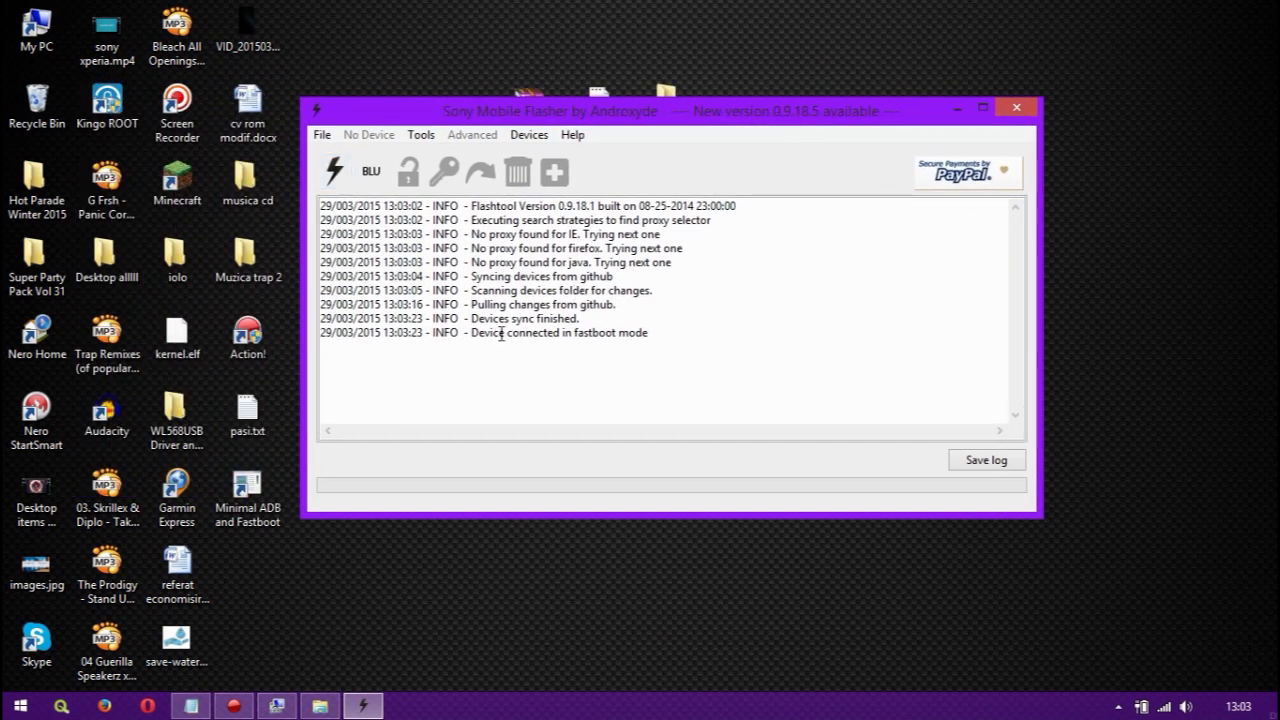
pyautogui.moveTo(620, 342)
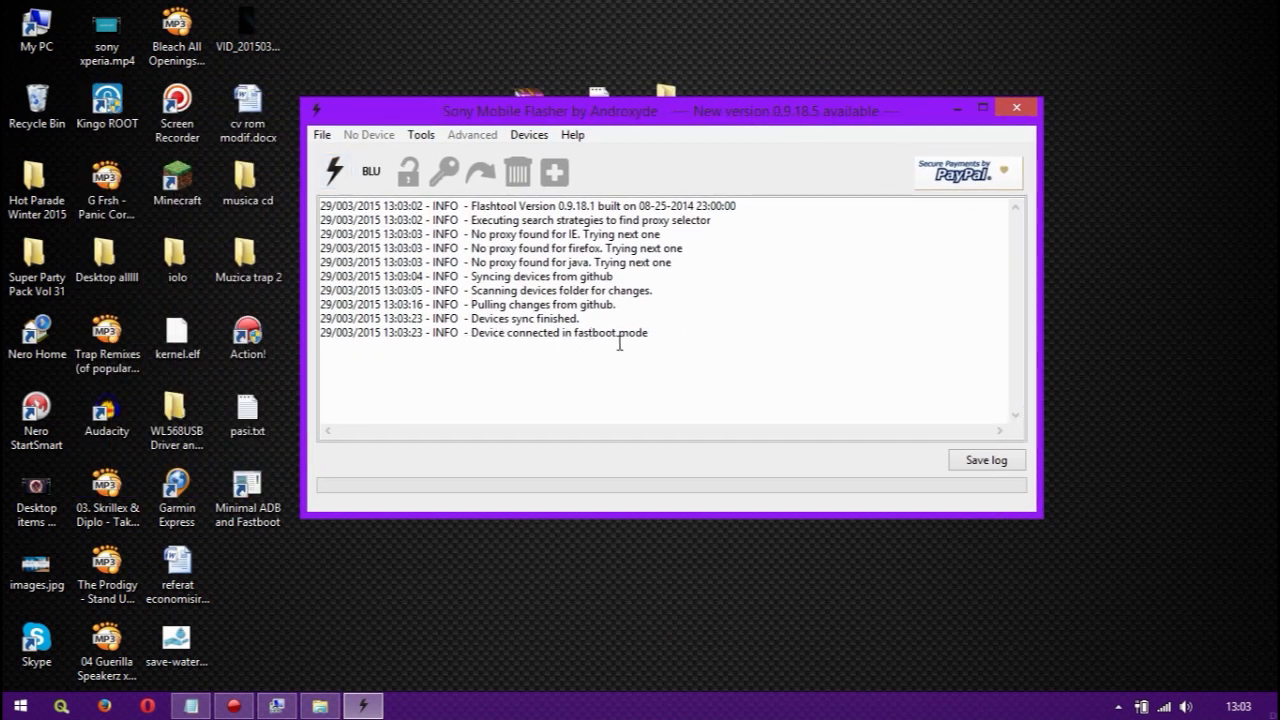
pyautogui.doubleClick(600, 332)
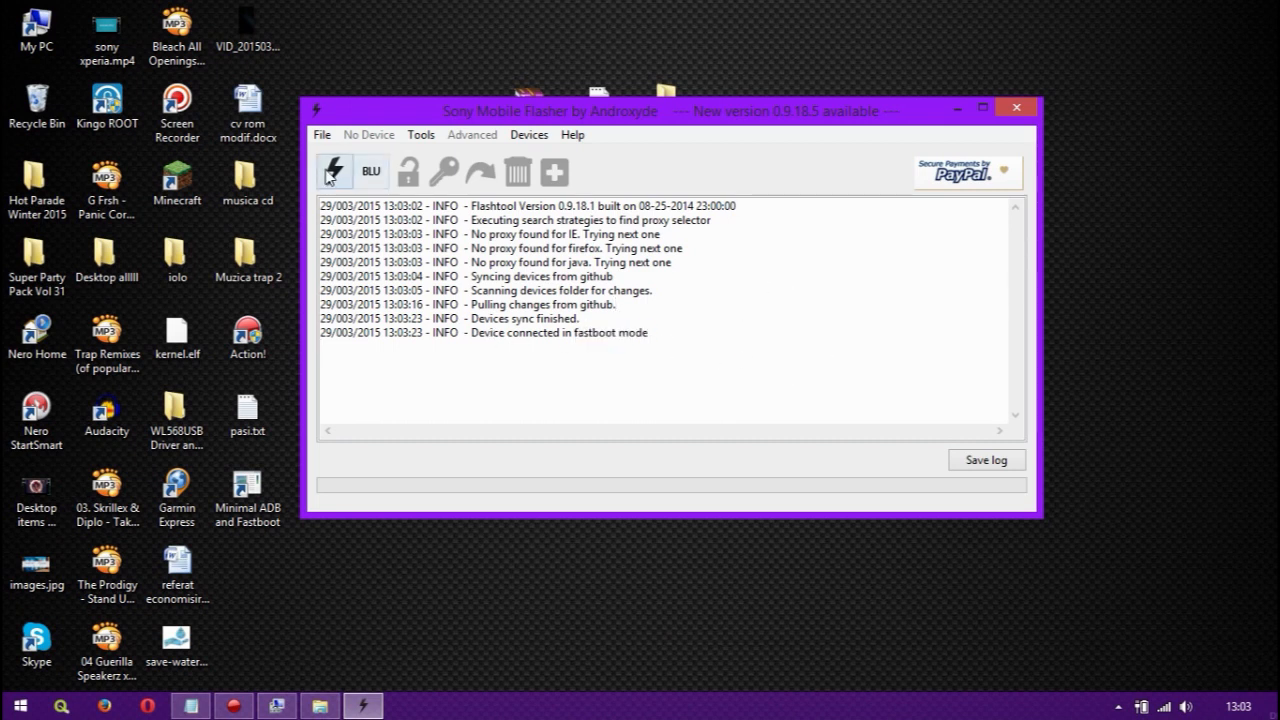
# Step: Choose Fastboot mode from the flash button and start selecting a kernel to flash in the Fastboot Toolbox
pyautogui.click(336, 172)
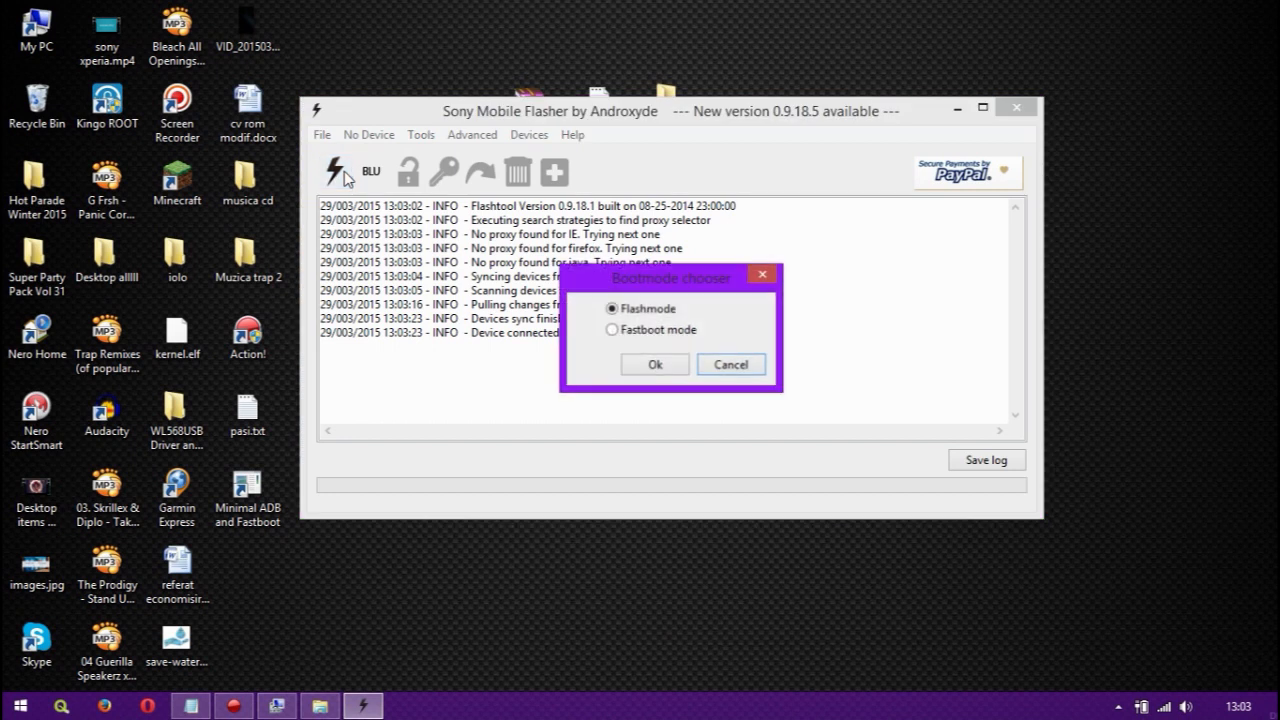
pyautogui.click(612, 328)
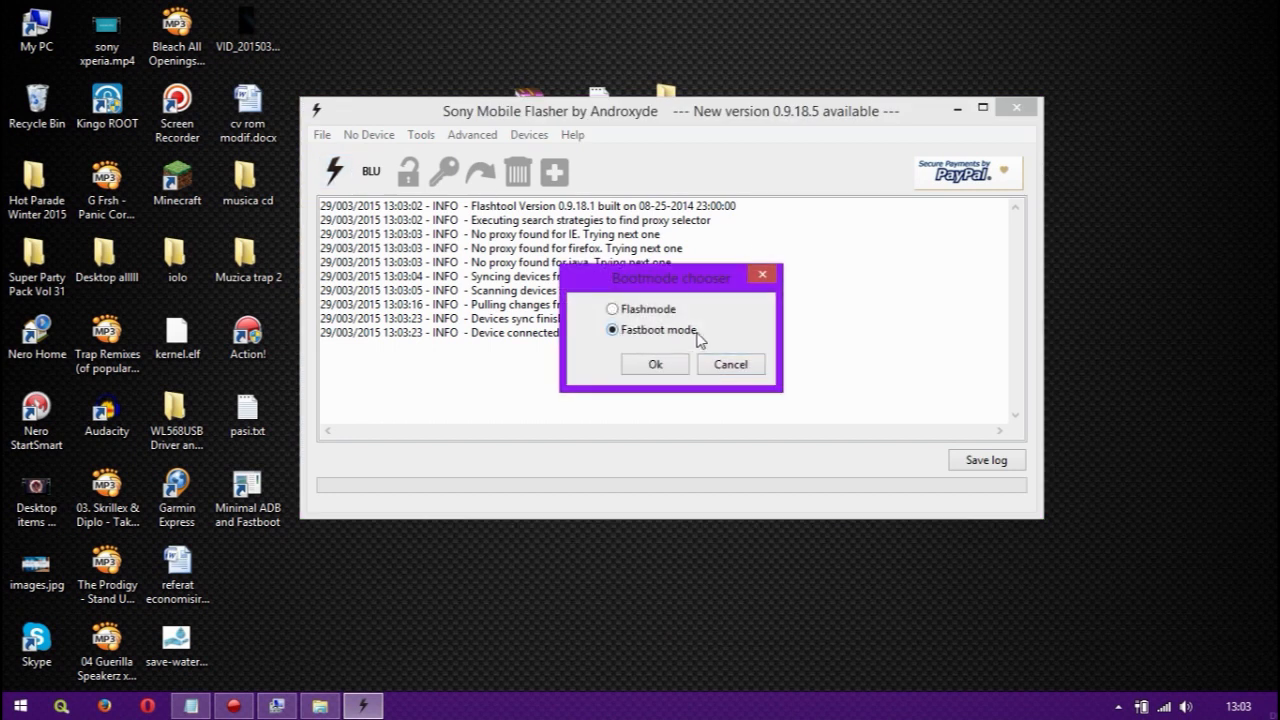
pyautogui.click(656, 364)
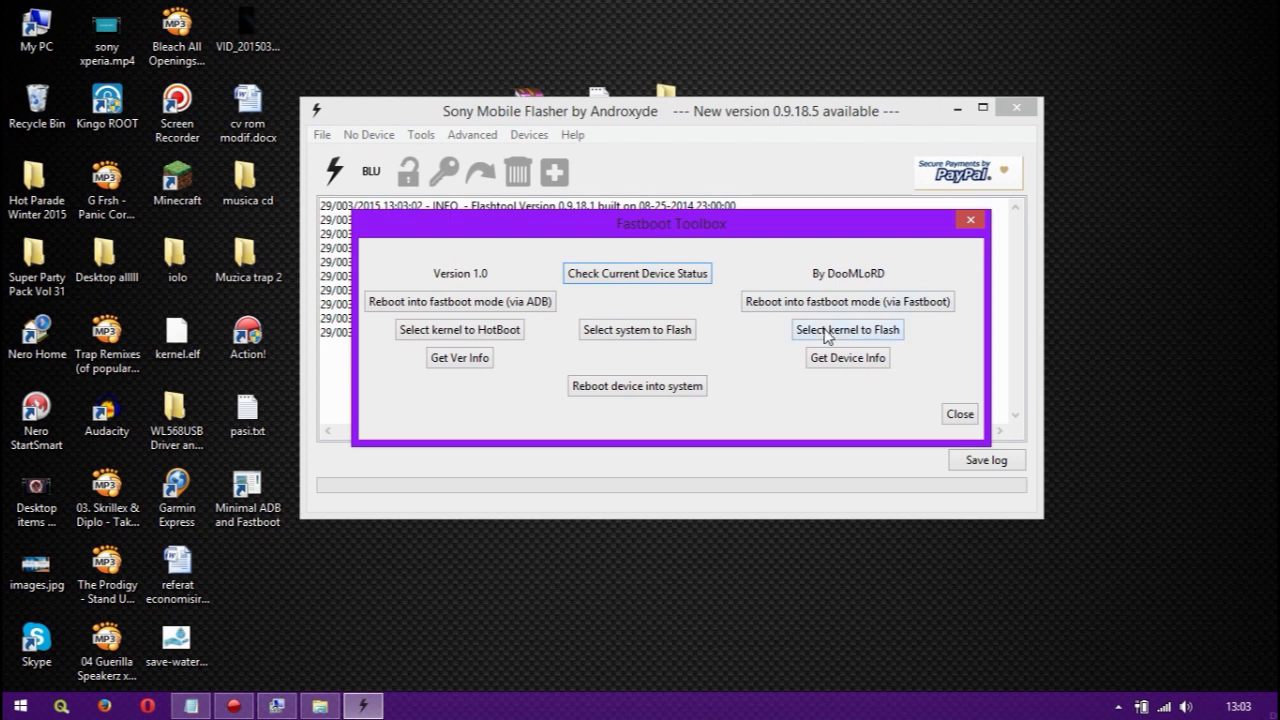
pyautogui.moveTo(892, 342)
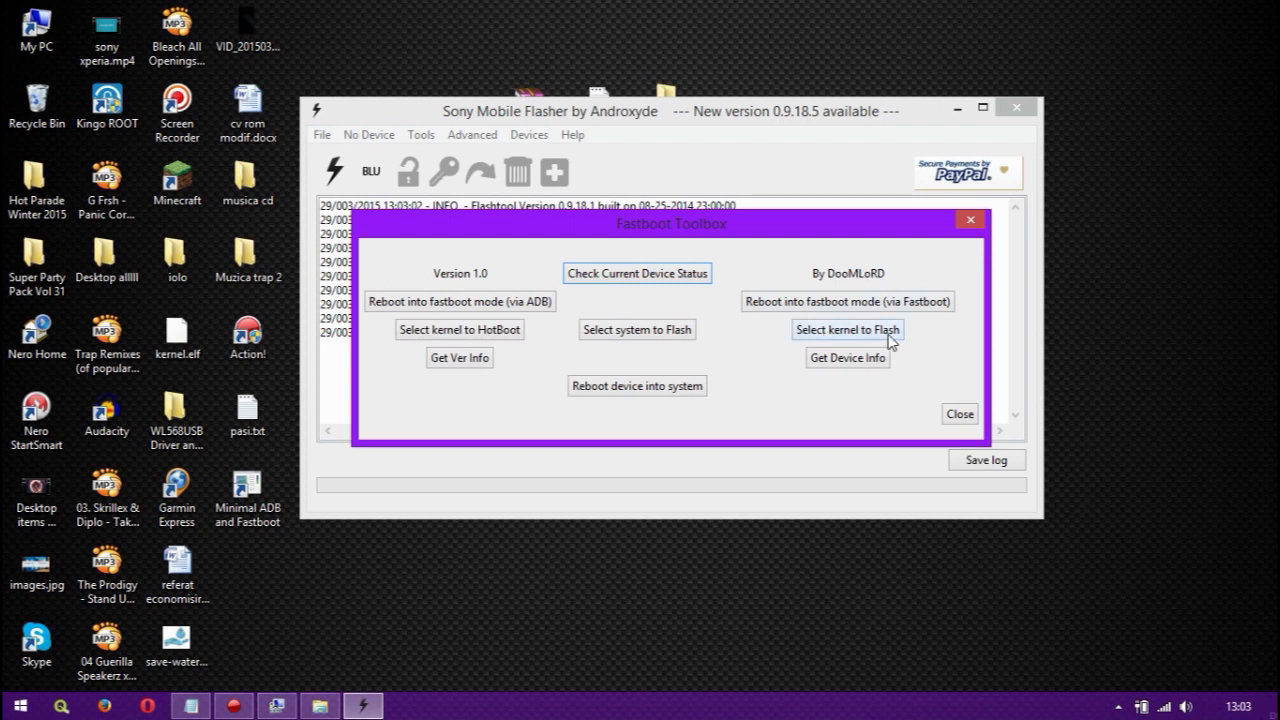
pyautogui.moveTo(876, 340)
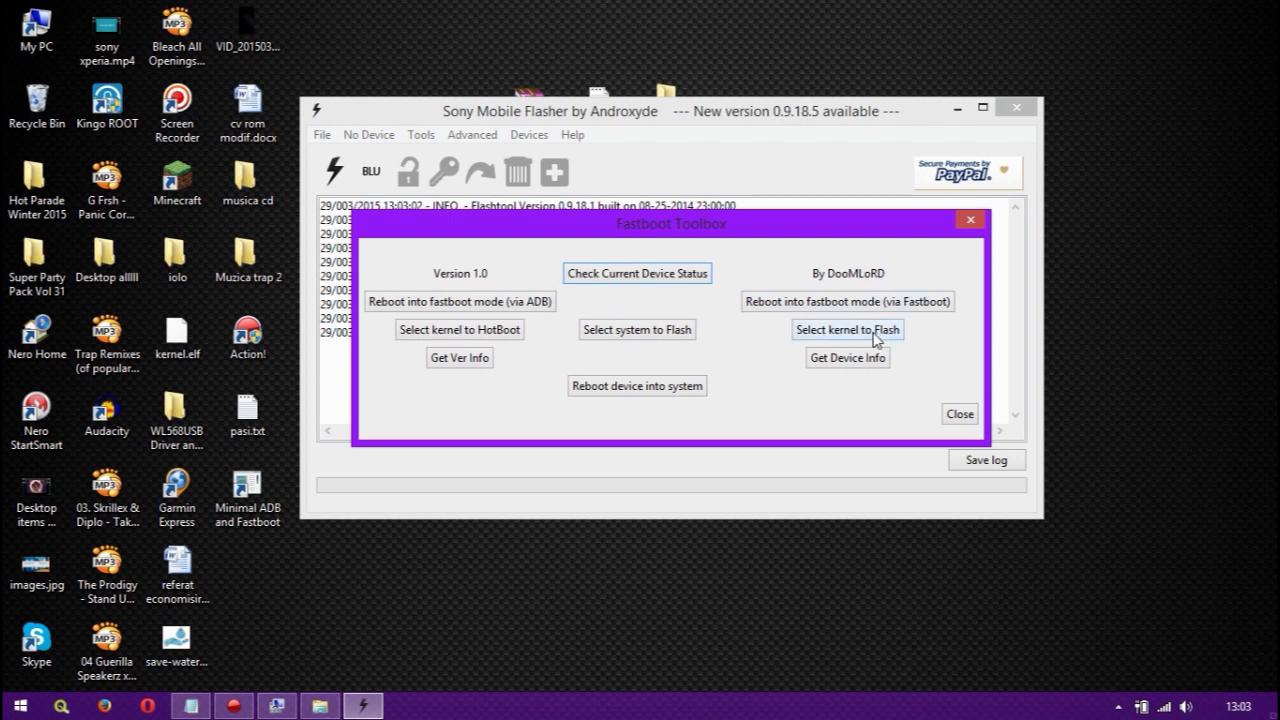
pyautogui.click(848, 328)
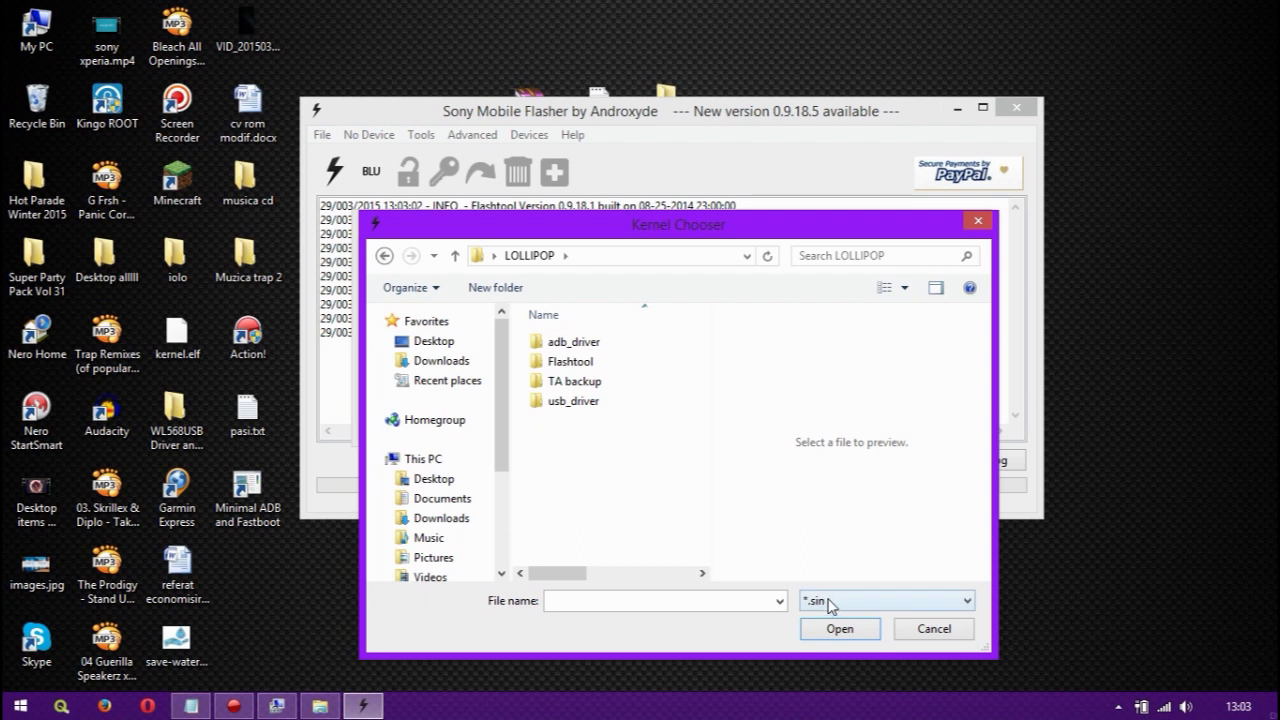
# Step: Filter the Kernel Chooser to *.elf files and flash kernel.elf from LOLLIPOP as the boot partition
pyautogui.click(964, 600)
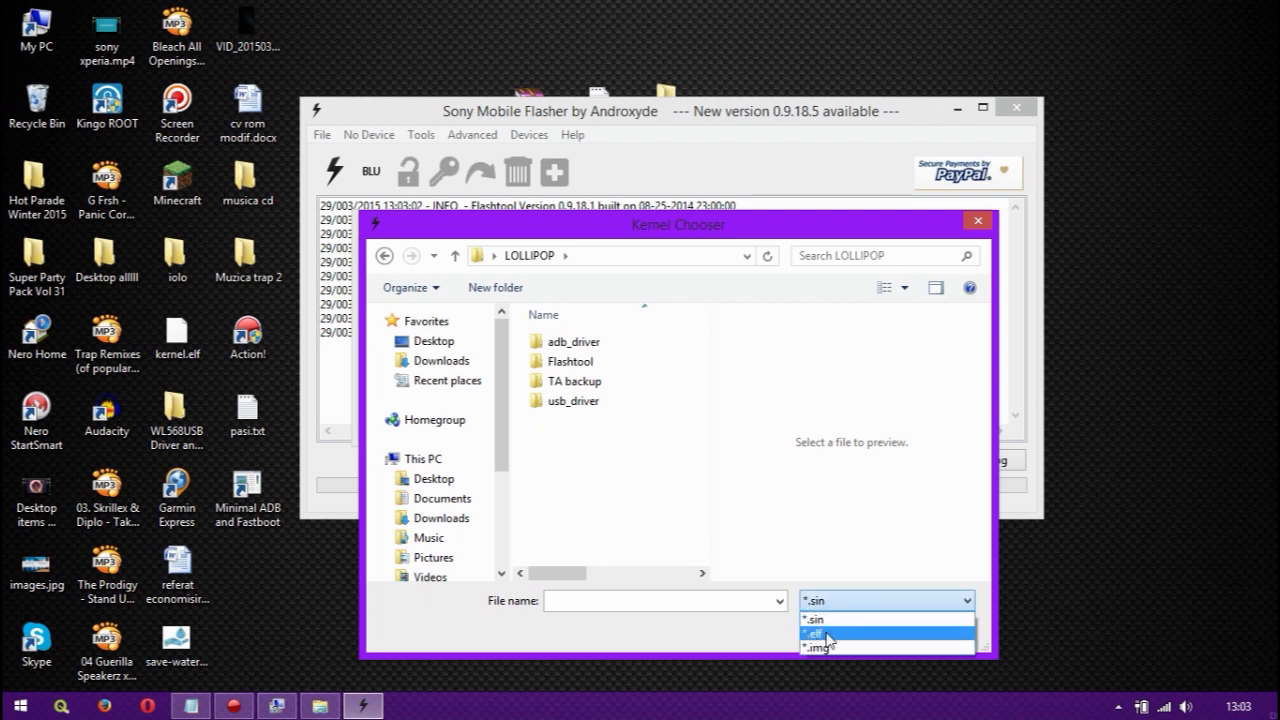
pyautogui.click(820, 632)
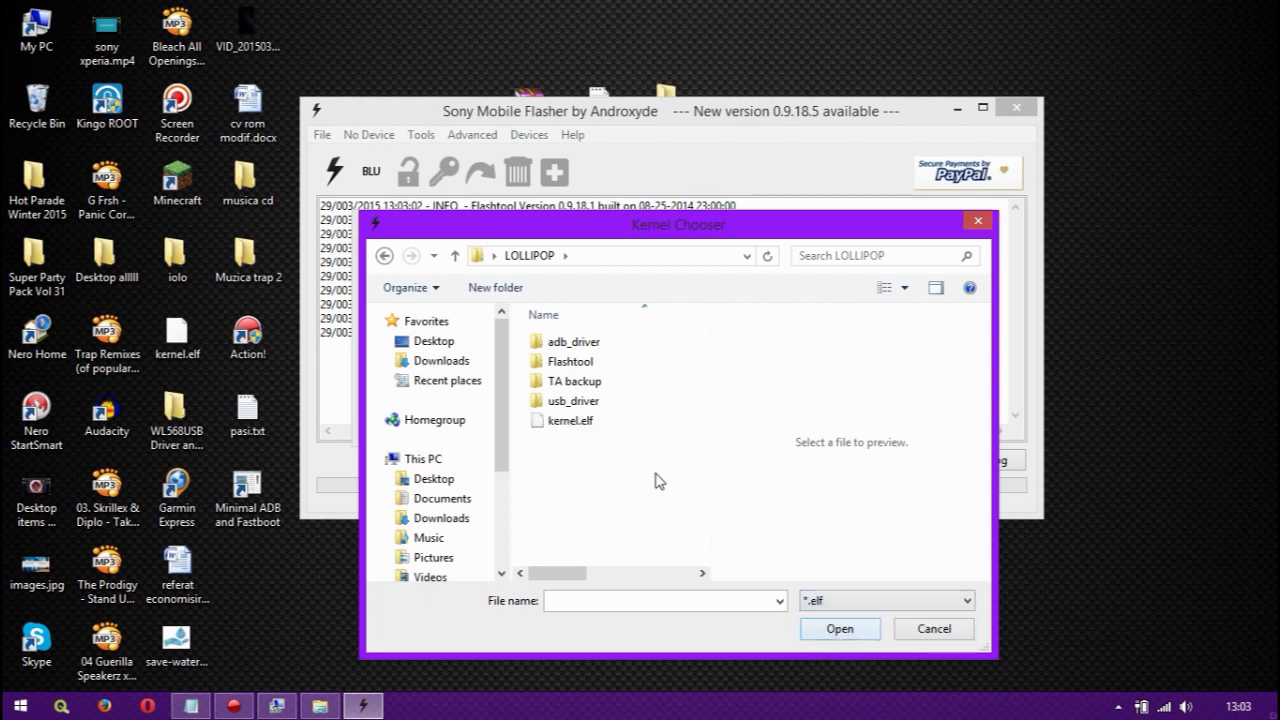
pyautogui.click(568, 420)
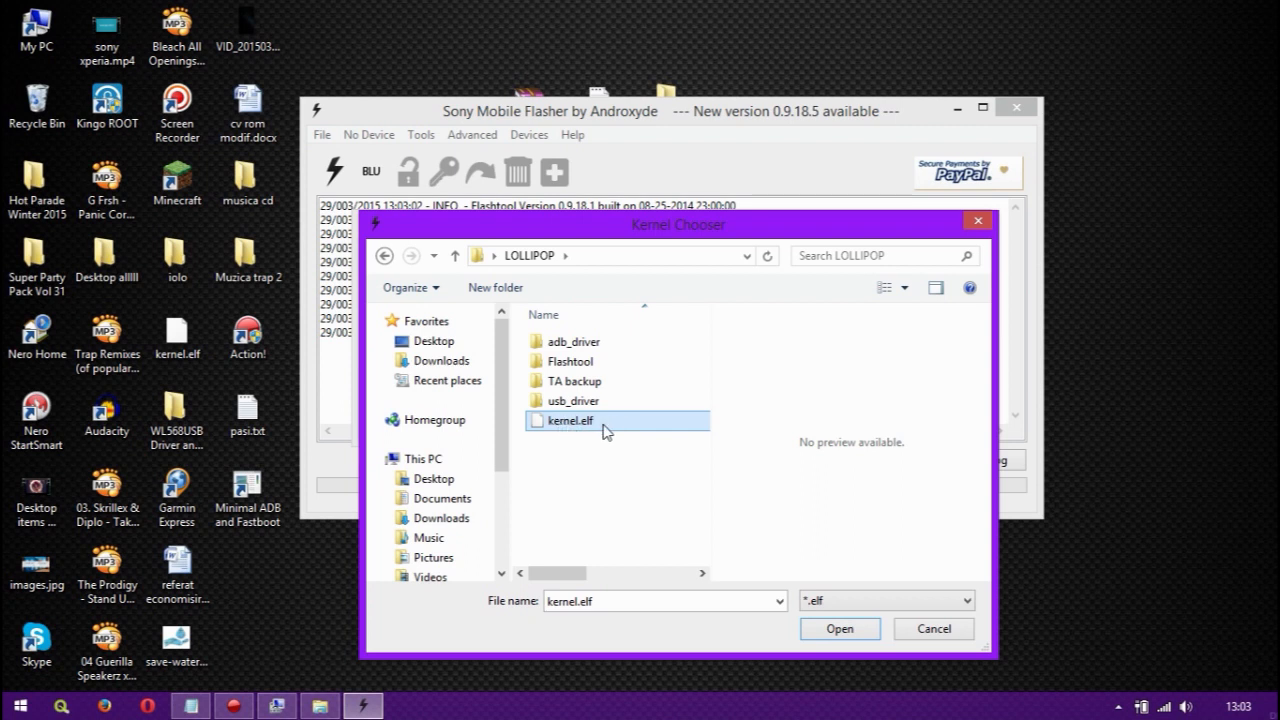
pyautogui.moveTo(636, 422)
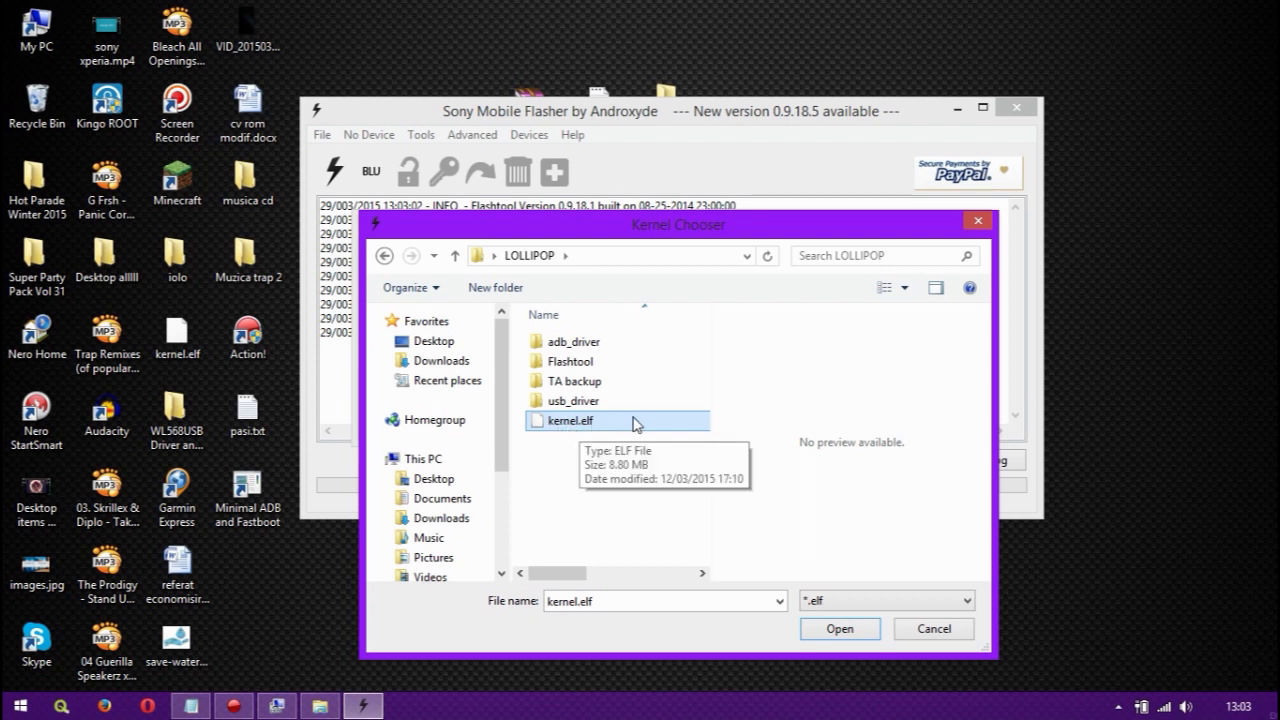
pyautogui.moveTo(678, 224); pyautogui.dragTo(738, 180)
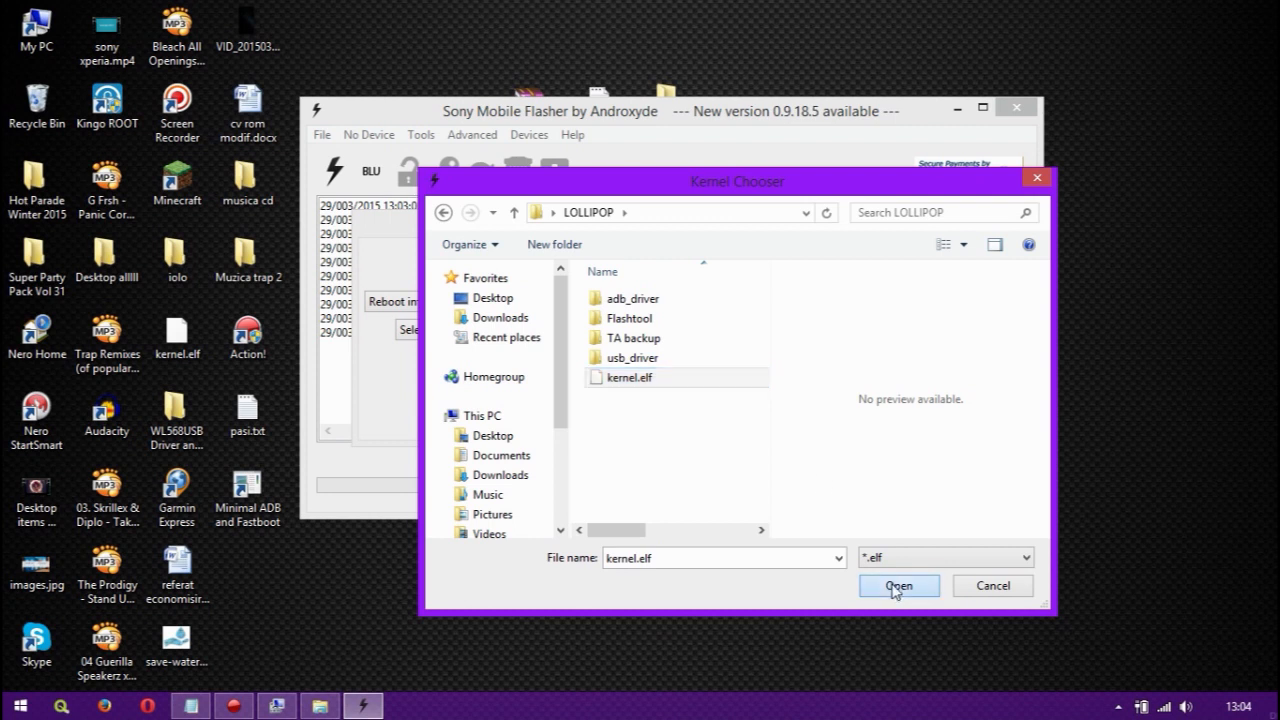
pyautogui.click(896, 584)
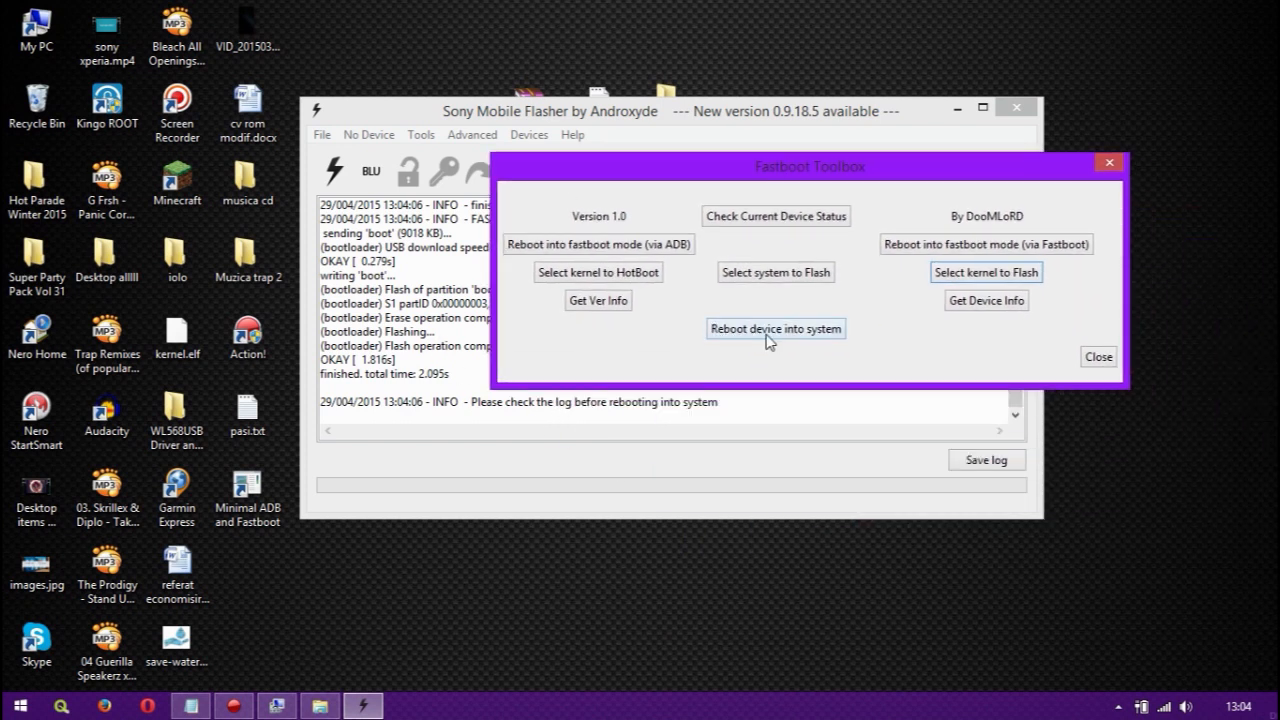
# Step: Reboot the device into system from the Fastboot Toolbox, resending the command until the SONY logo appears
pyautogui.click(776, 328)
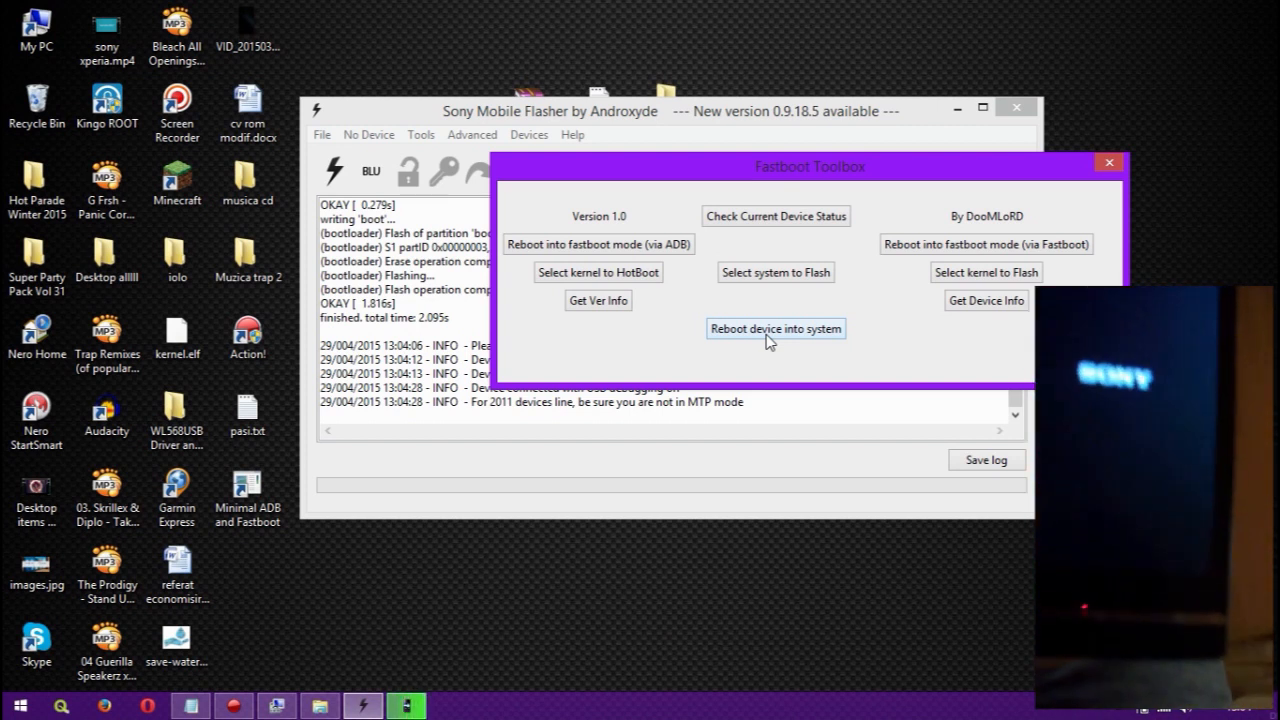
pyautogui.click(776, 328)
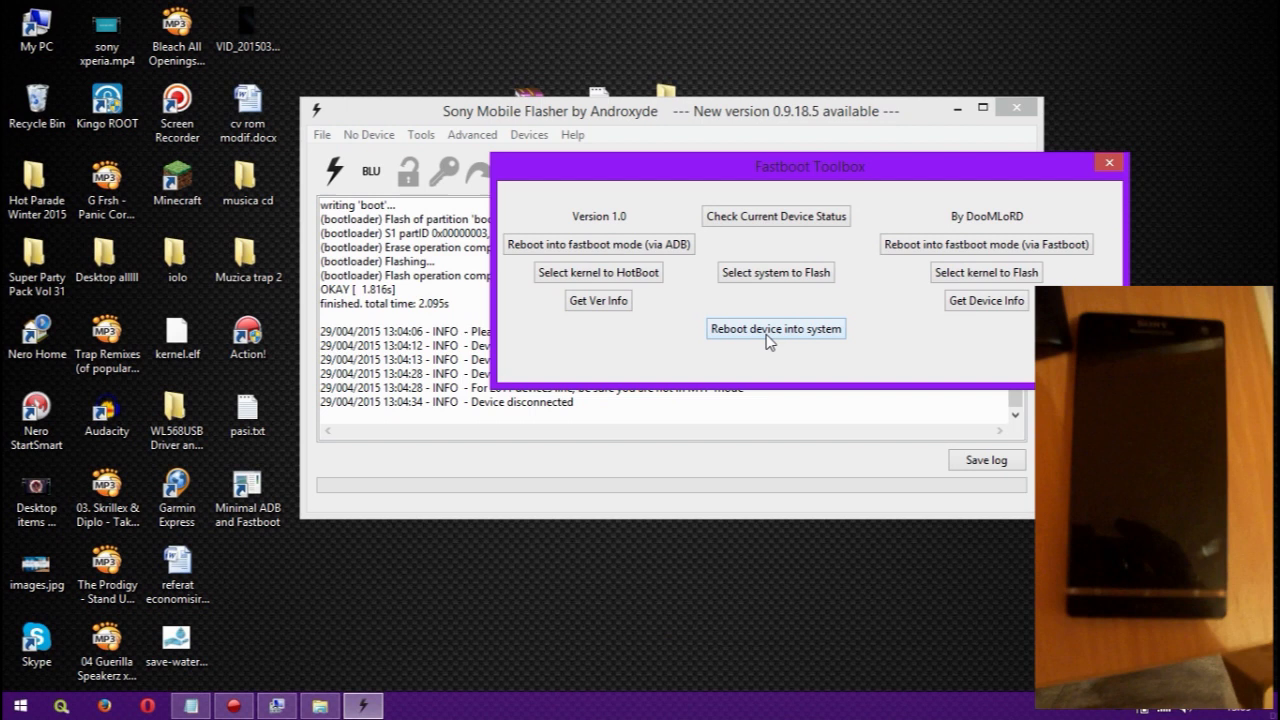
# Step: Reboot the device into system from the Fastboot Toolbox so the Xperia S shows the SONY boot logo
pyautogui.click(776, 328)
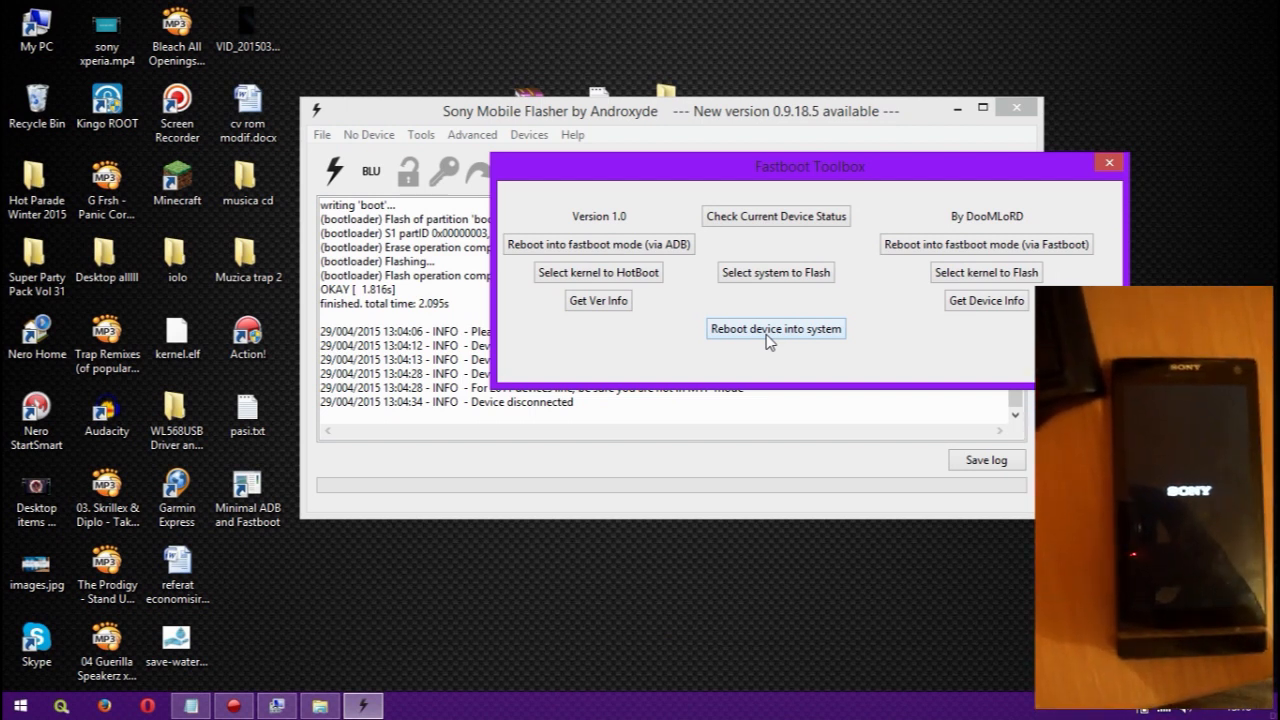